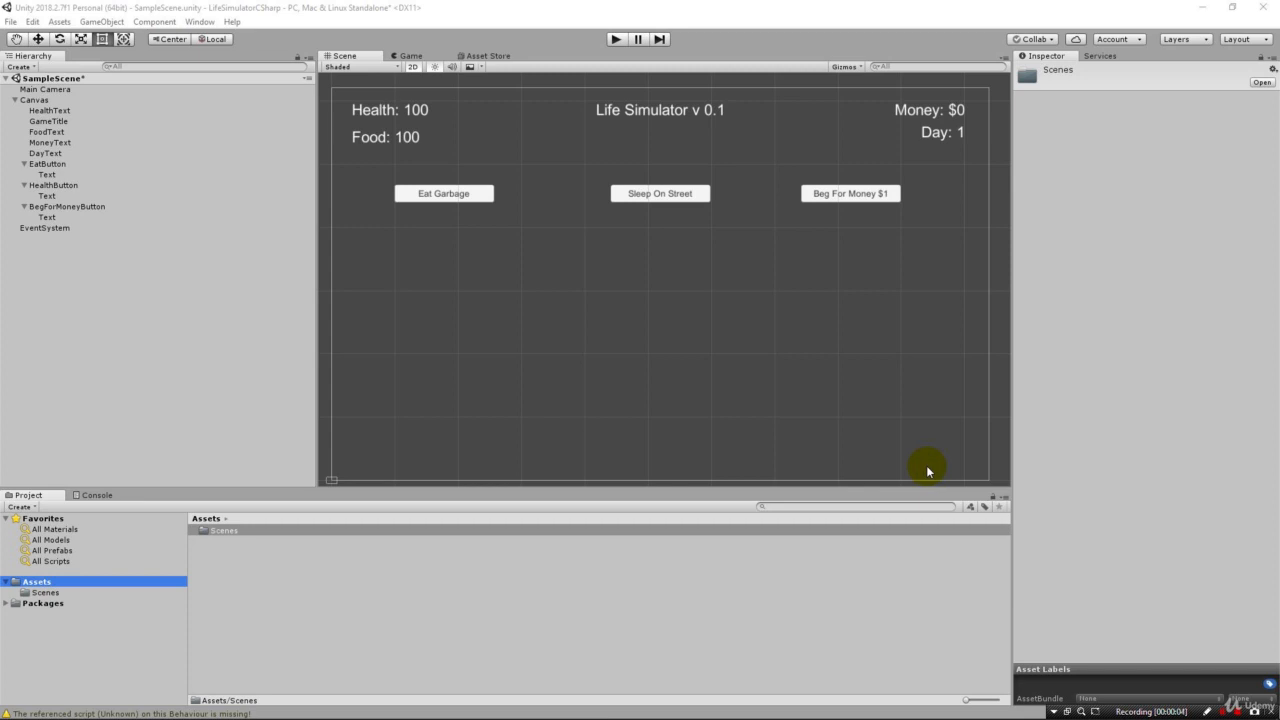
mouse_move(876, 116)
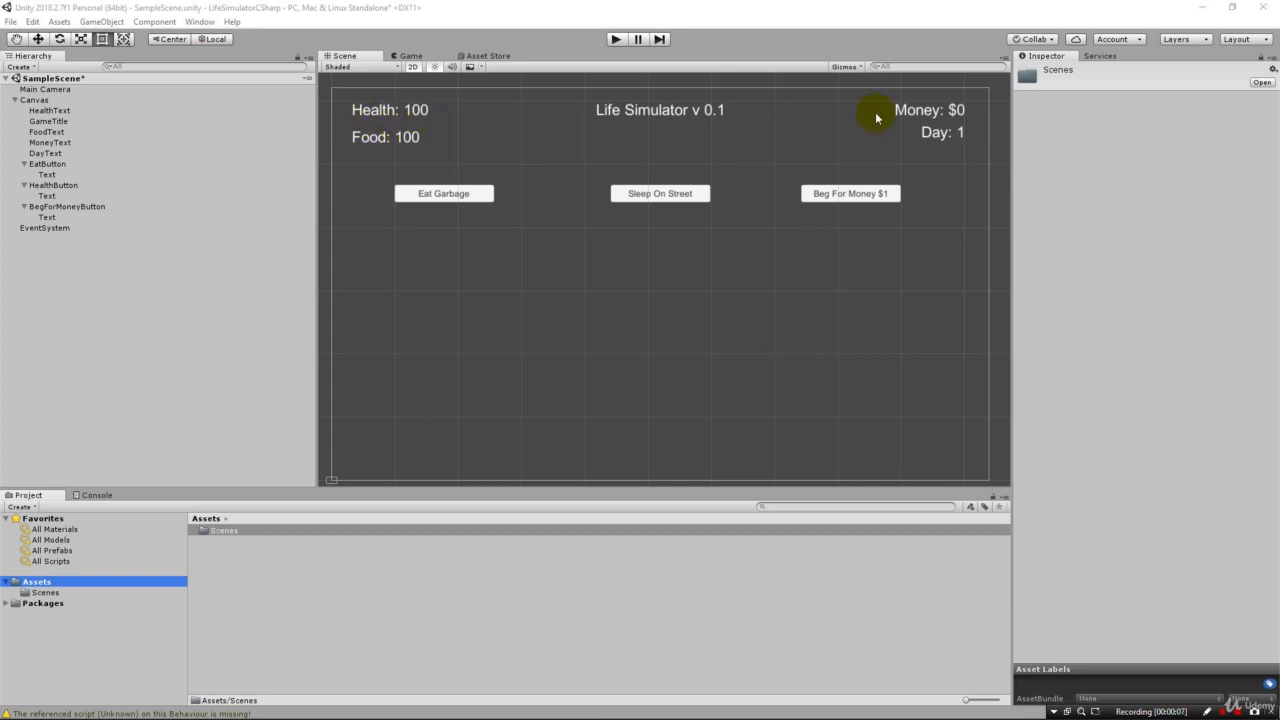
mouse_move(659, 193)
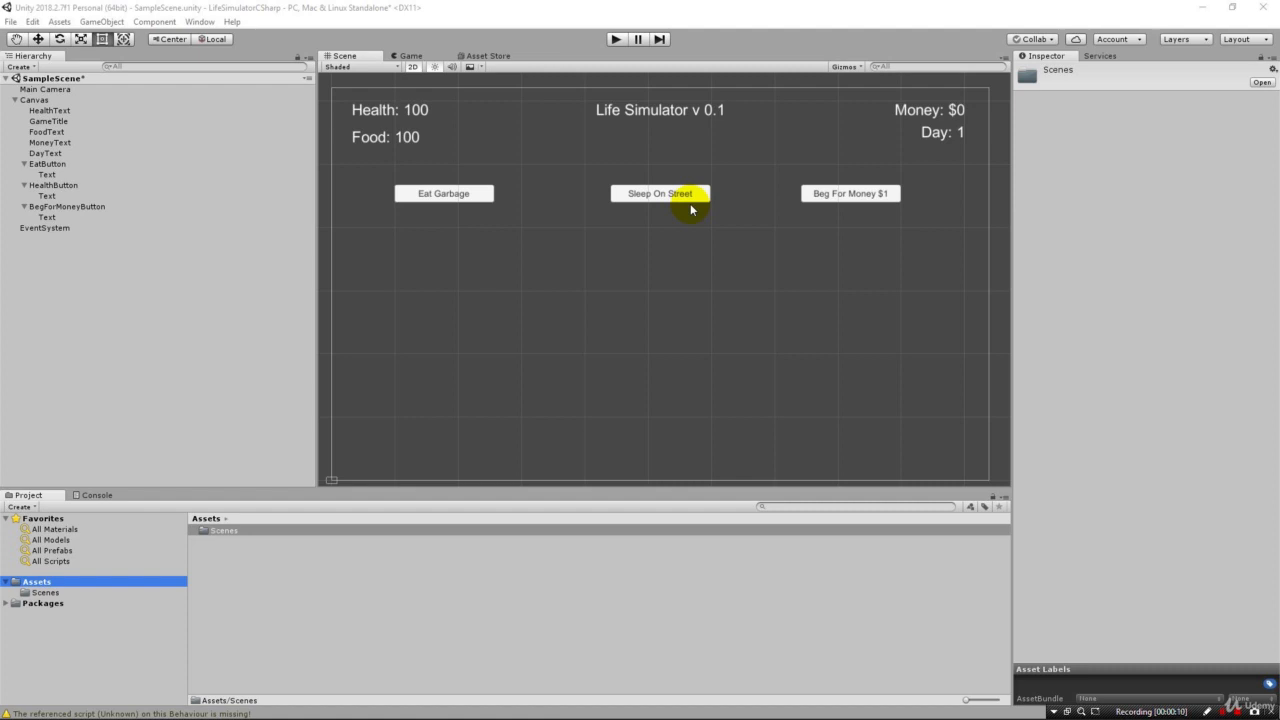
mouse_move(396, 110)
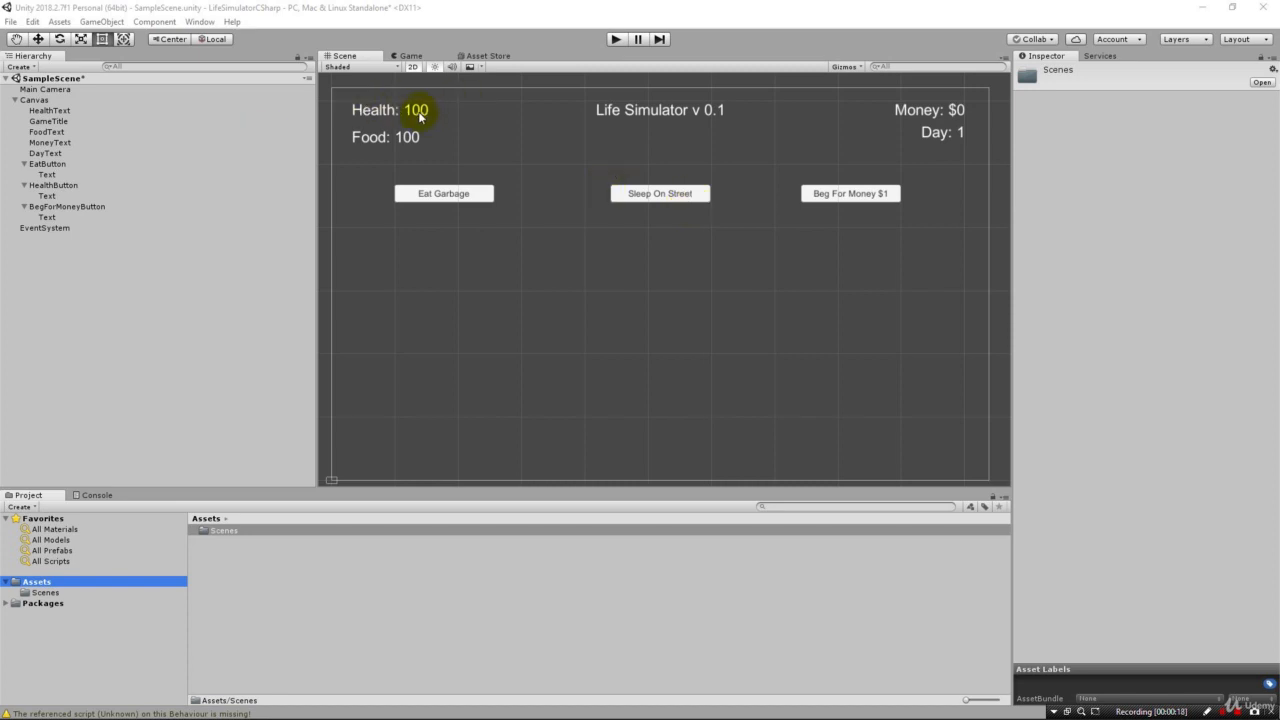
mouse_move(360, 533)
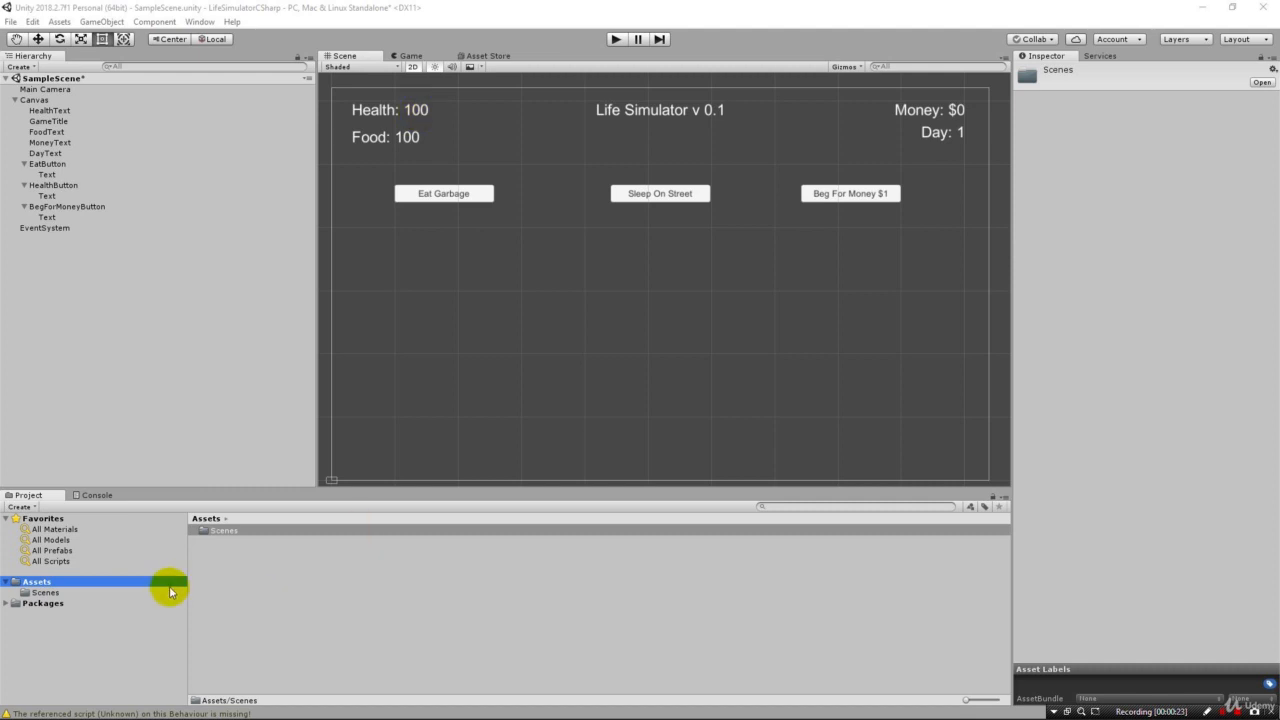
- Create a C# script named GameManager in Assets and open it in Visual Studio
right_click(36, 581)
text(GameManager)
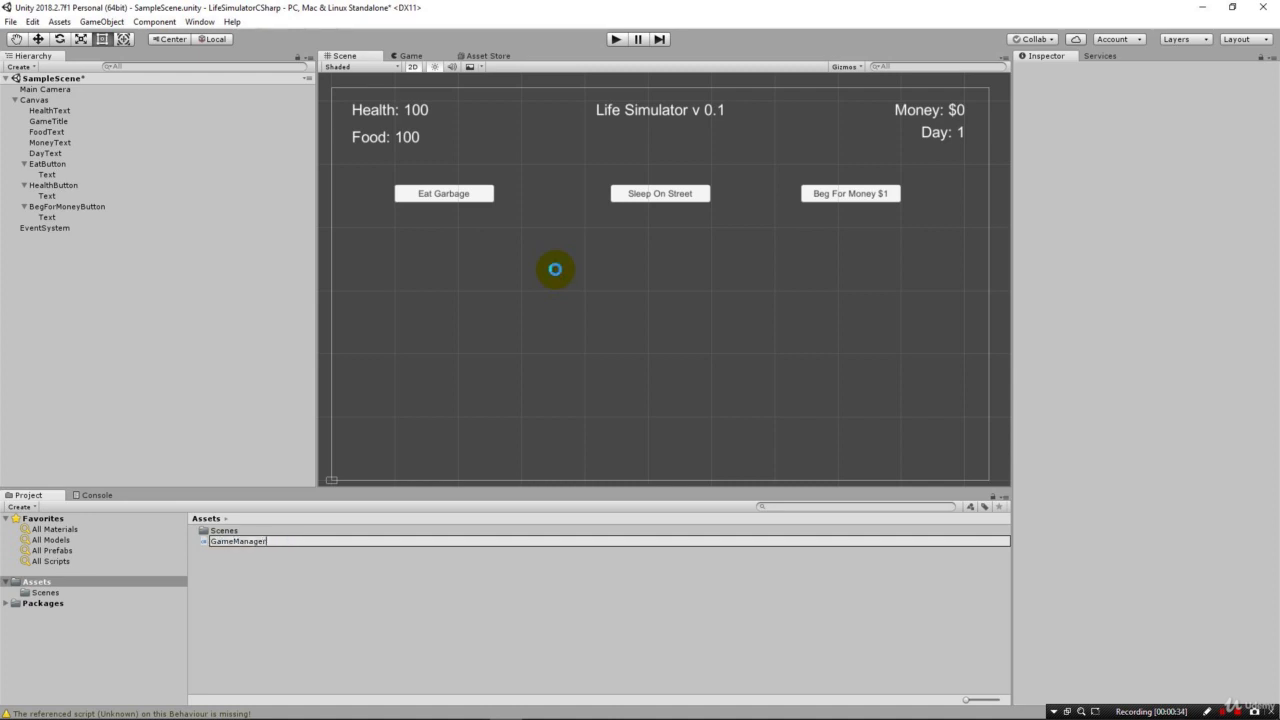
click(238, 541)
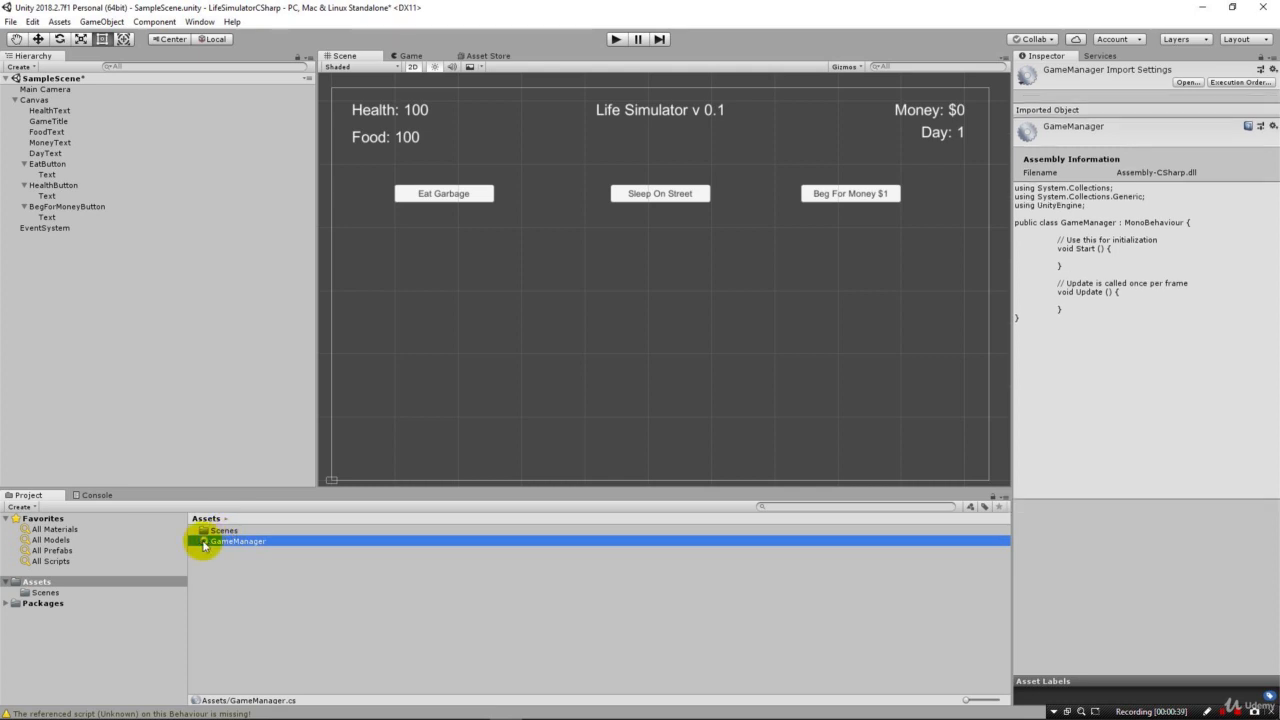
double_click(238, 541)
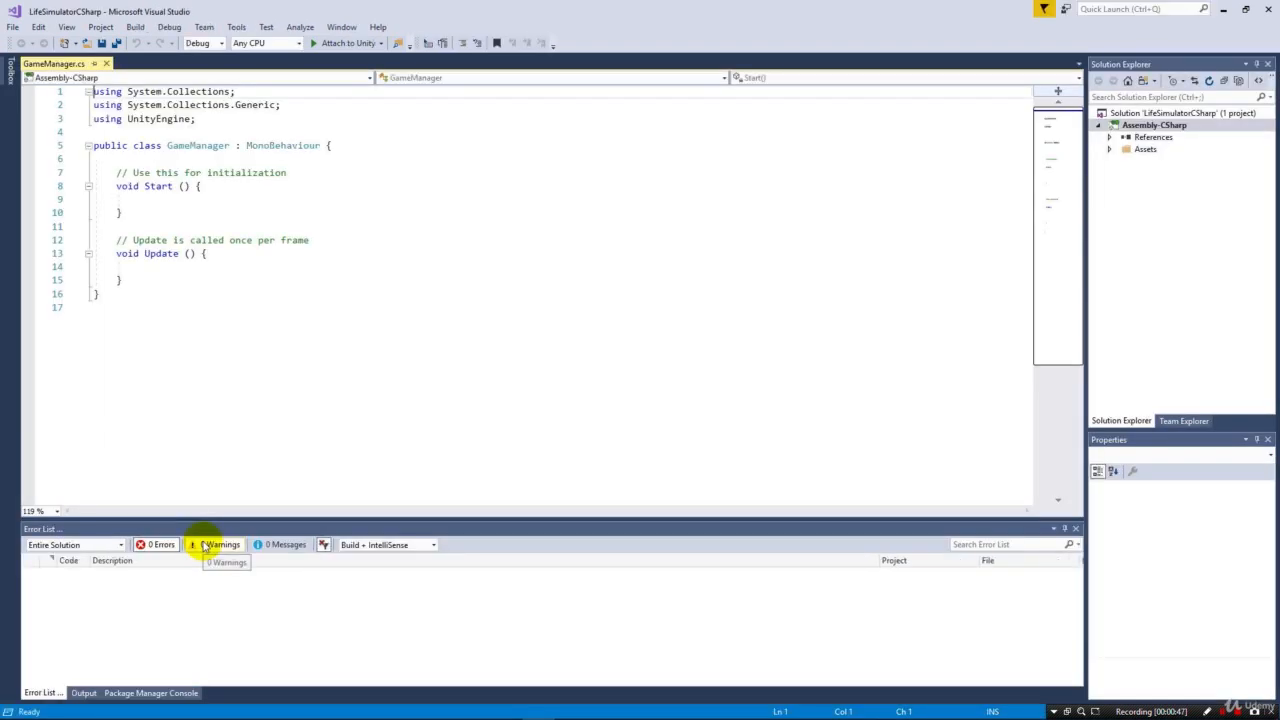
mouse_move(308, 508)
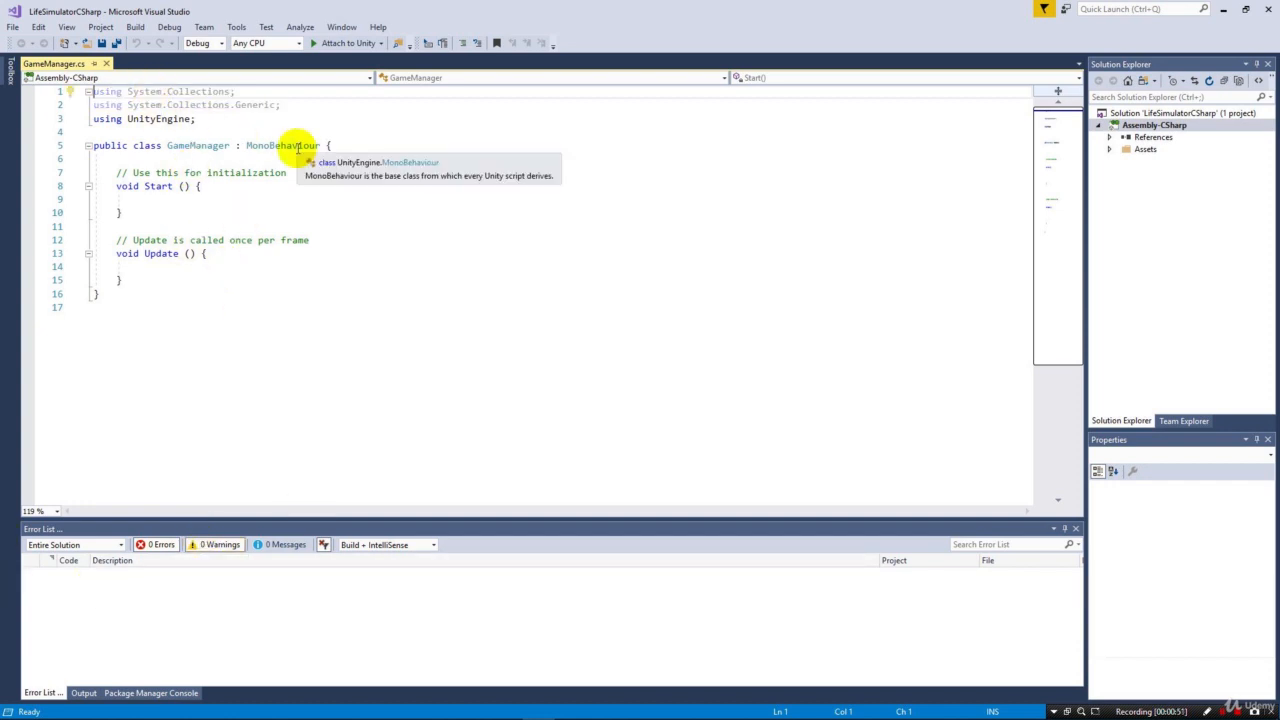
mouse_move(411, 297)
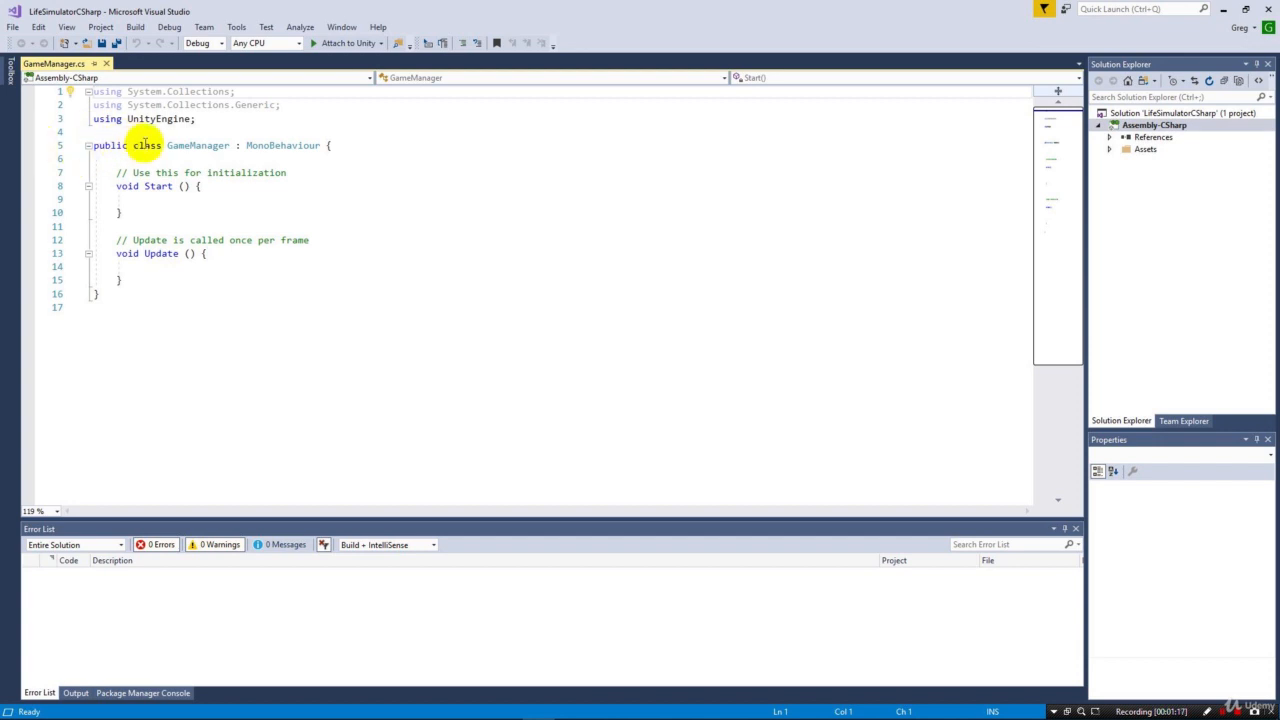
mouse_move(198, 145)
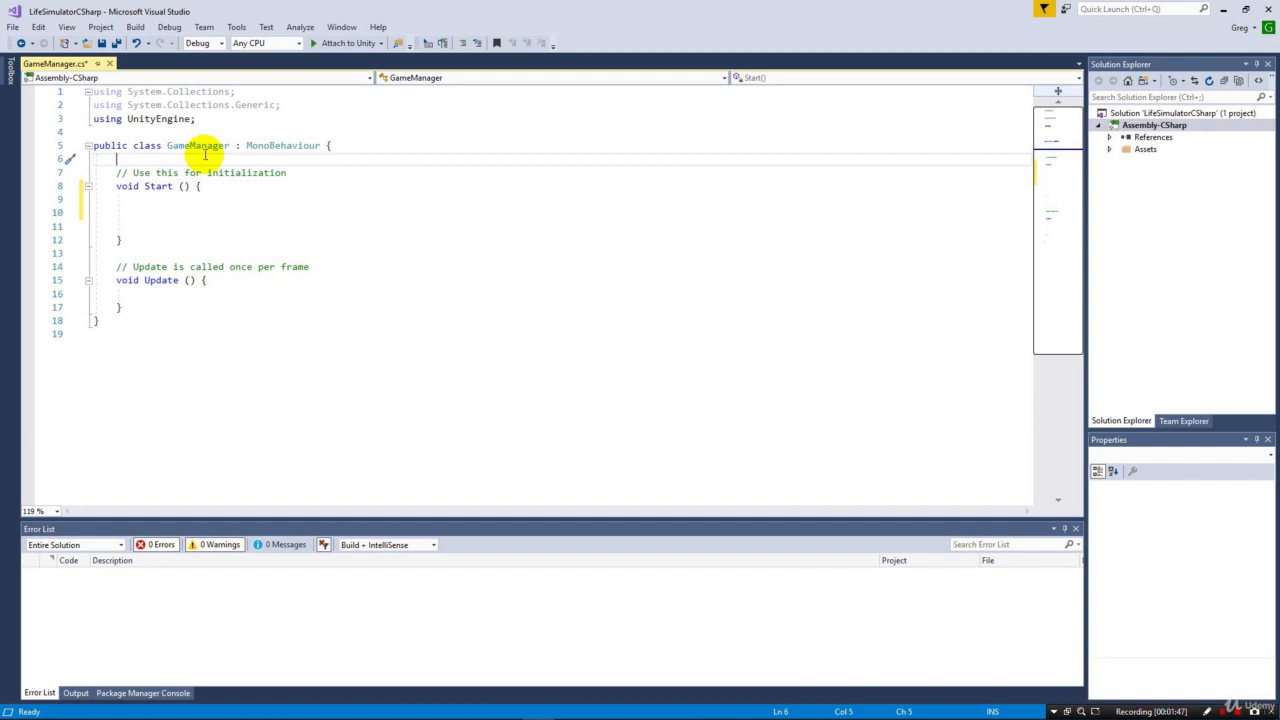
- Type four int declarations above Start(): Health, Food, Day and Money
key(enter)
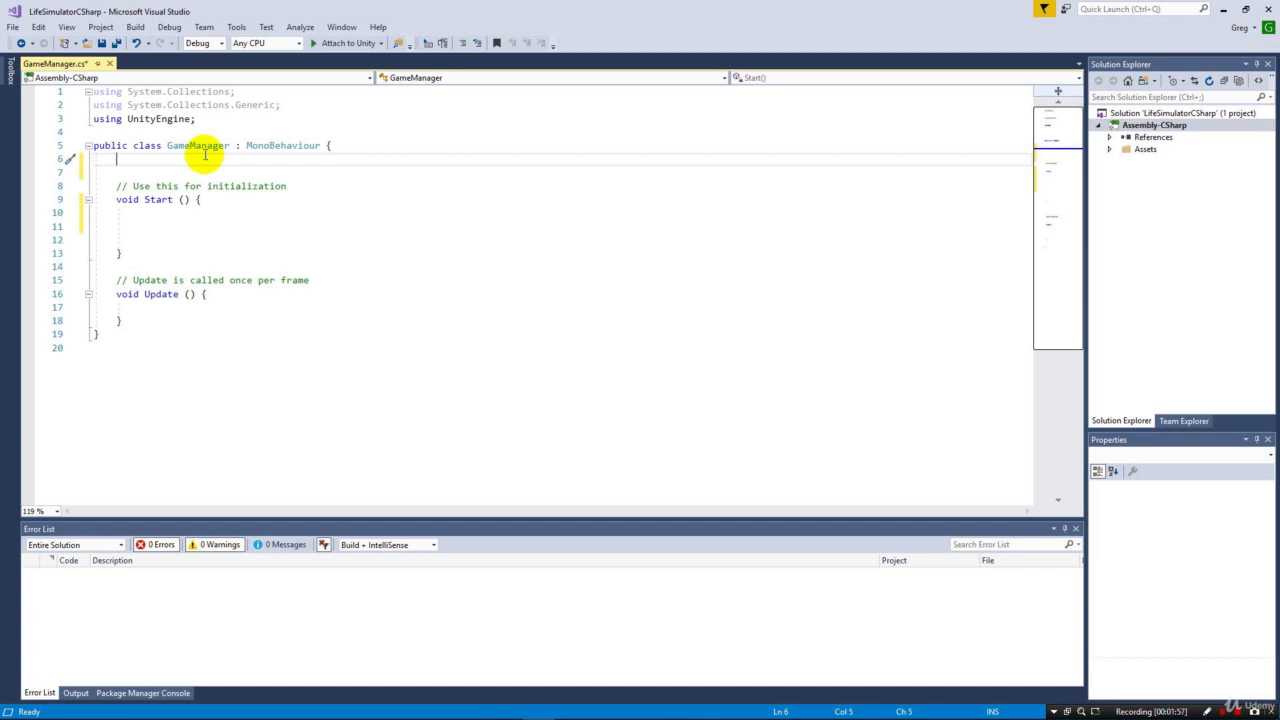
text(int Health)
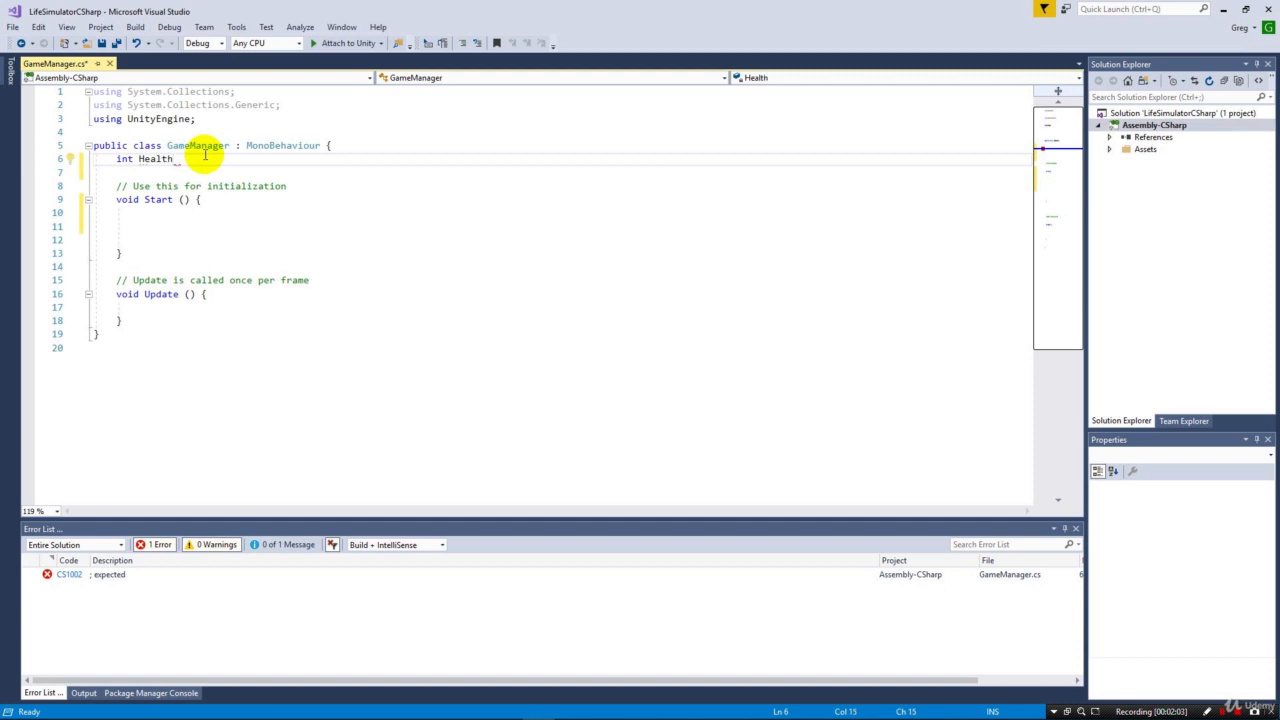
text(;)
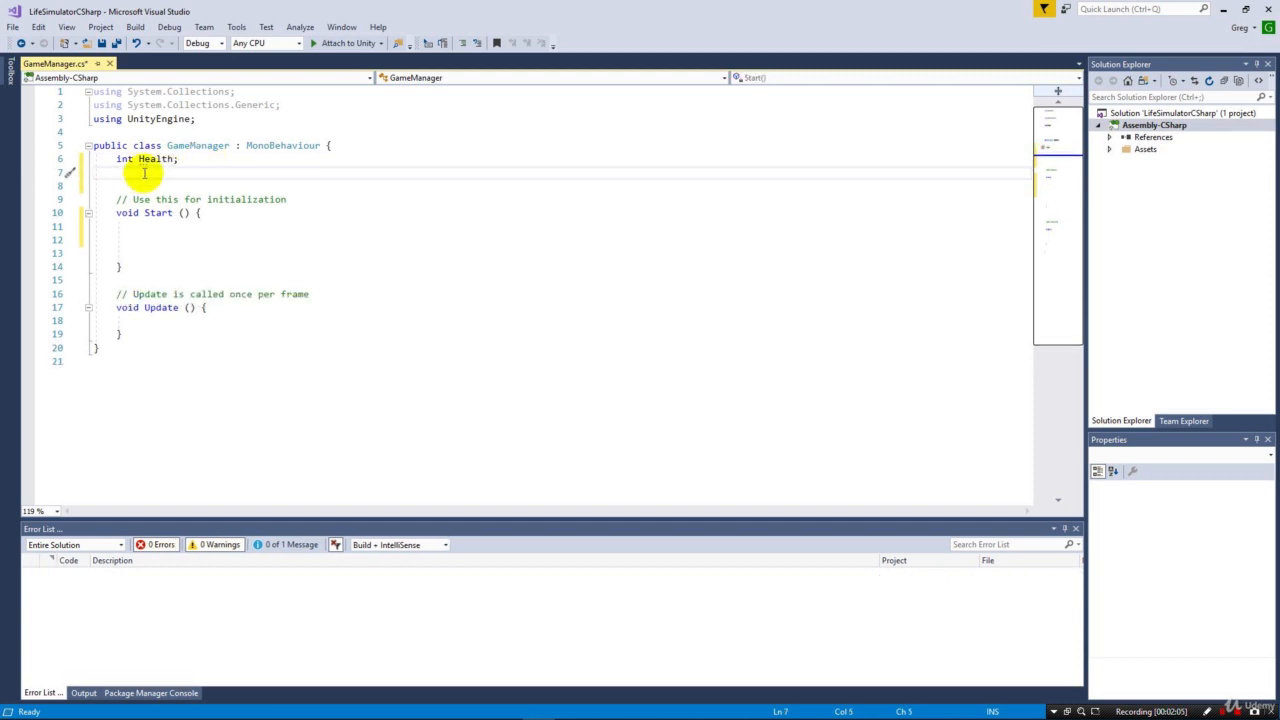
mouse_move(124, 159)
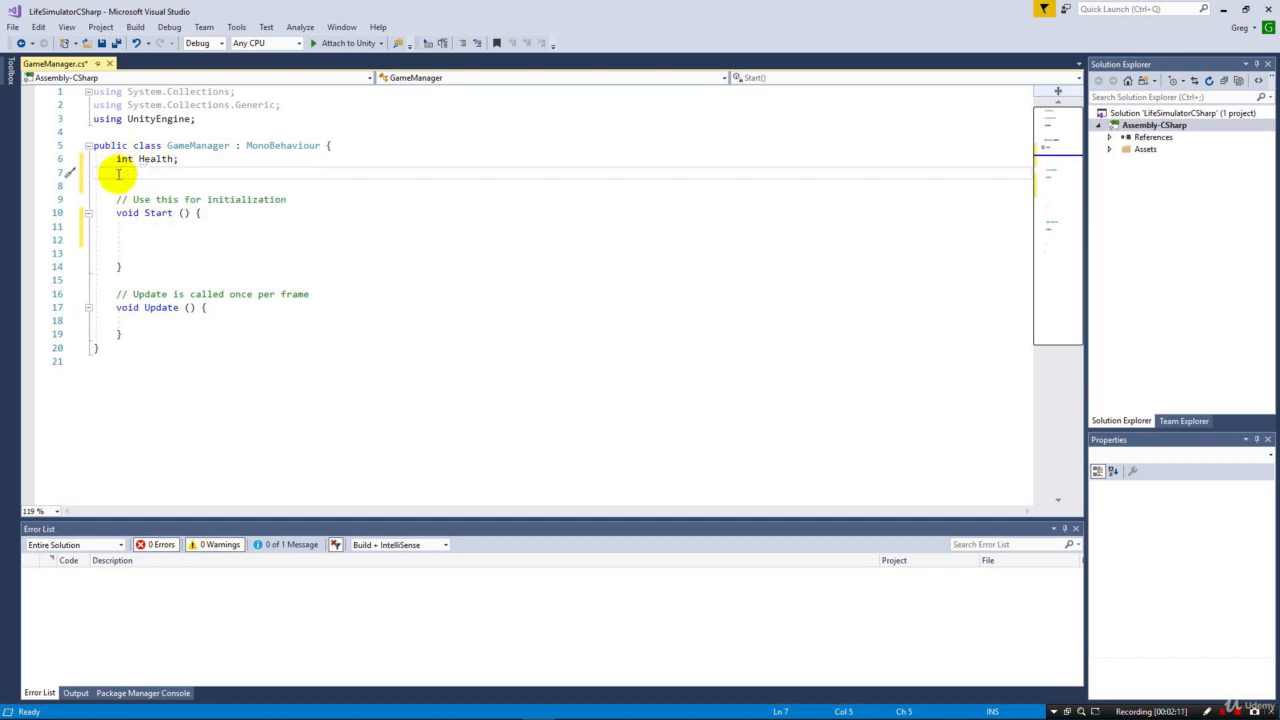
text(int Food;)
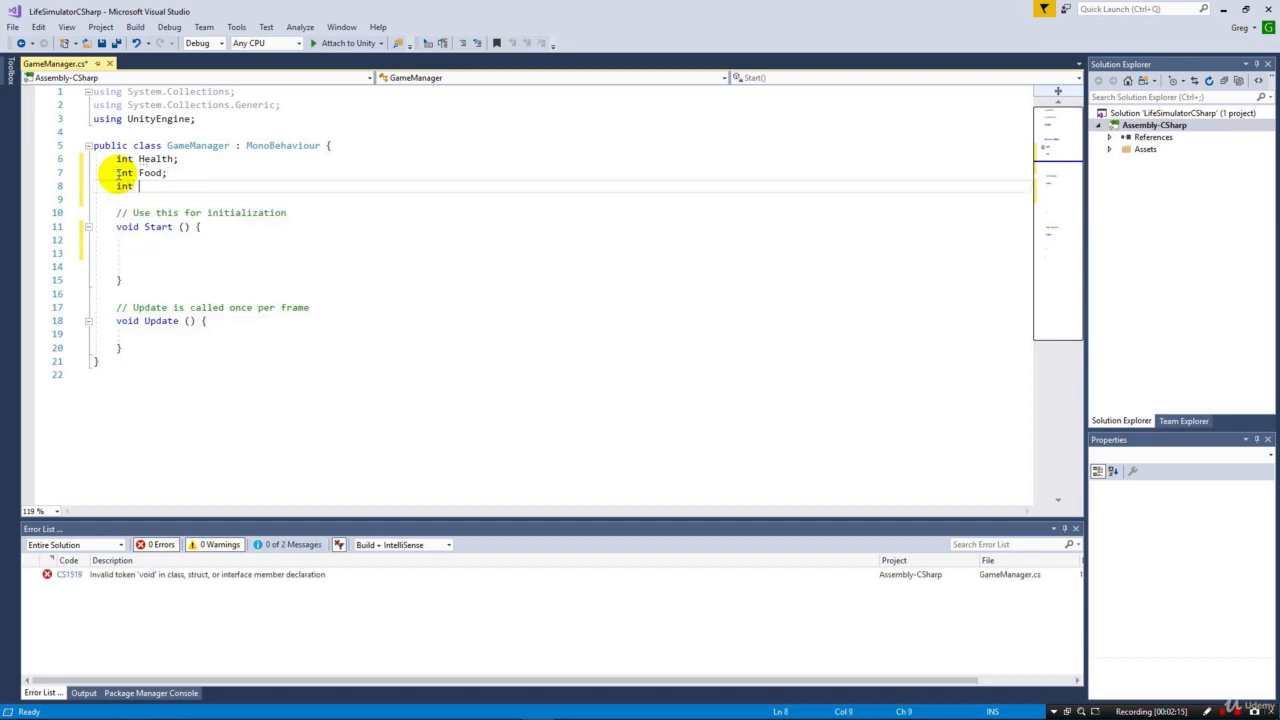
text(Day;)
text(int Money;)
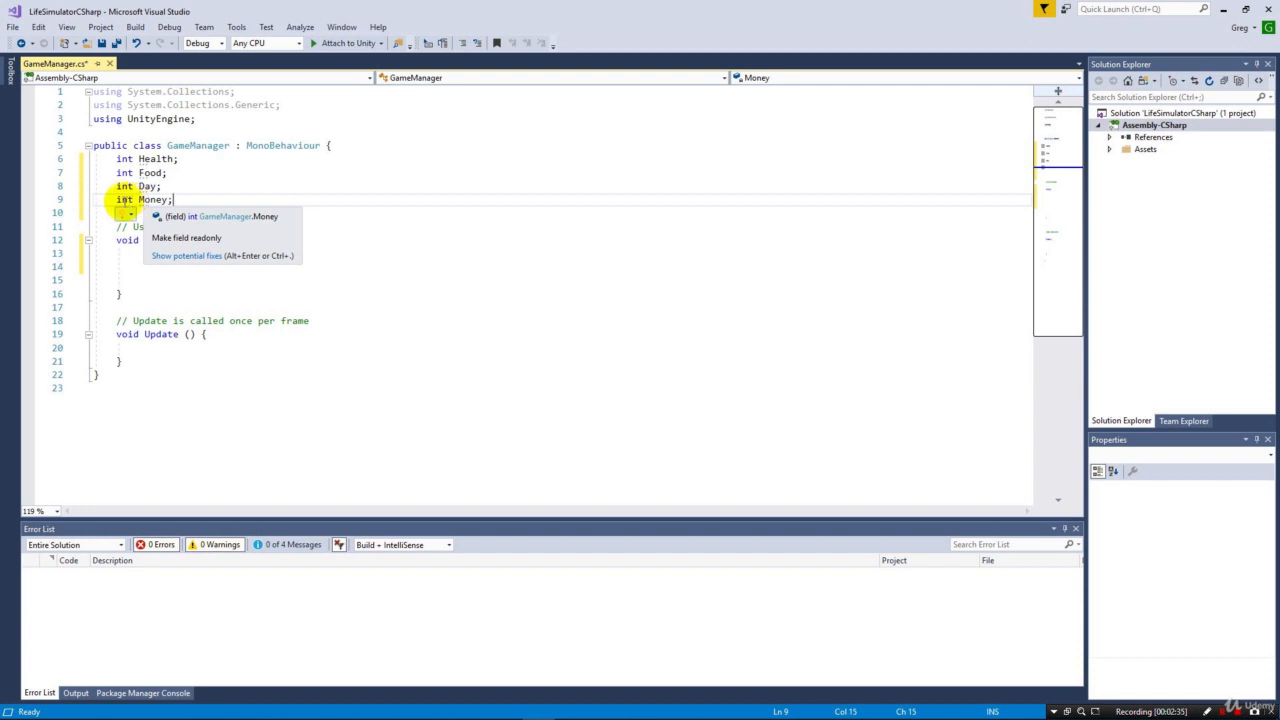
text(float)
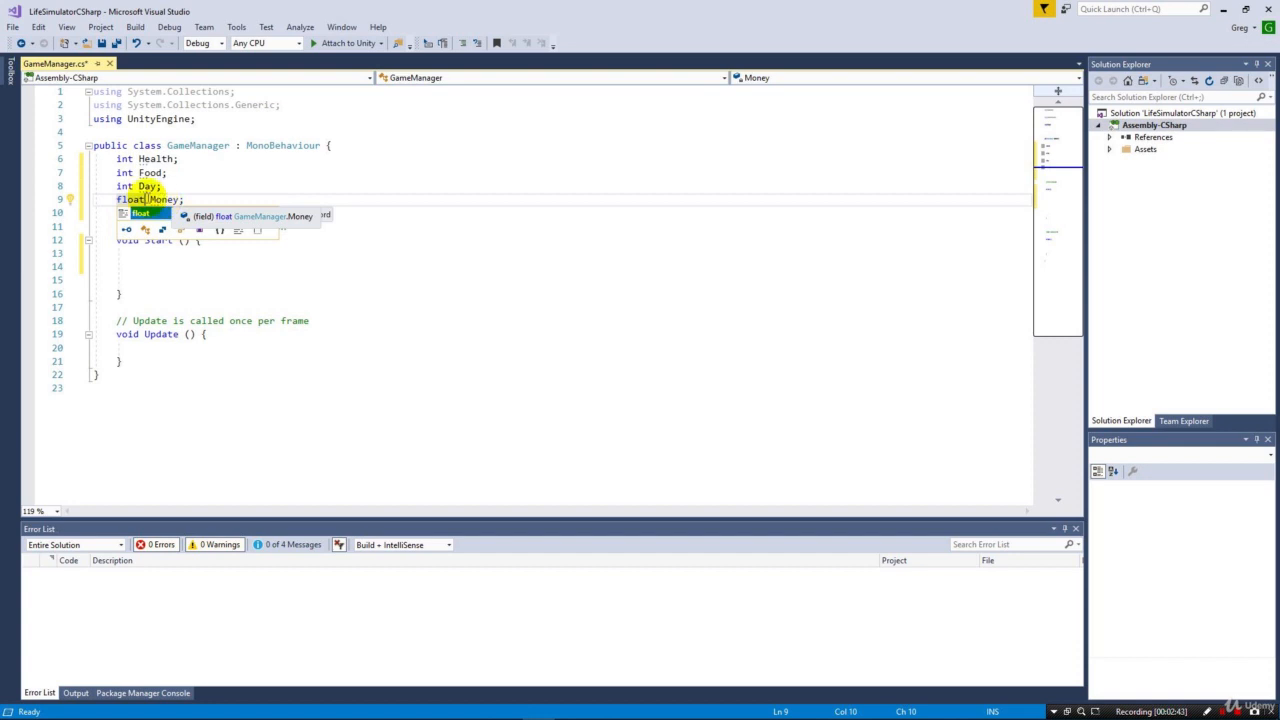
text(int)
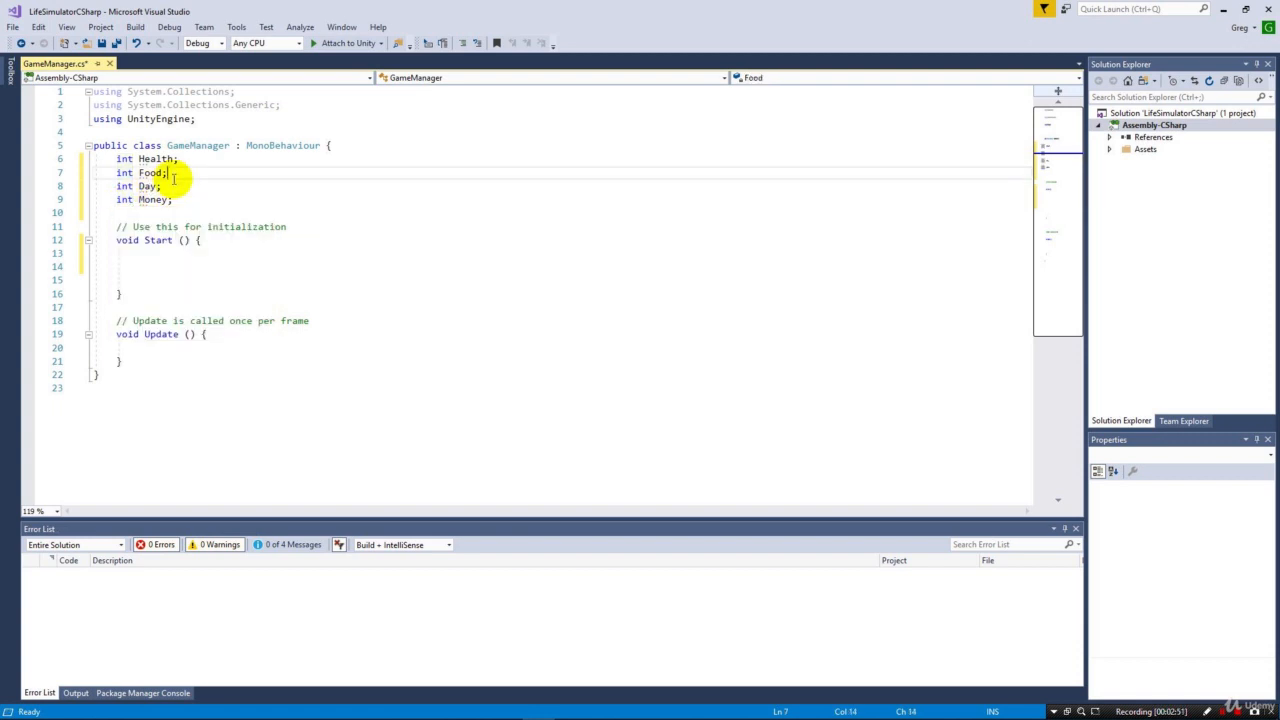
mouse_move(231, 249)
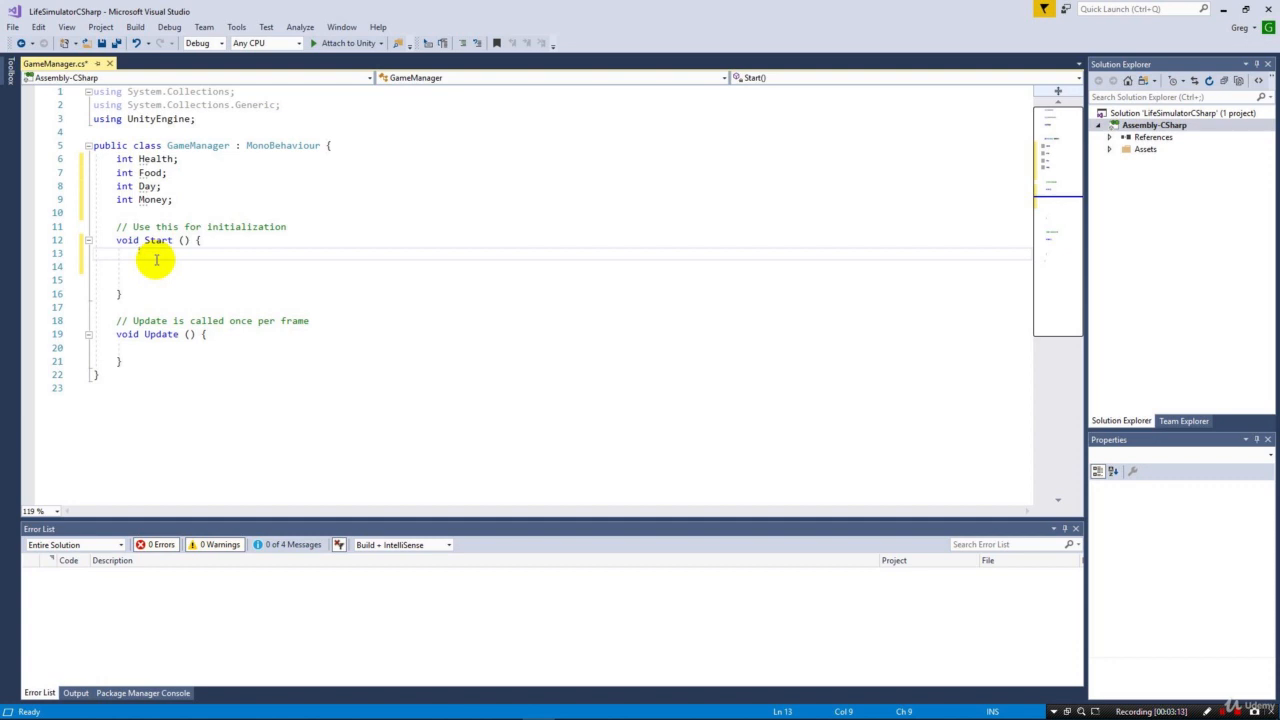
- In Start(), assign Health = 100, Food = 100, Day = 1, Money = 0, then add a new line
text(Health)
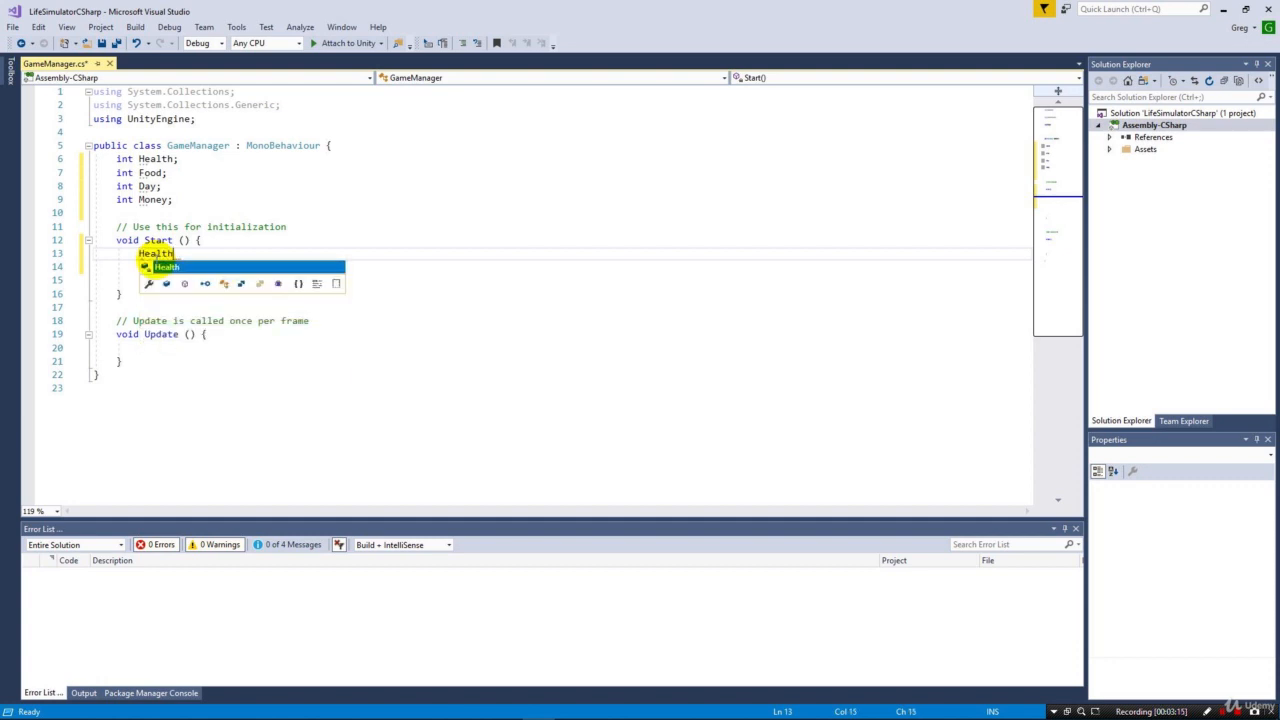
text(= 100)
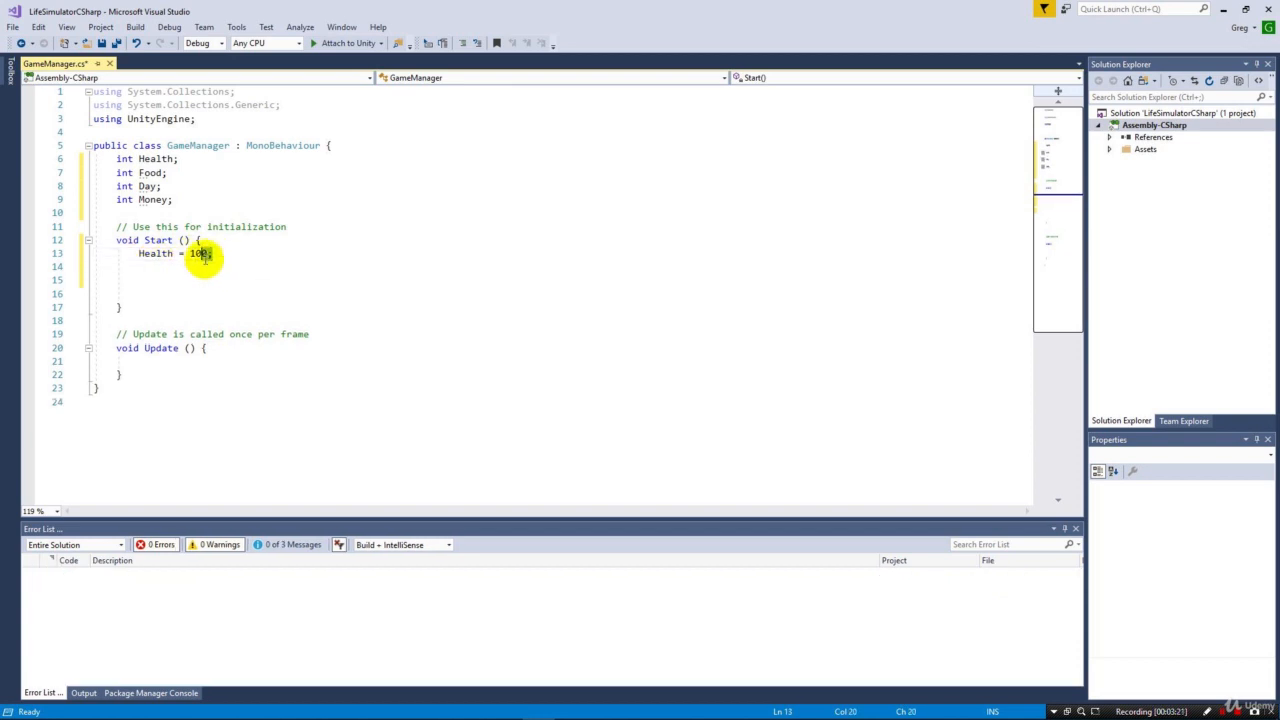
text(;)
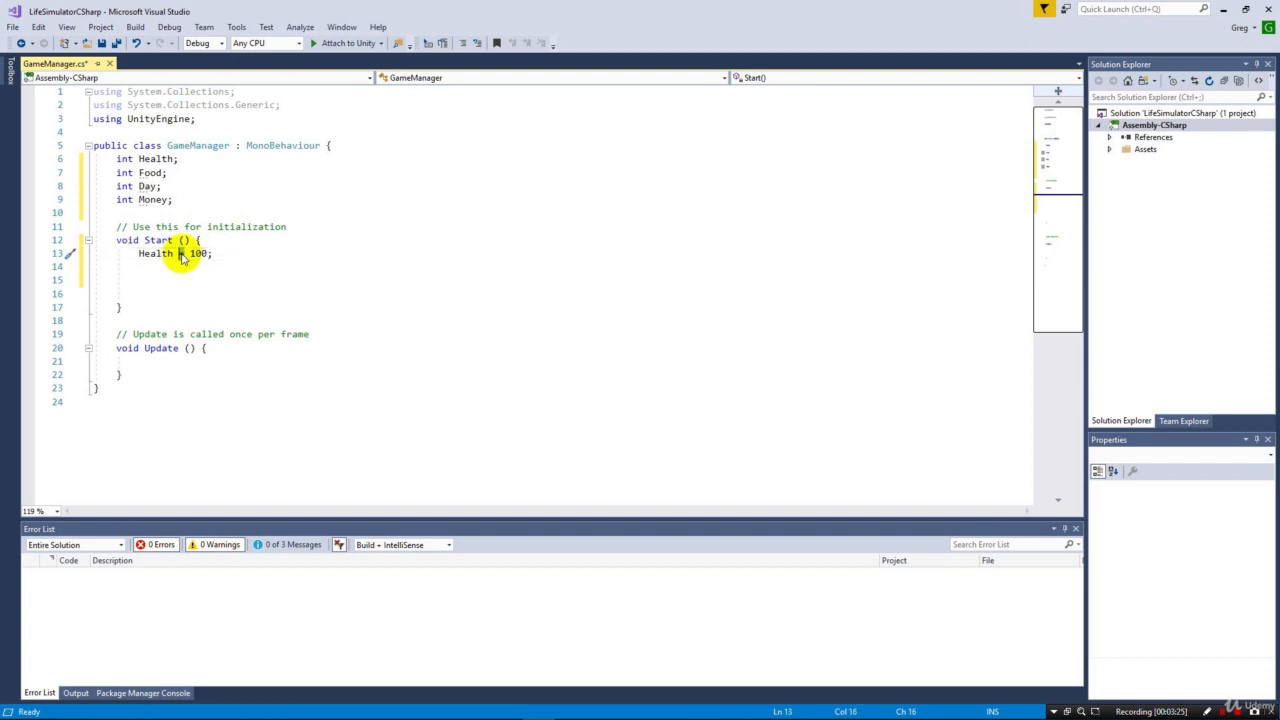
double_click(198, 253)
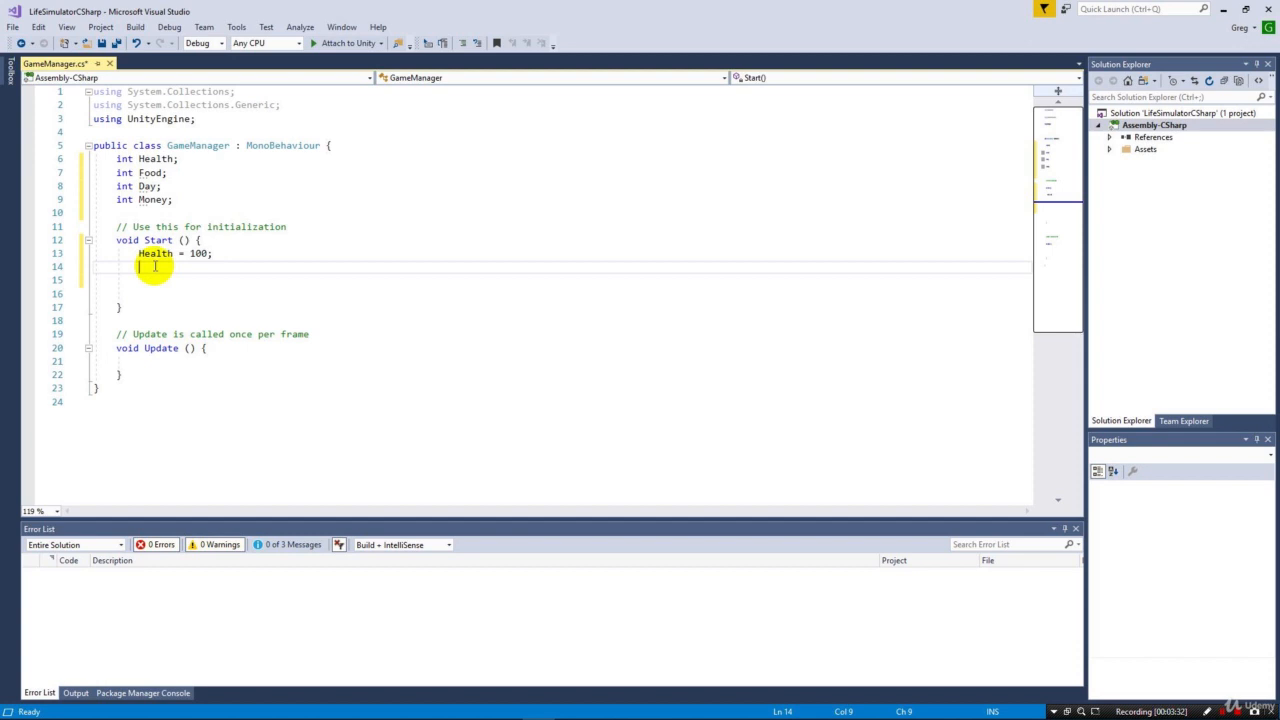
text(Food = 100;)
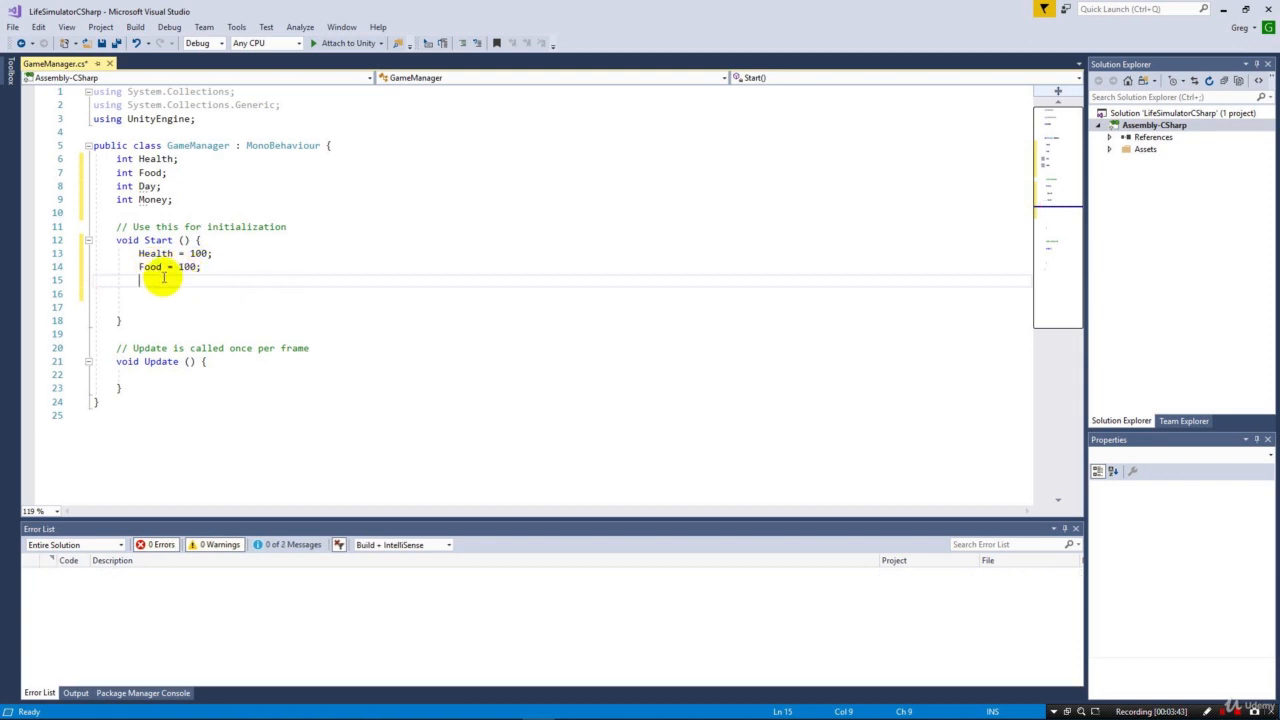
text(Day = 1)
text(Money = 0)
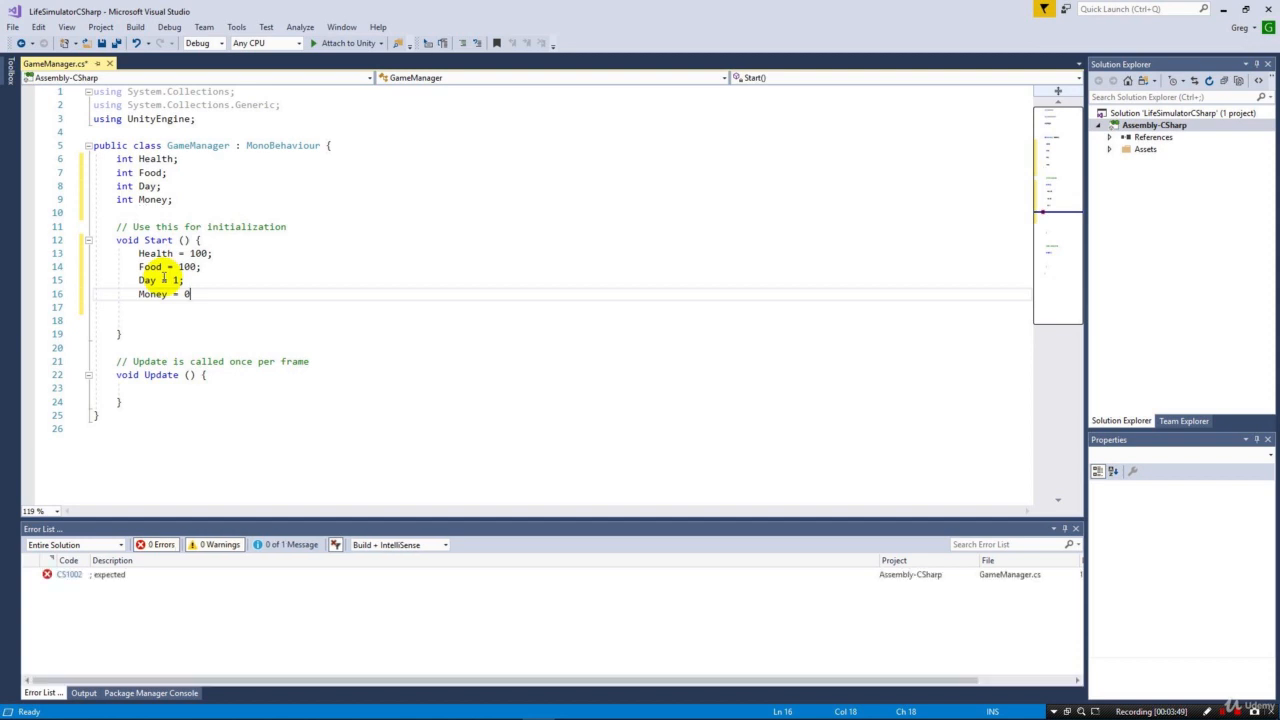
text(;)
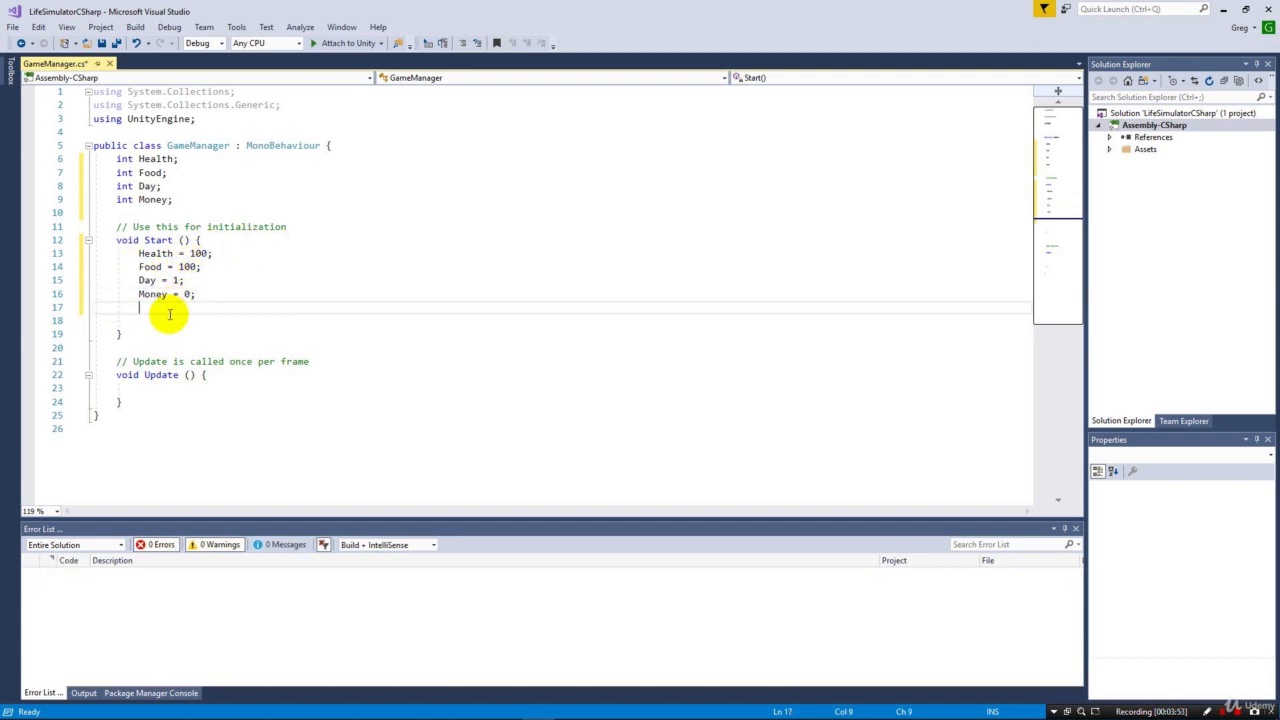
mouse_move(188, 294)
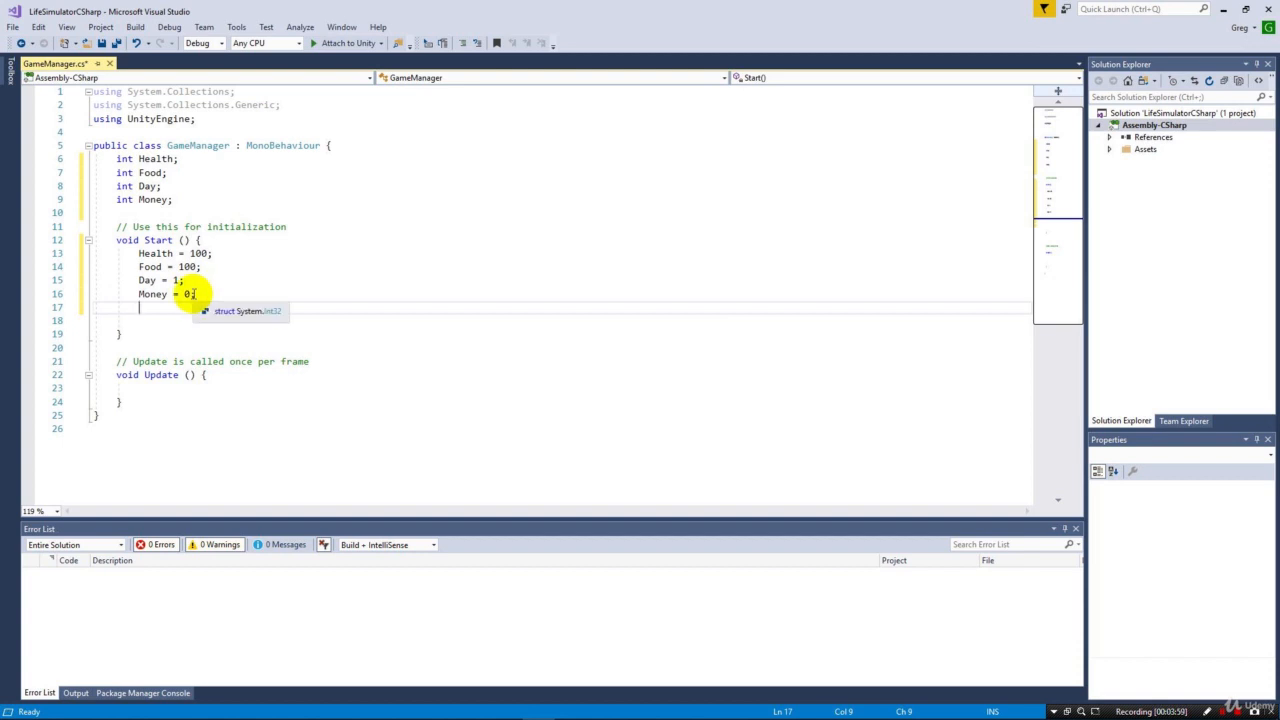
key(enter)
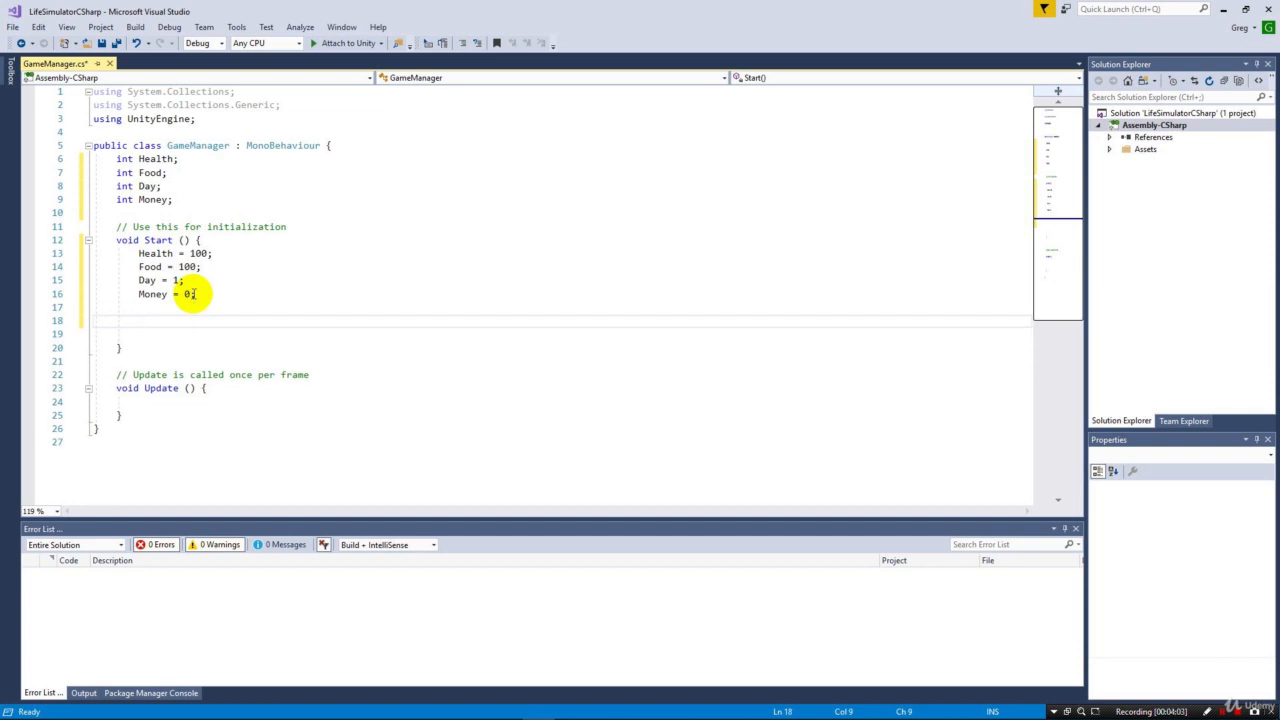
- Add Debug.Log(Health); to Start, removing a stray extra dot, and save the script
text(De)
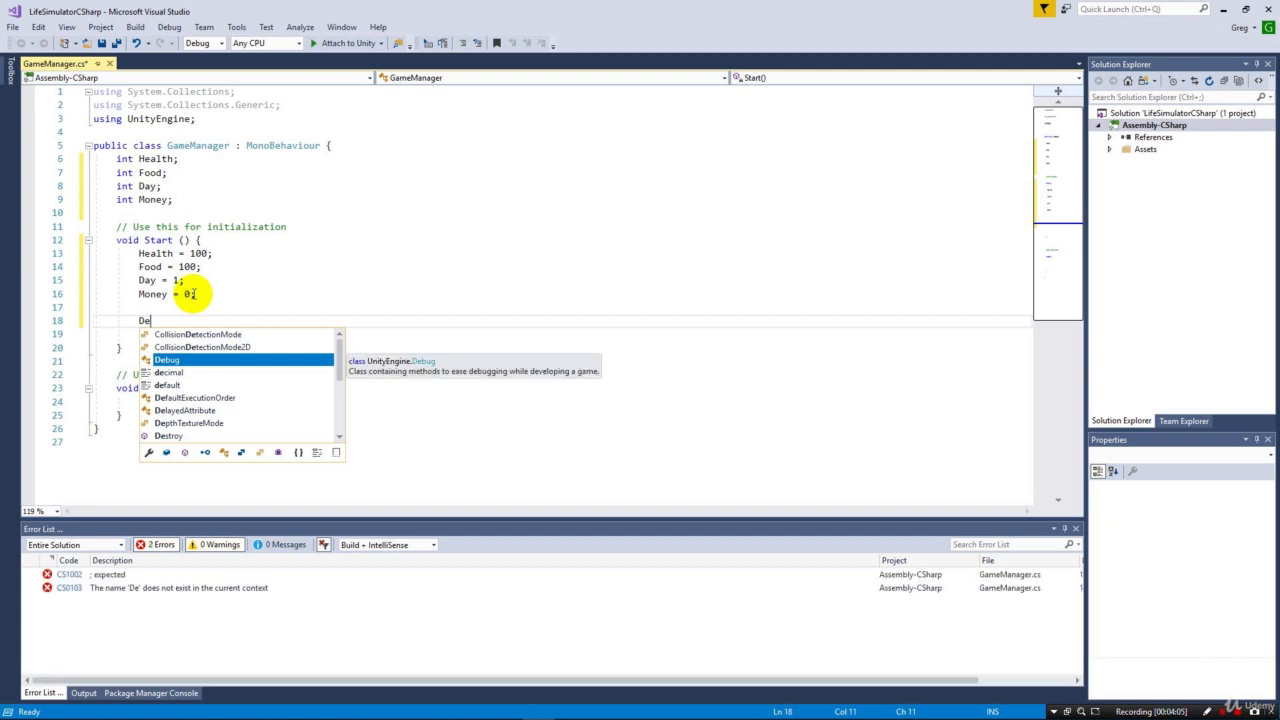
text(ui)
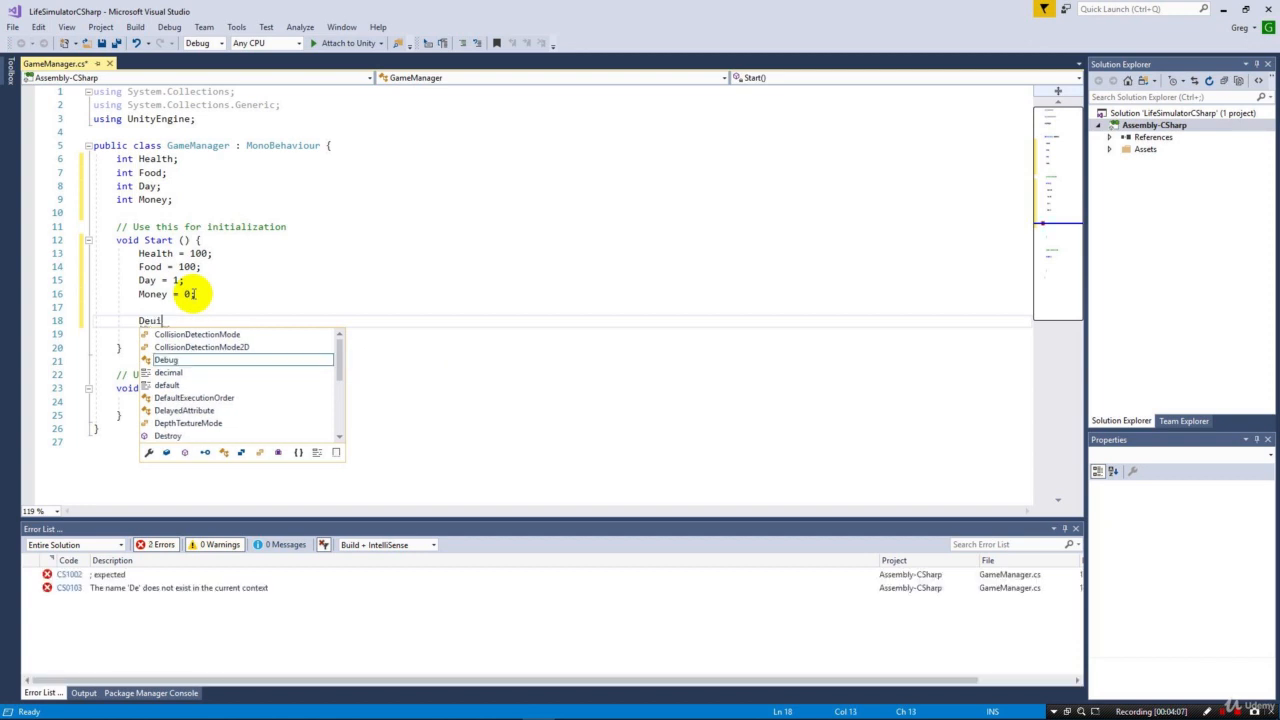
text(bug)
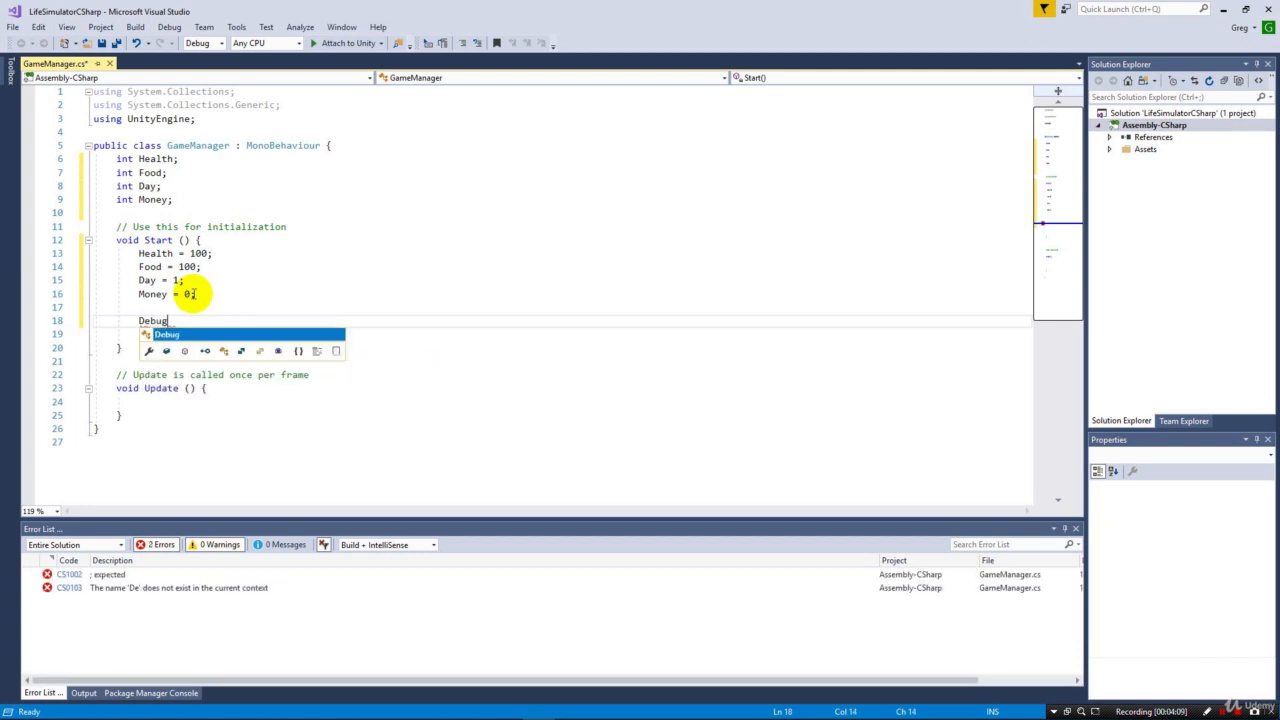
text(.)
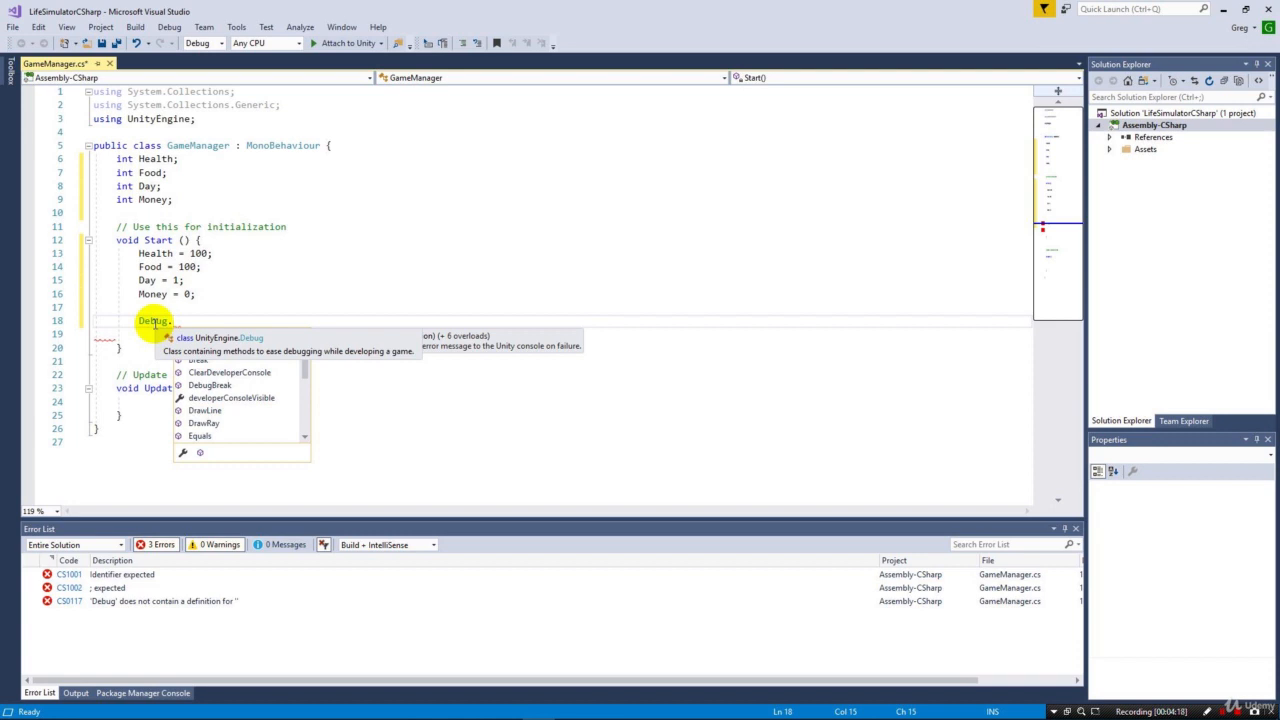
text(.)
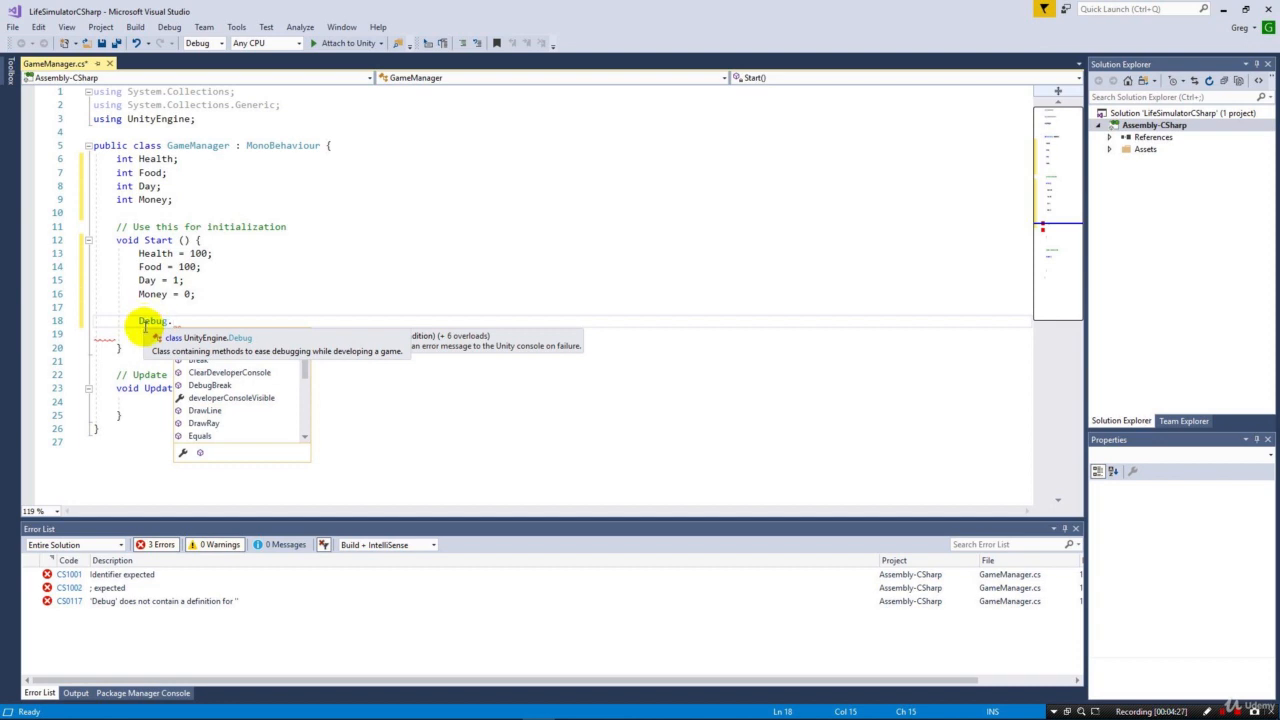
mouse_move(211, 344)
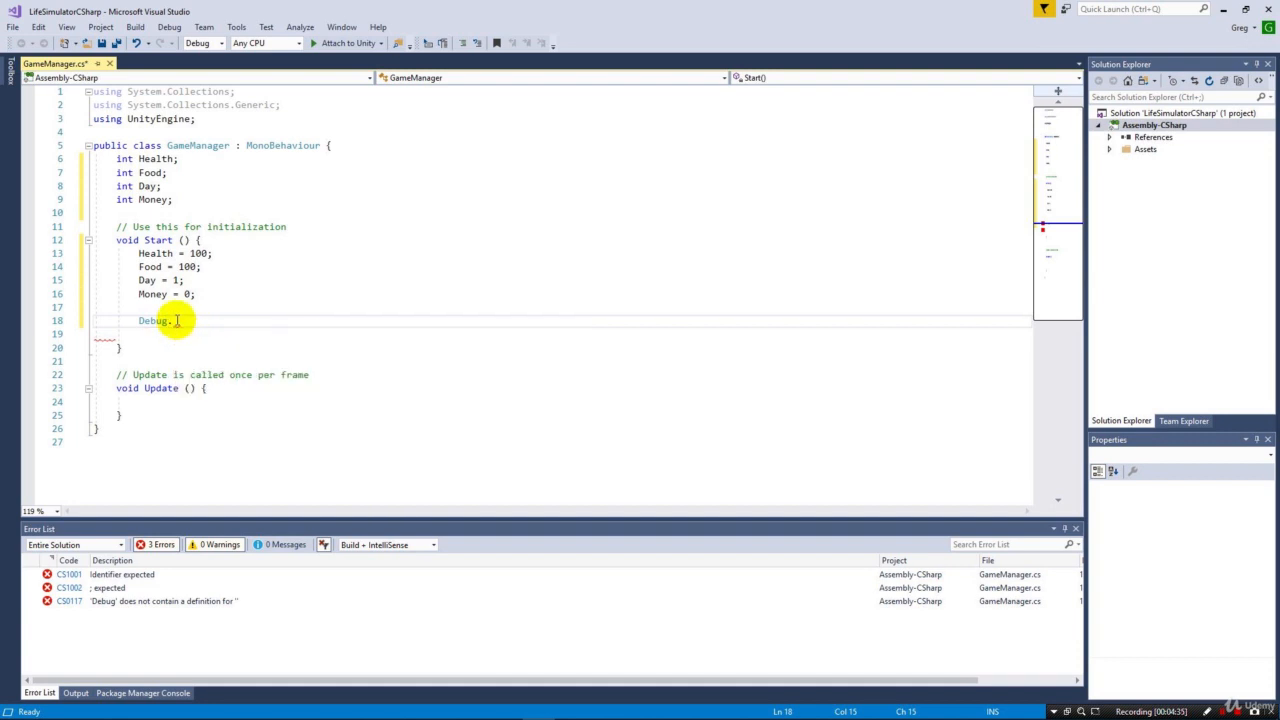
key(Backspace)
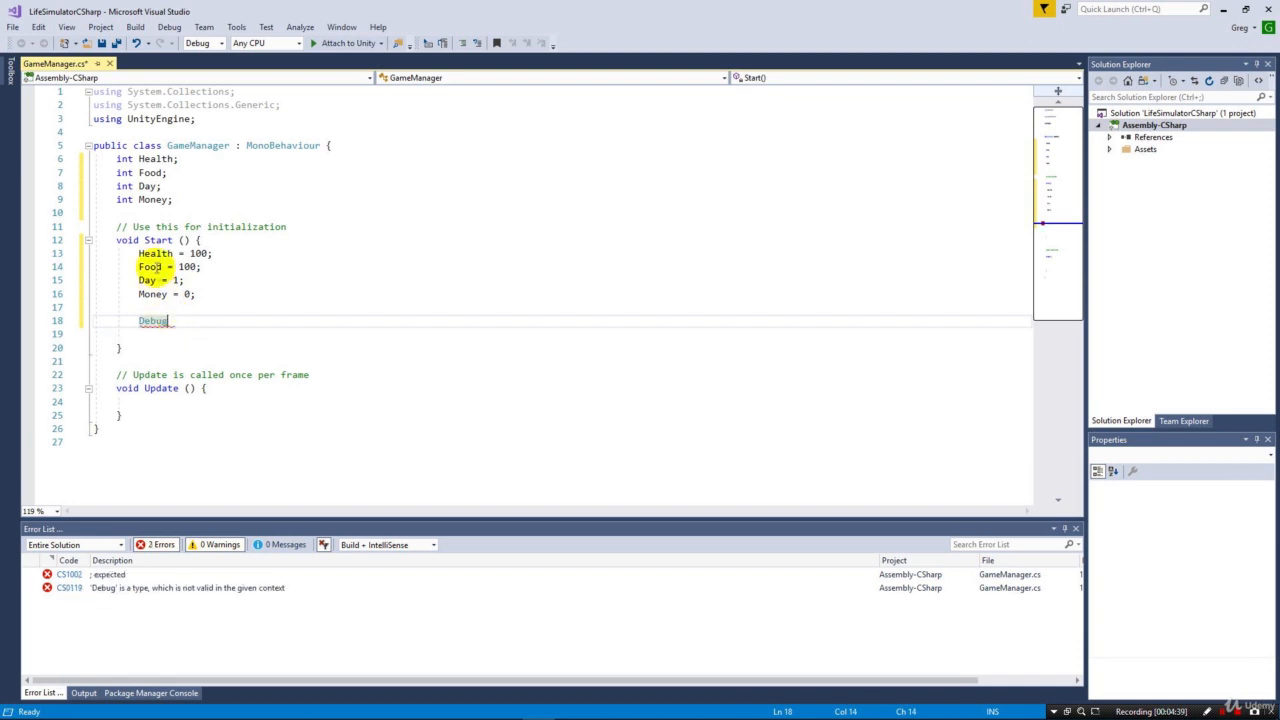
text(.L)
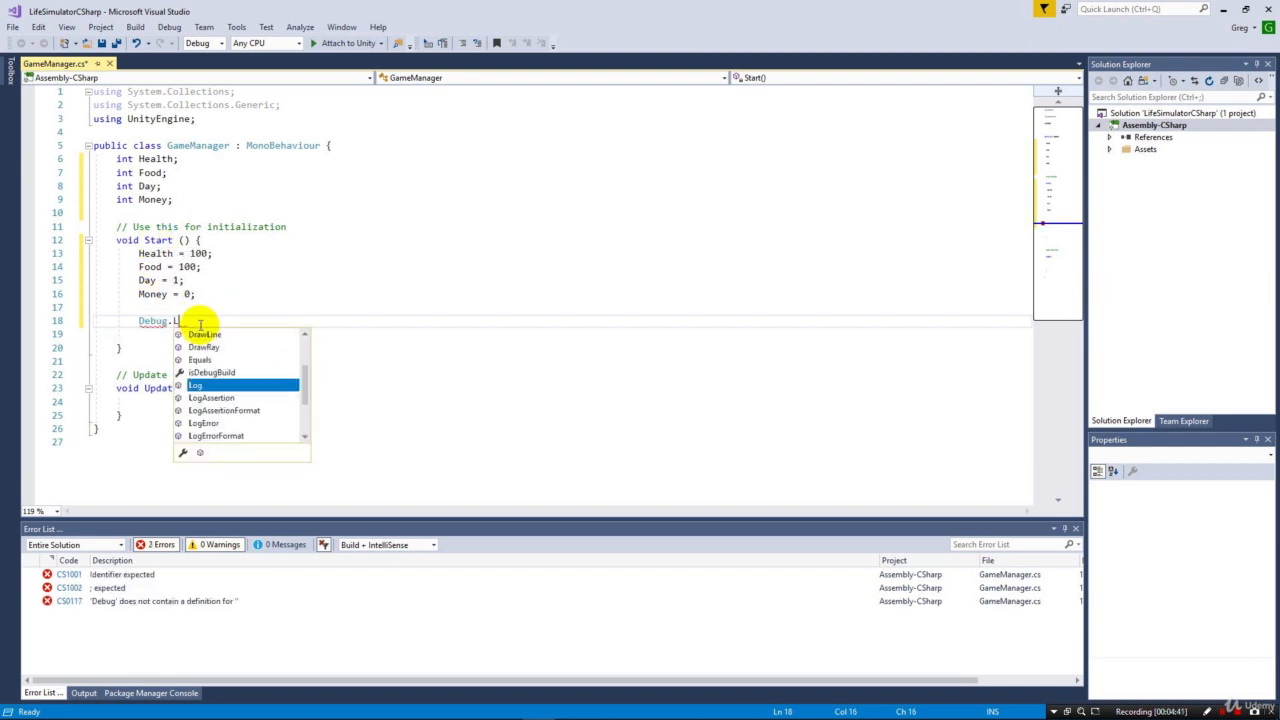
text(og)
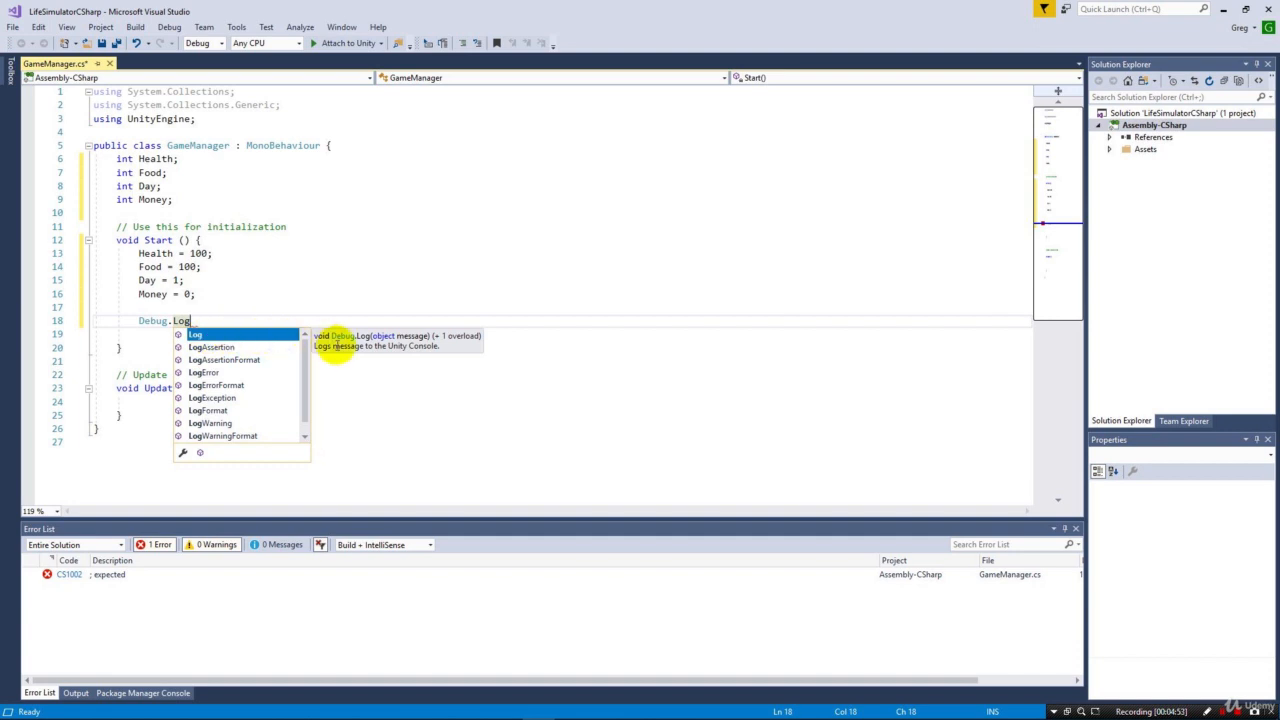
mouse_move(410, 352)
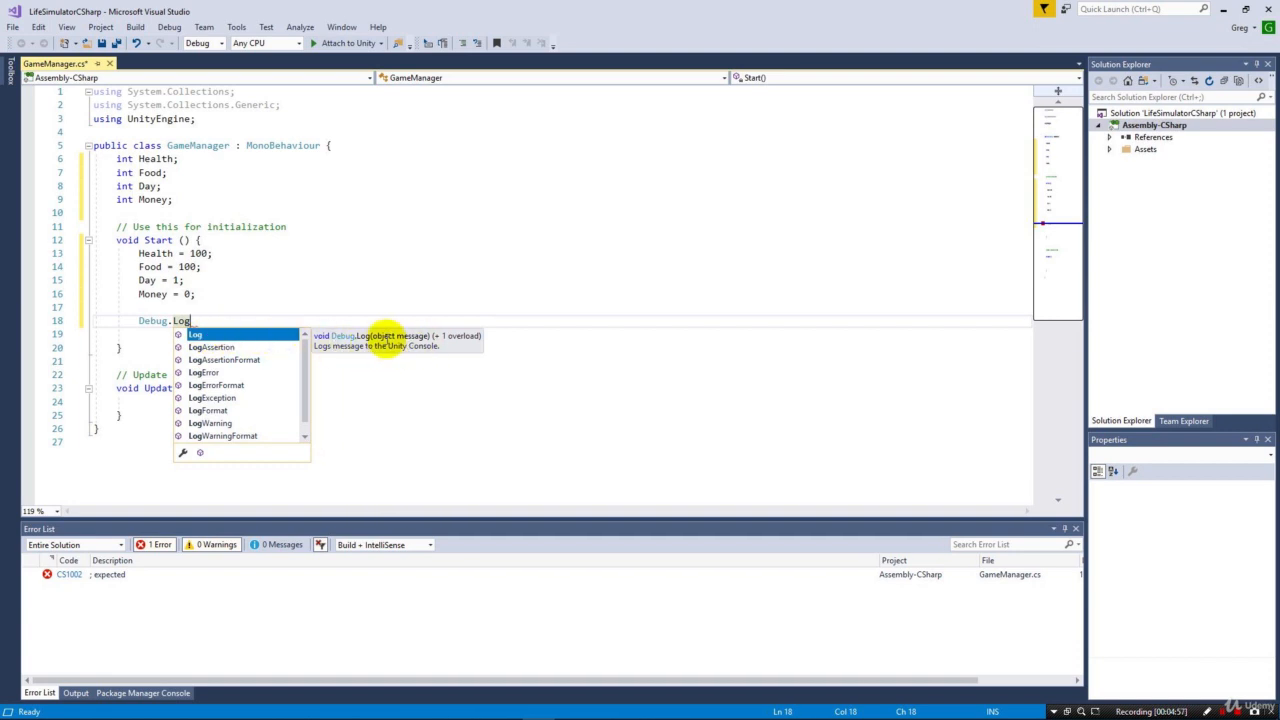
mouse_move(193, 318)
text(()
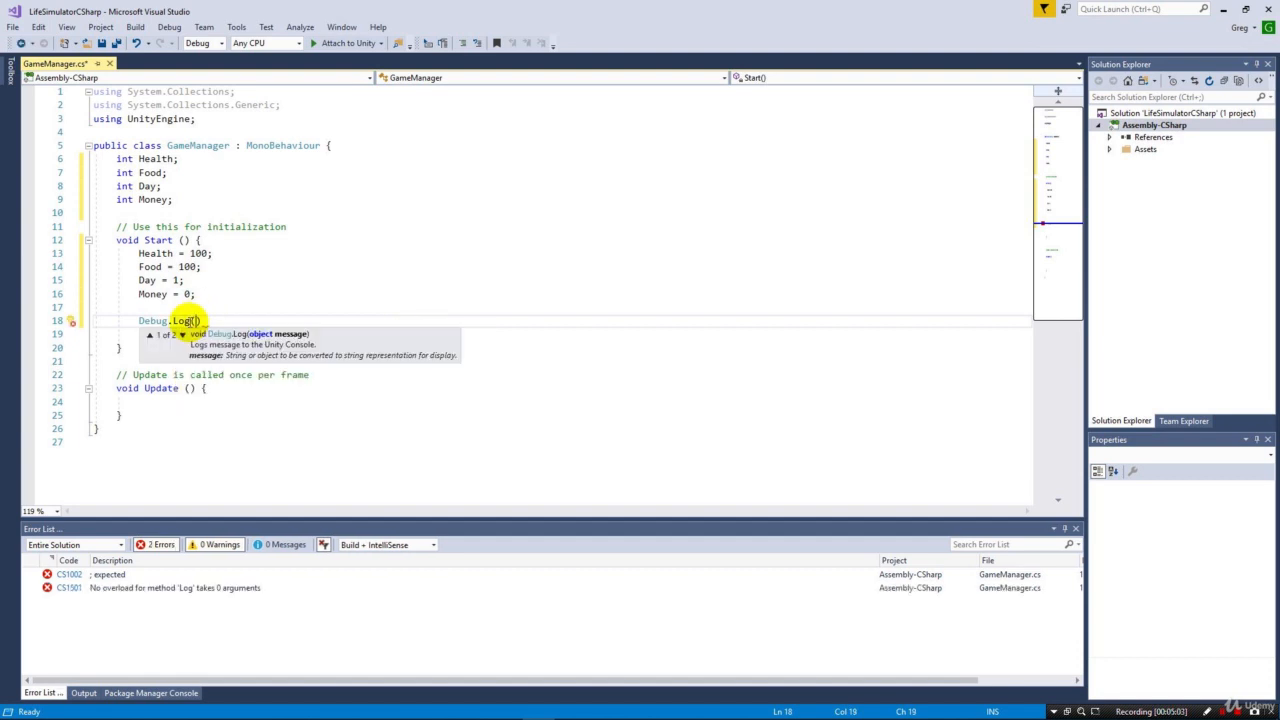
text(Health)
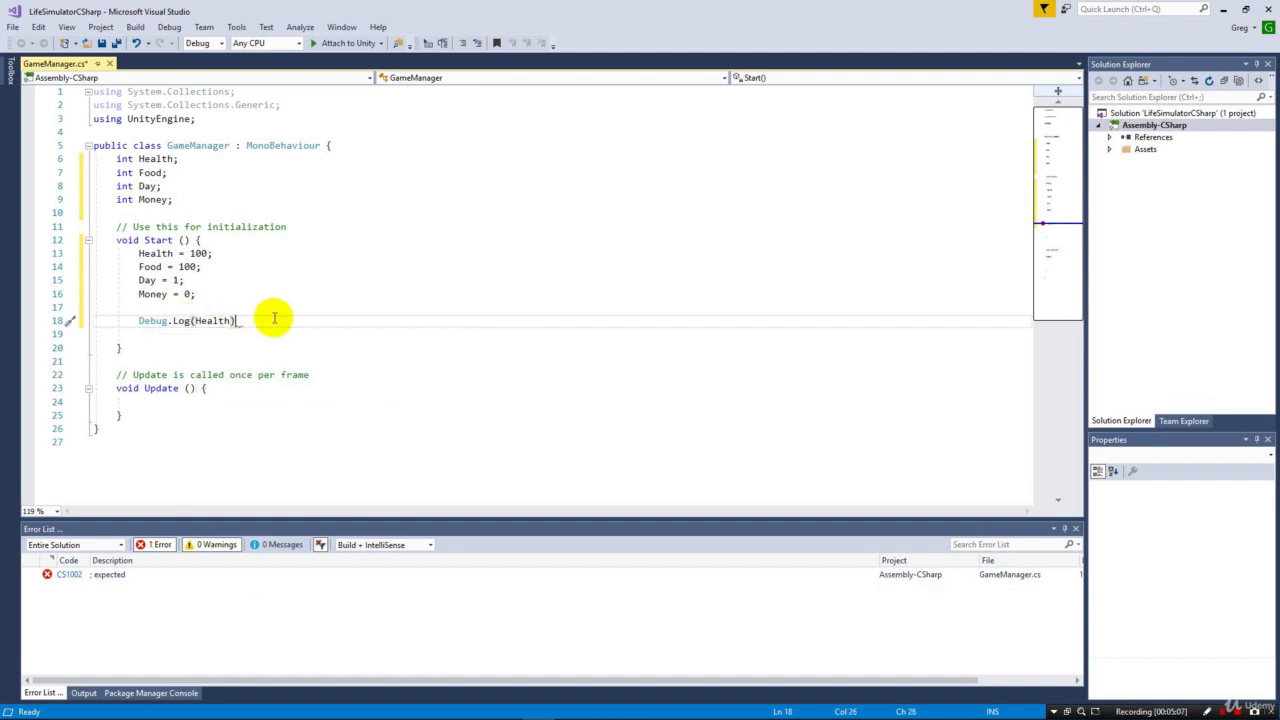
text(;)
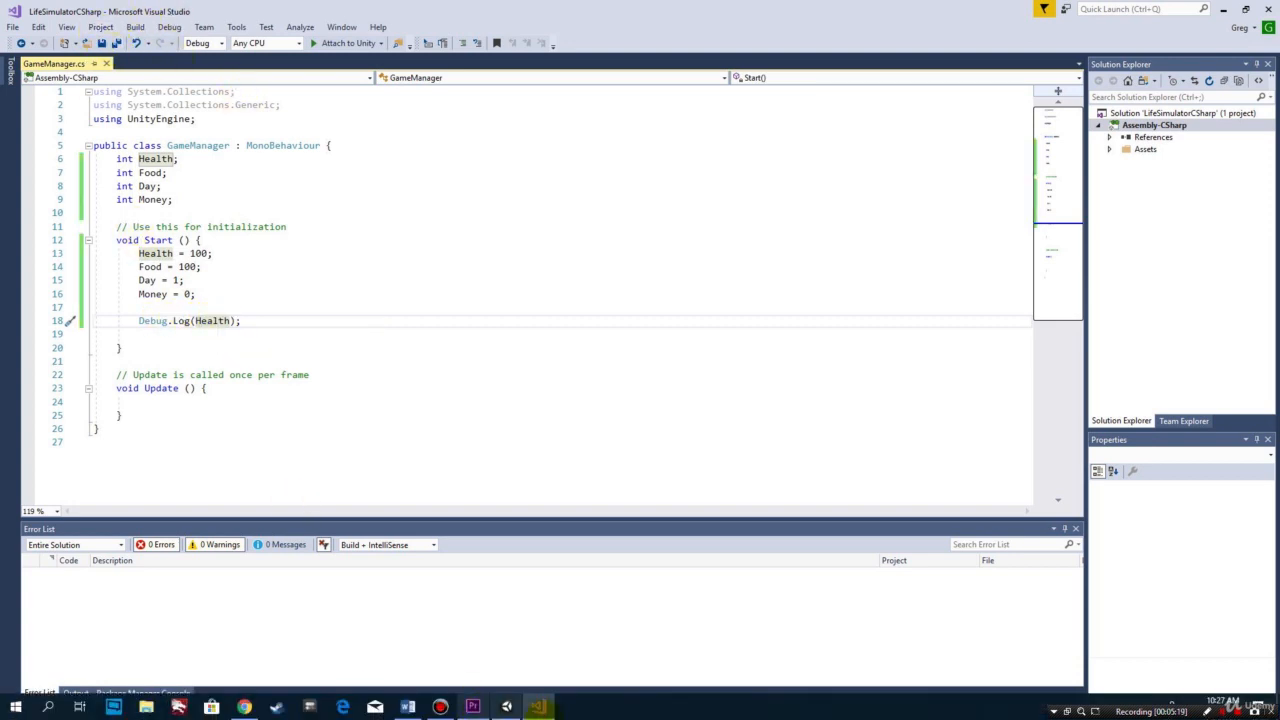
- Drag the GameManager script from the Project panel onto Main Camera in the Hierarchy
click(505, 707)
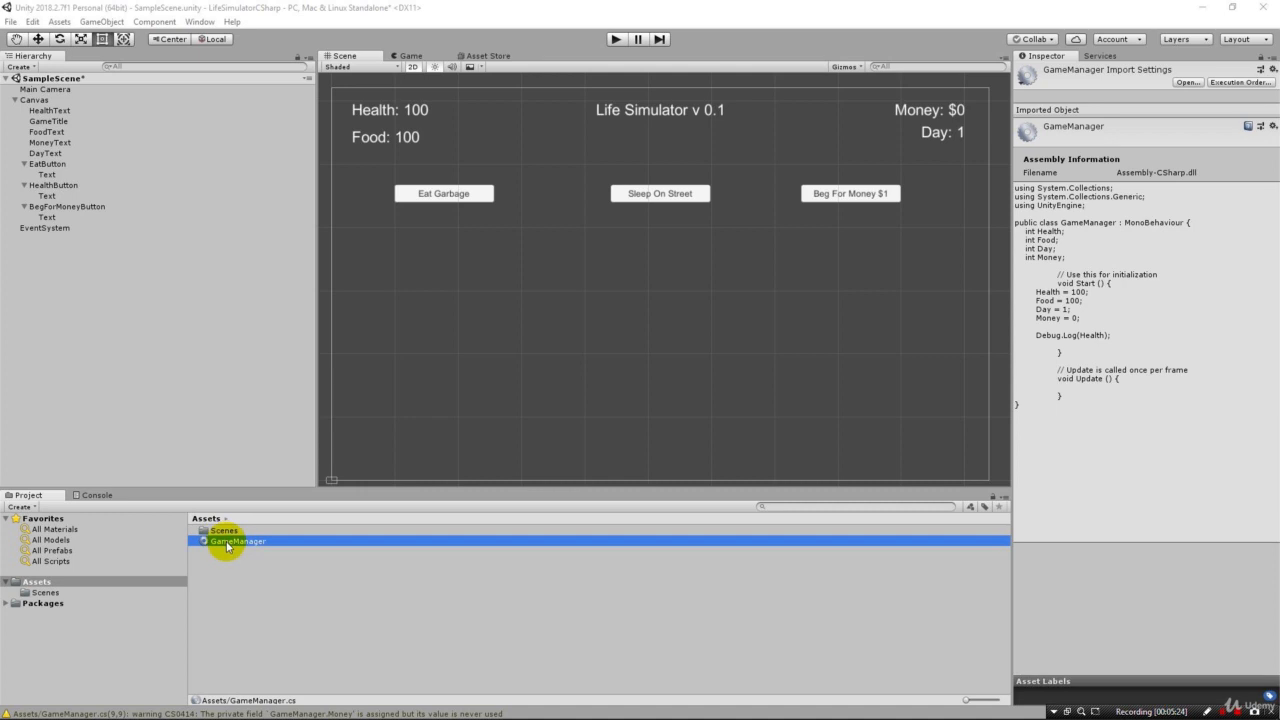
mouse_move(245, 550)
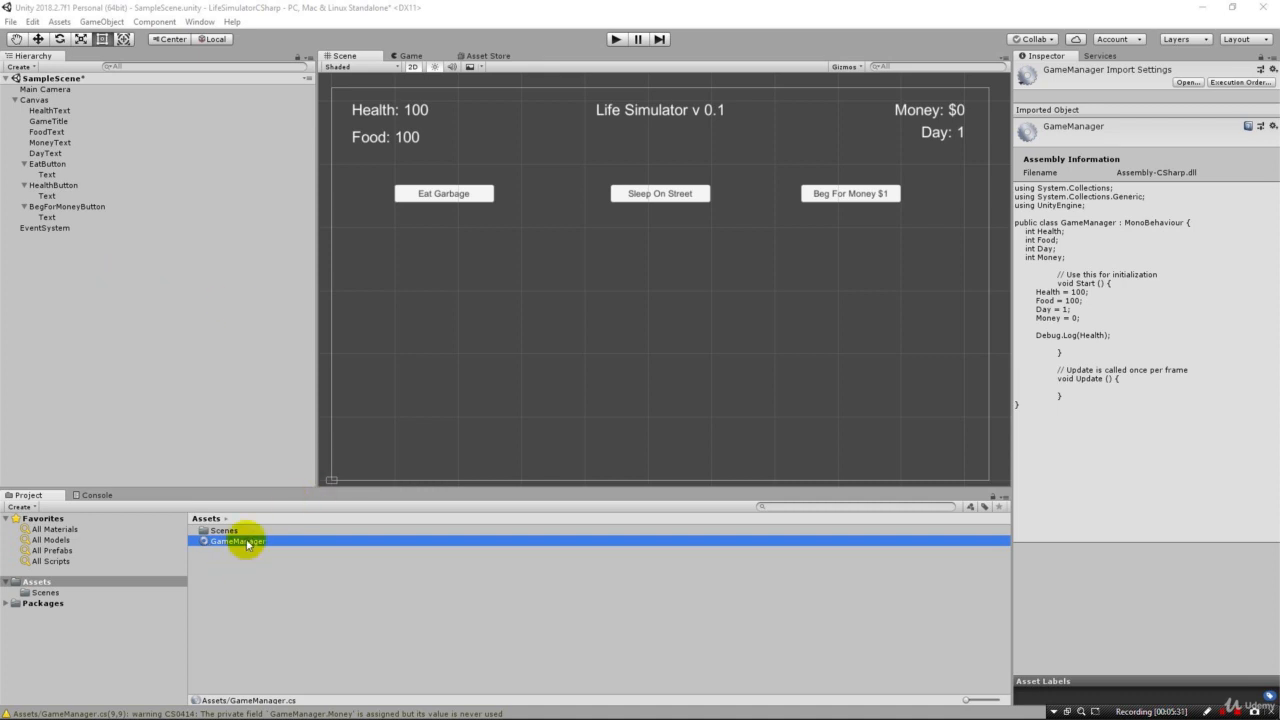
click(49, 121)
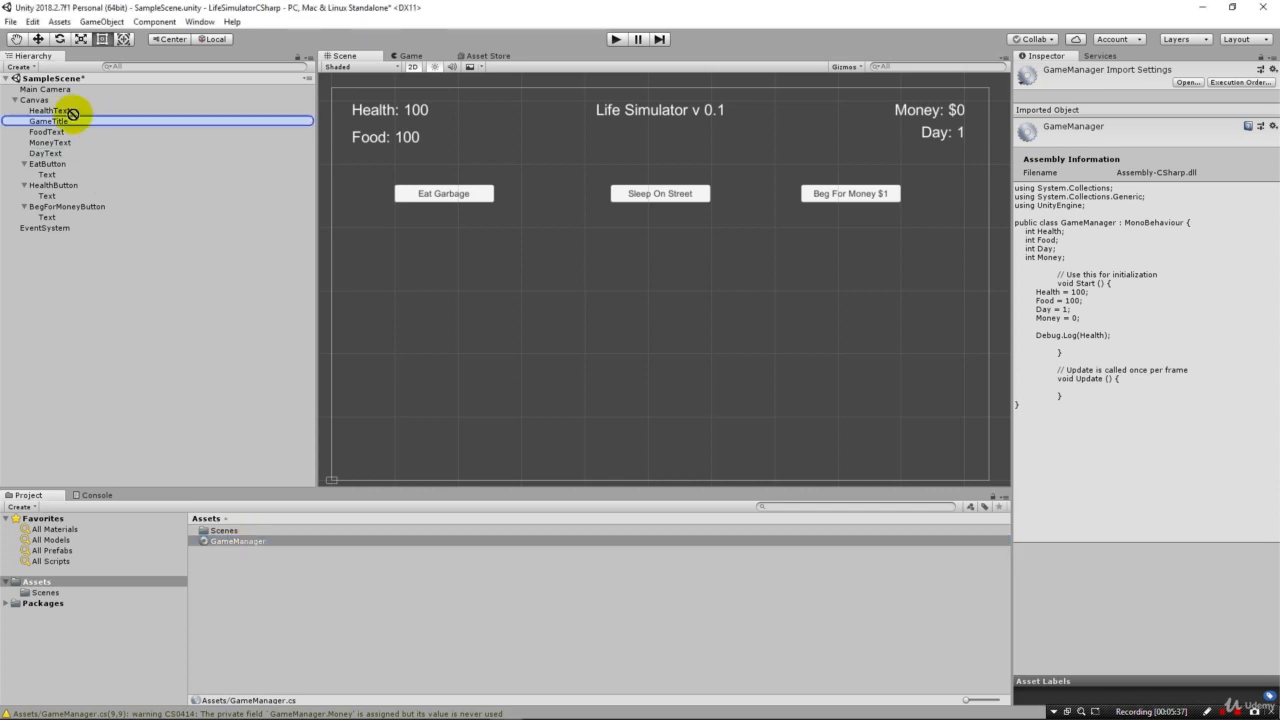
click(35, 99)
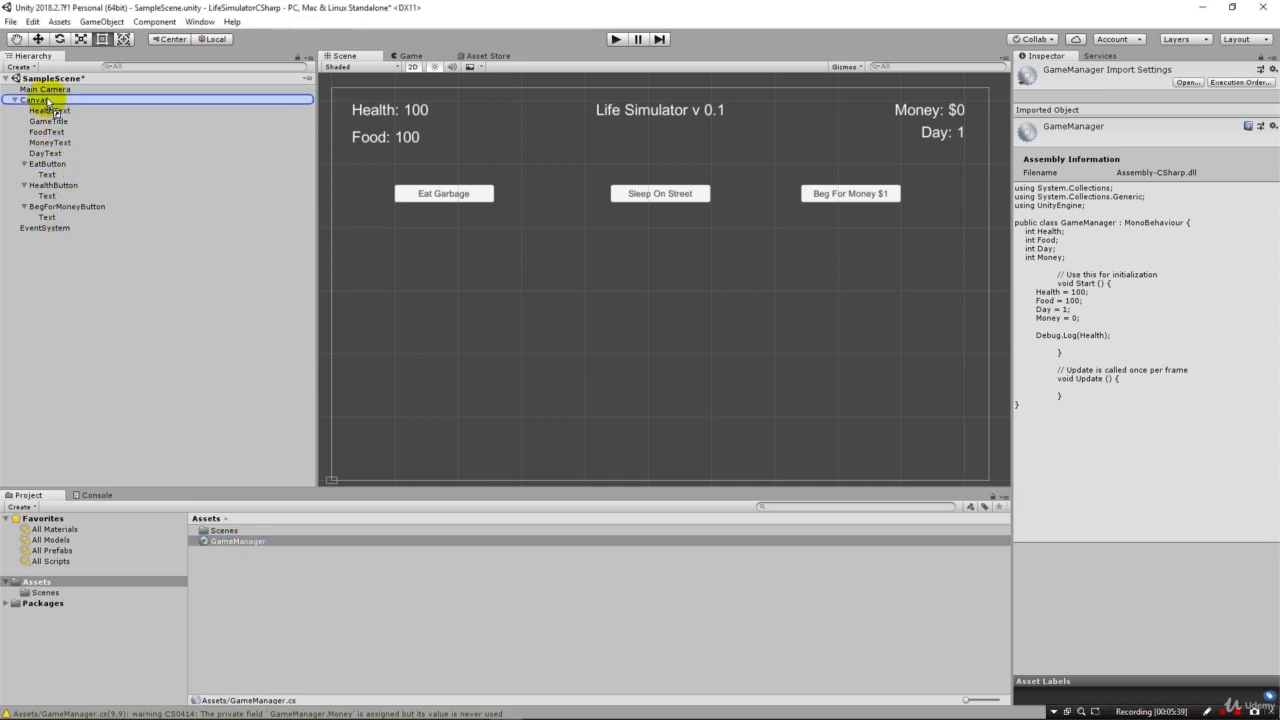
click(45, 89)
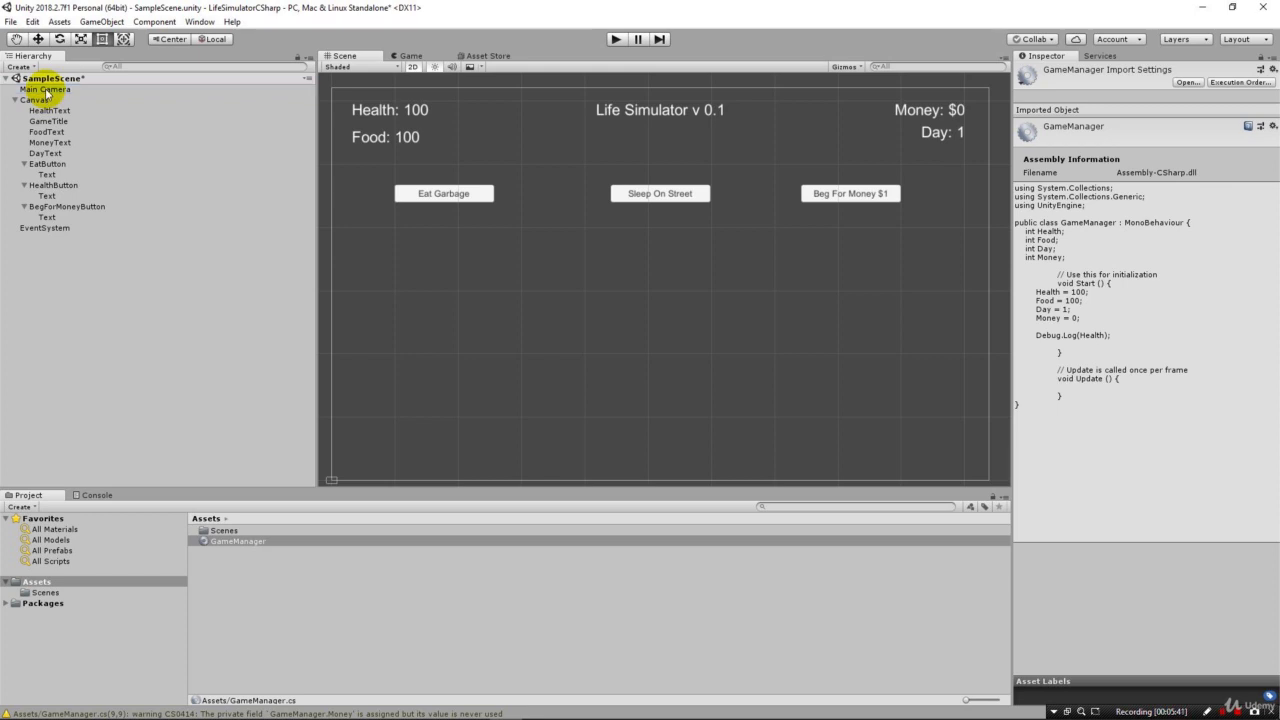
click(45, 89)
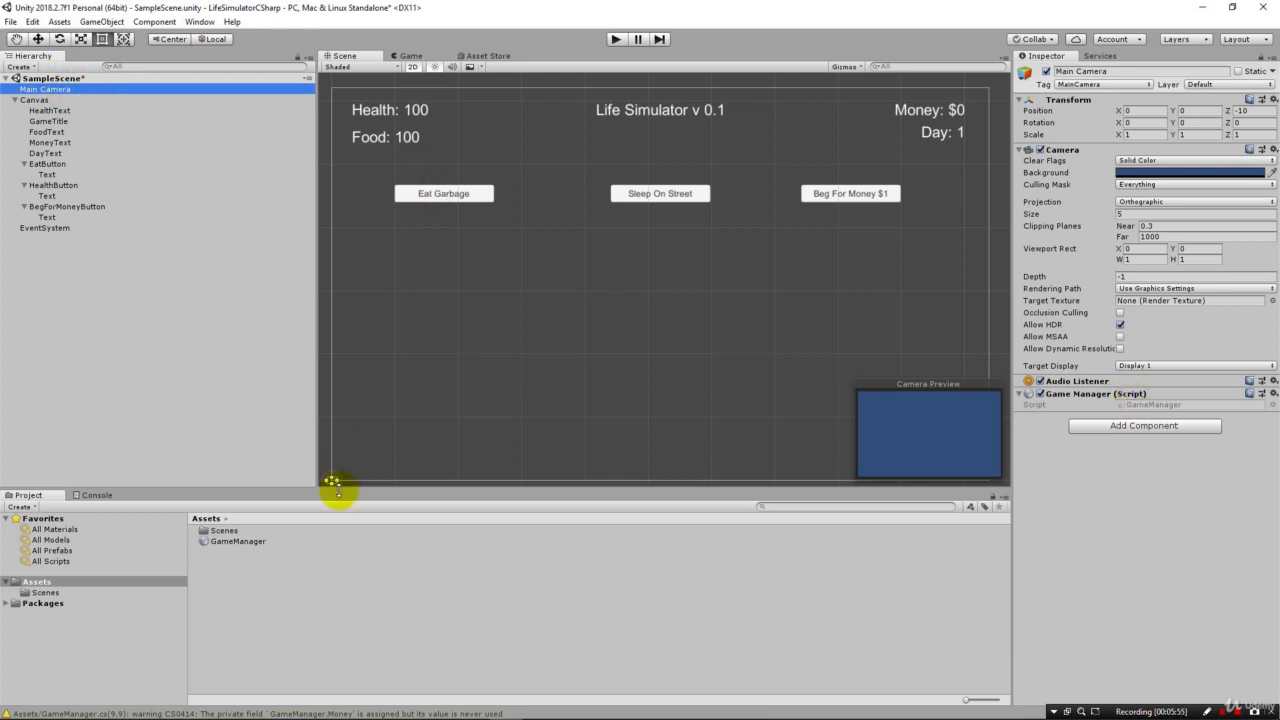
mouse_move(390, 638)
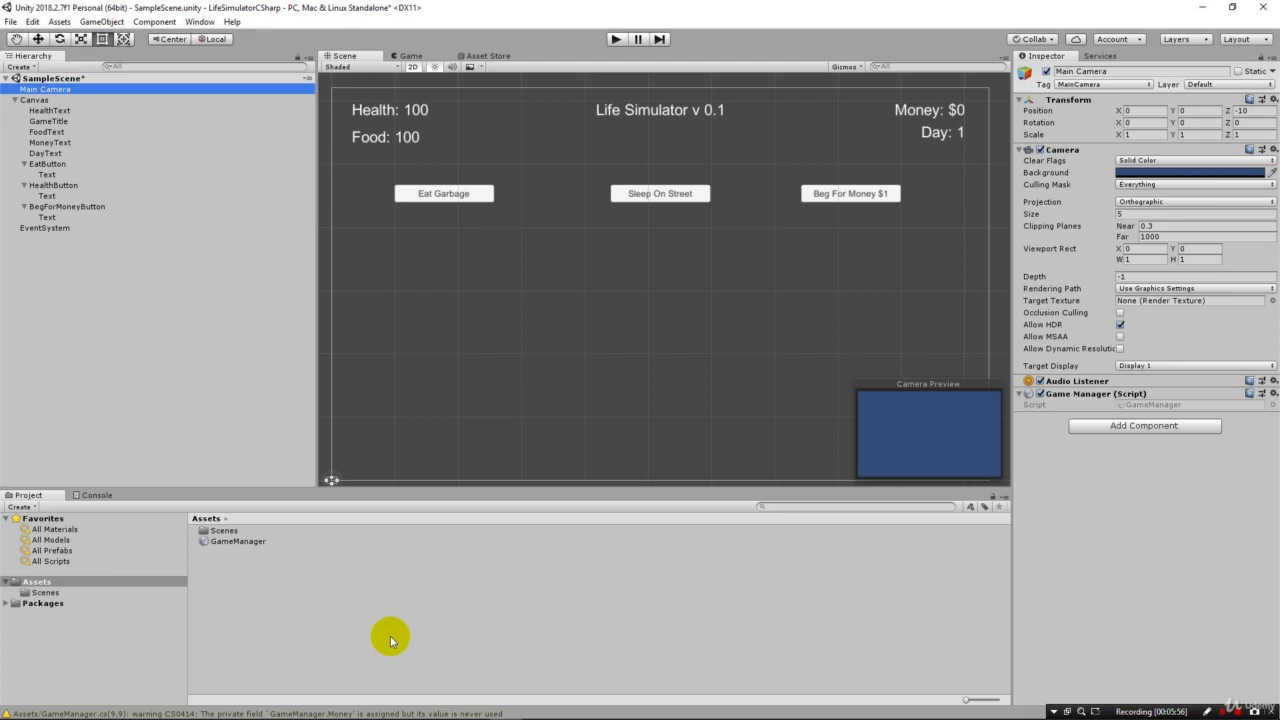
- Play the scene, confirm the Console logs 100, and remove the test log line
click(538, 707)
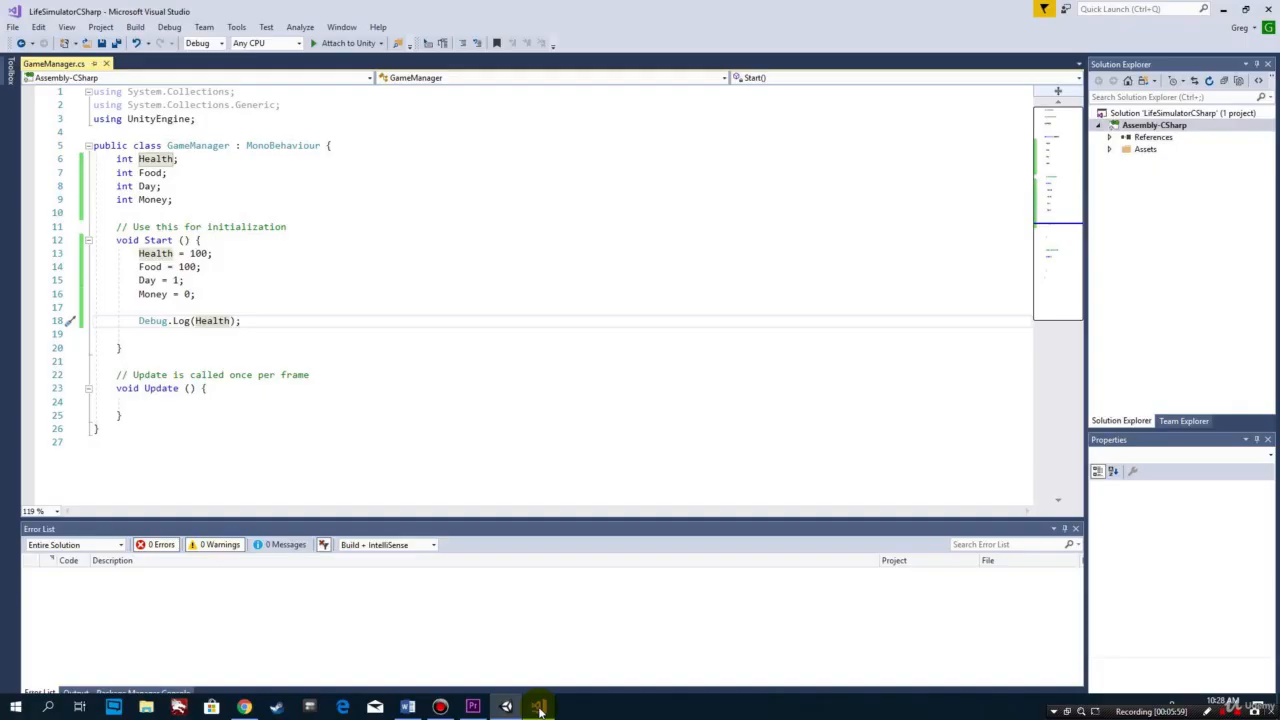
drag(138, 253, 200, 266)
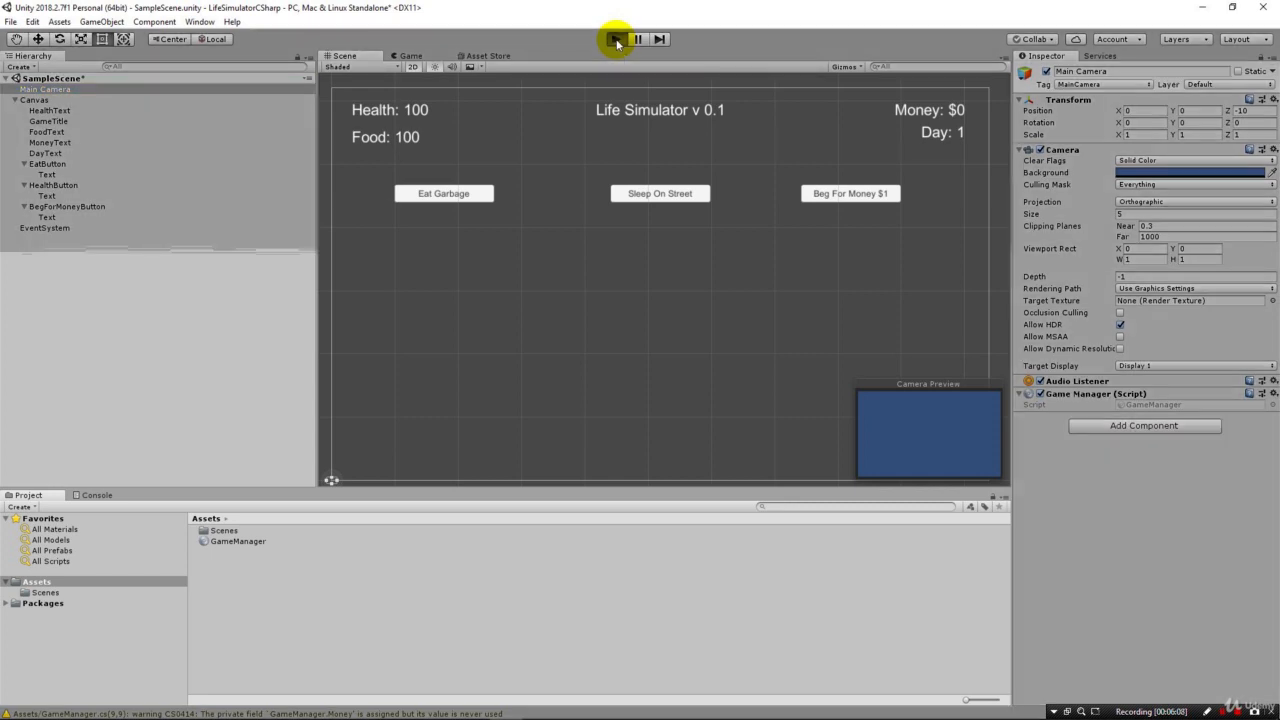
click(615, 38)
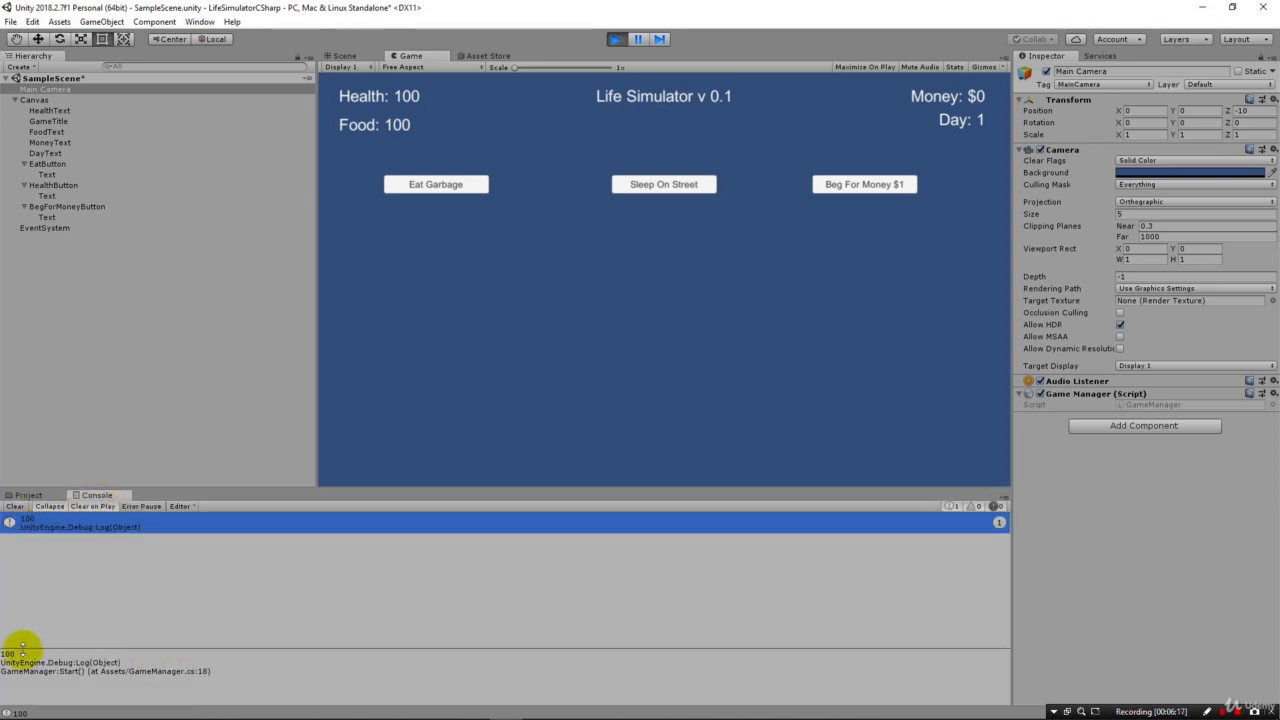
mouse_move(208, 672)
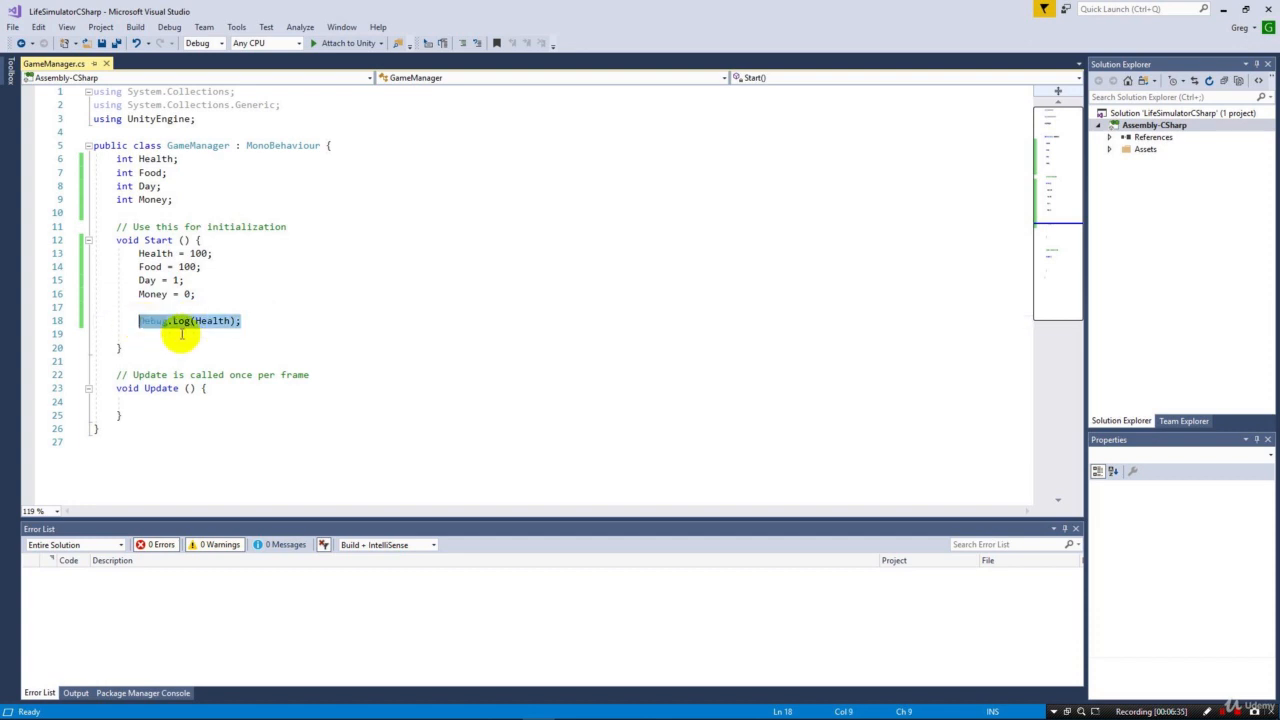
key(Delete)
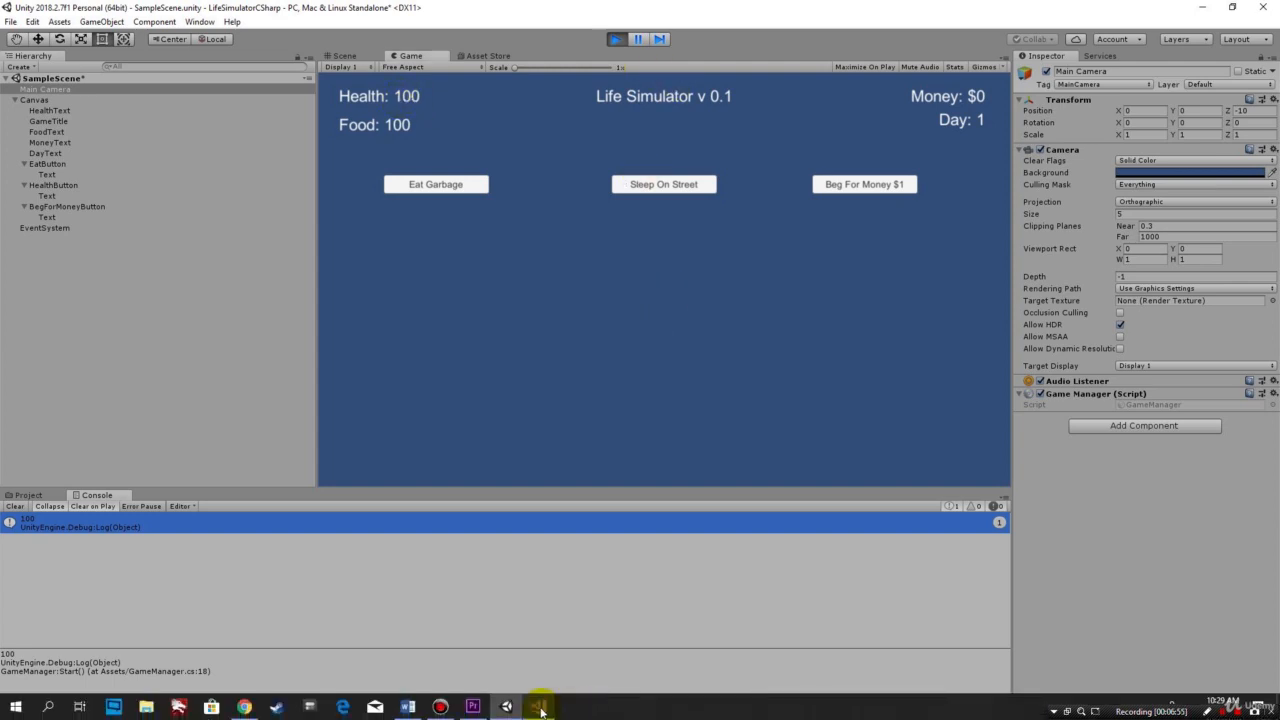
click(505, 708)
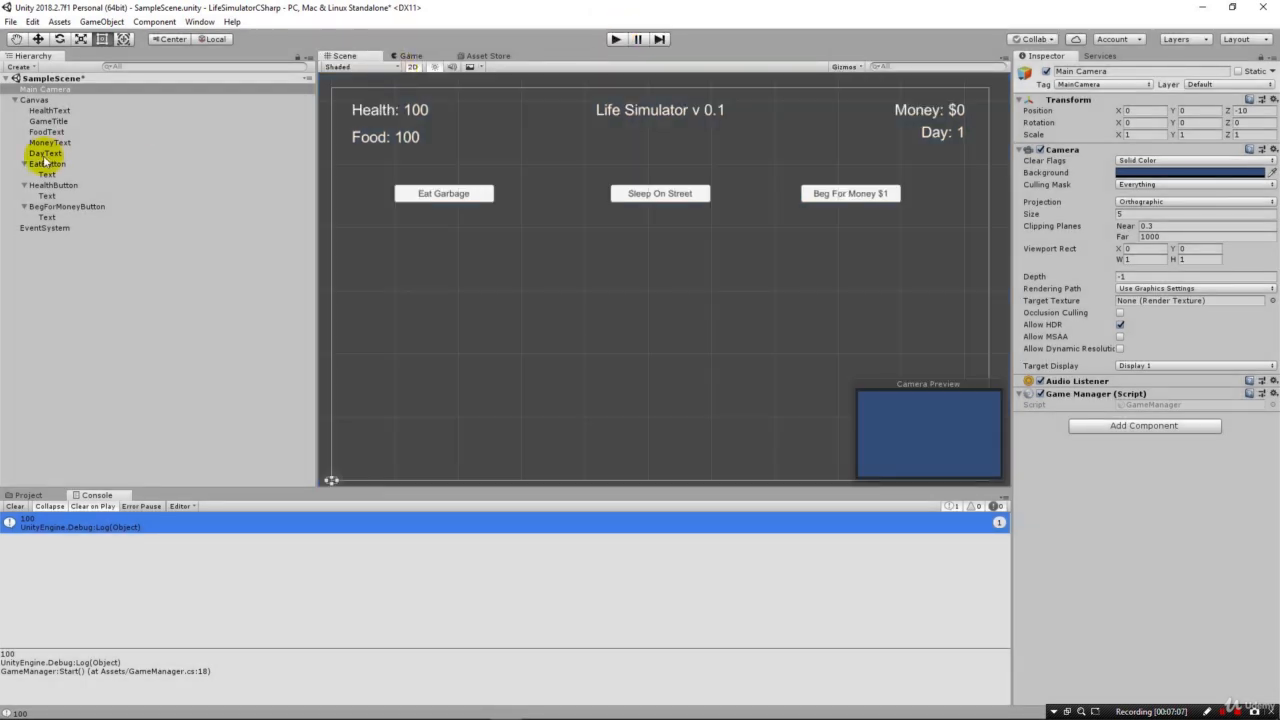
- Switch back to the GameManager.cs tab in Visual Studio
click(49, 110)
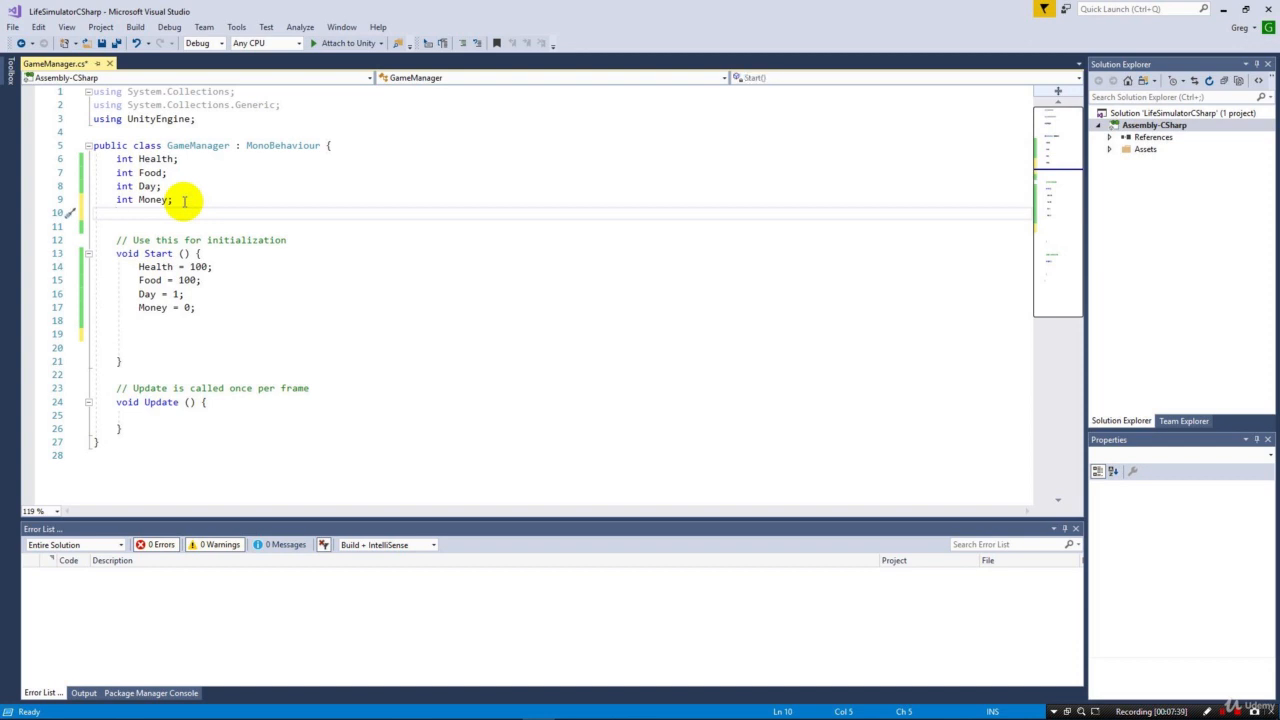
- Begin typing 'public Text' under int Money, with errors flagging Text as unknown
text(public)
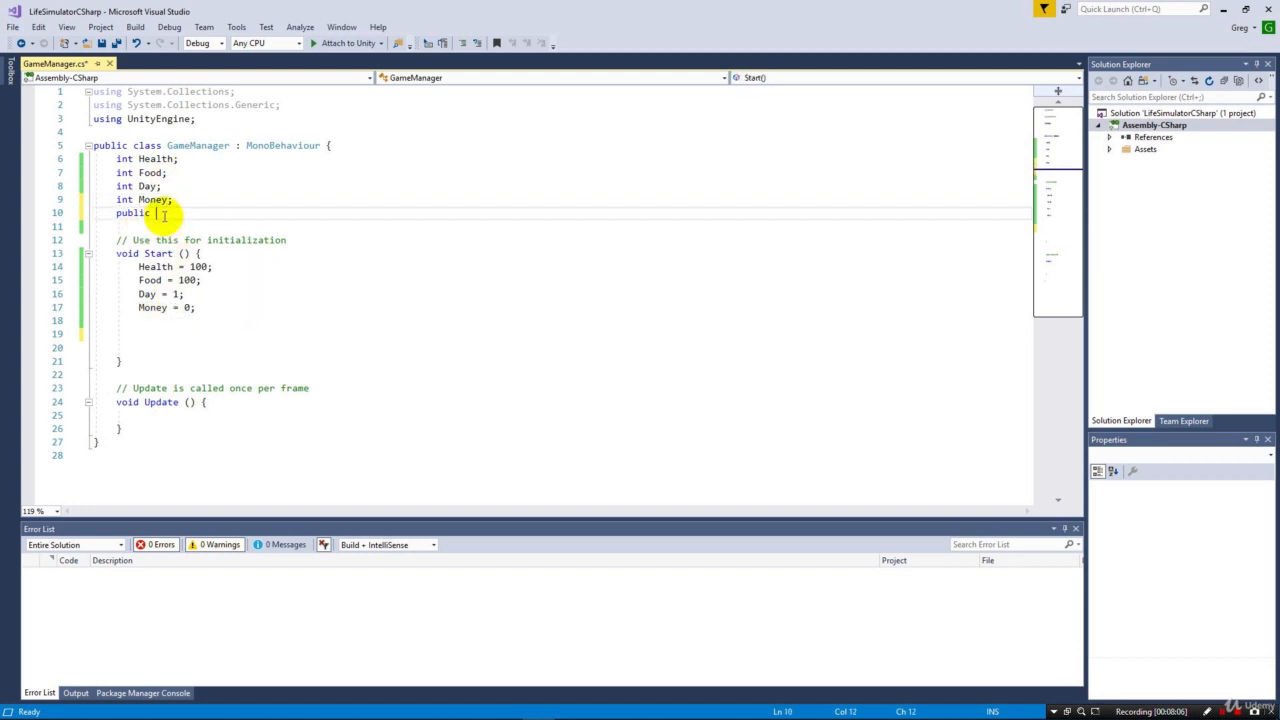
text(TextAlignment)
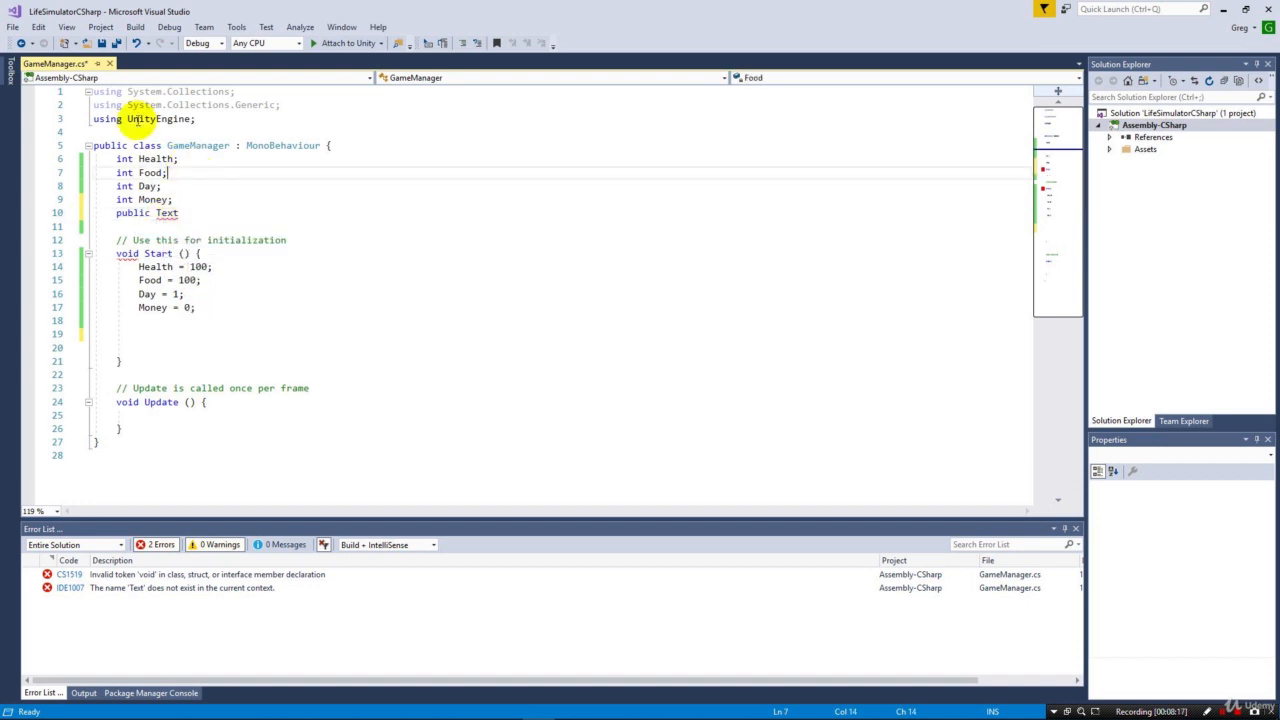
mouse_move(198, 226)
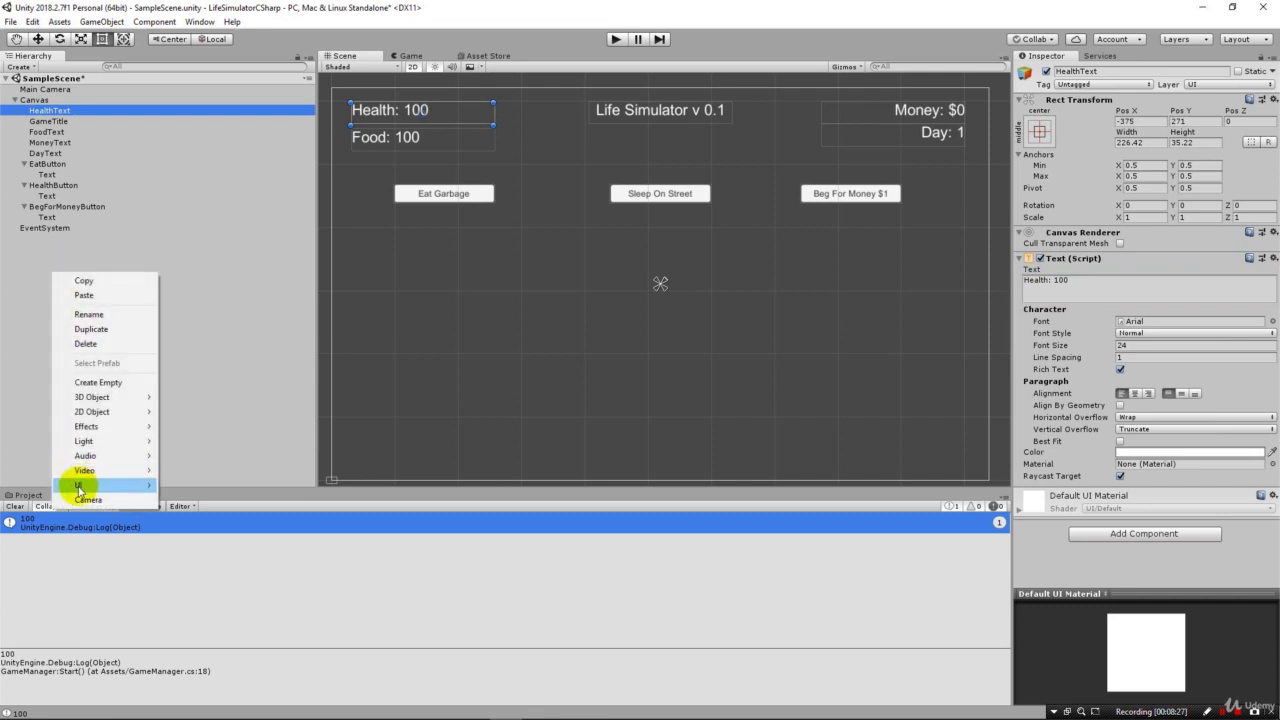
mouse_move(80, 485)
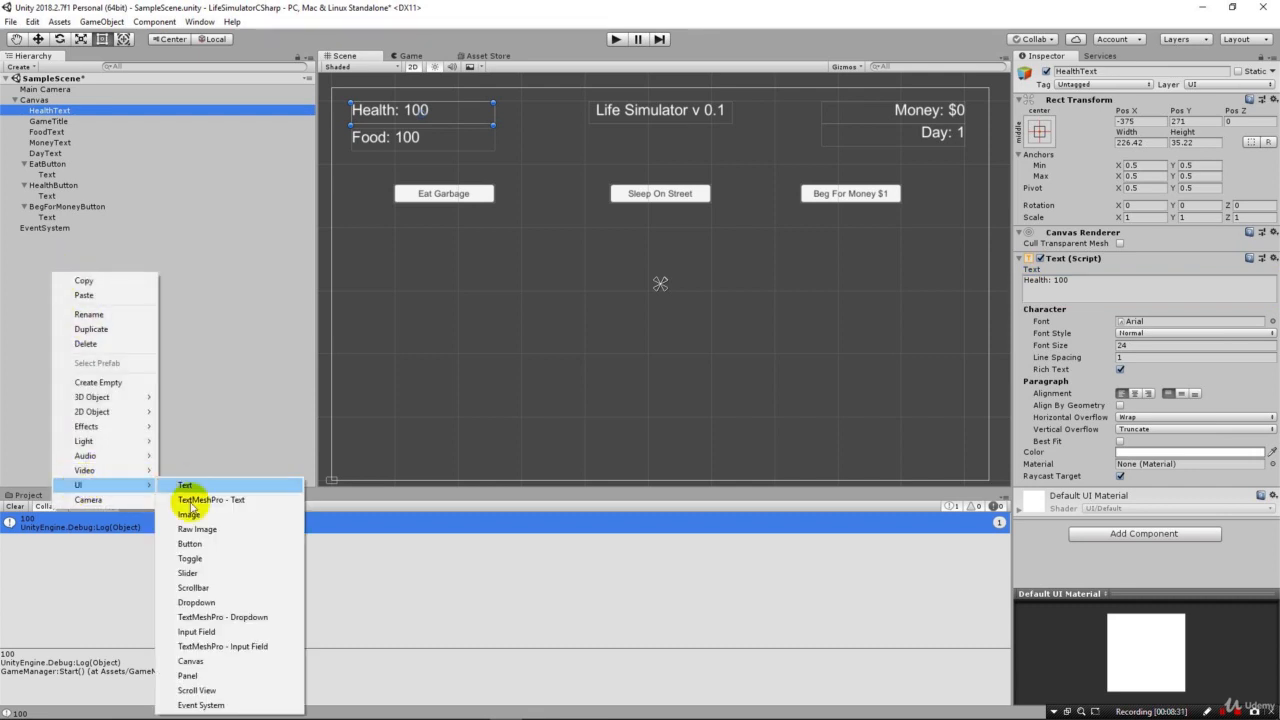
mouse_move(196, 631)
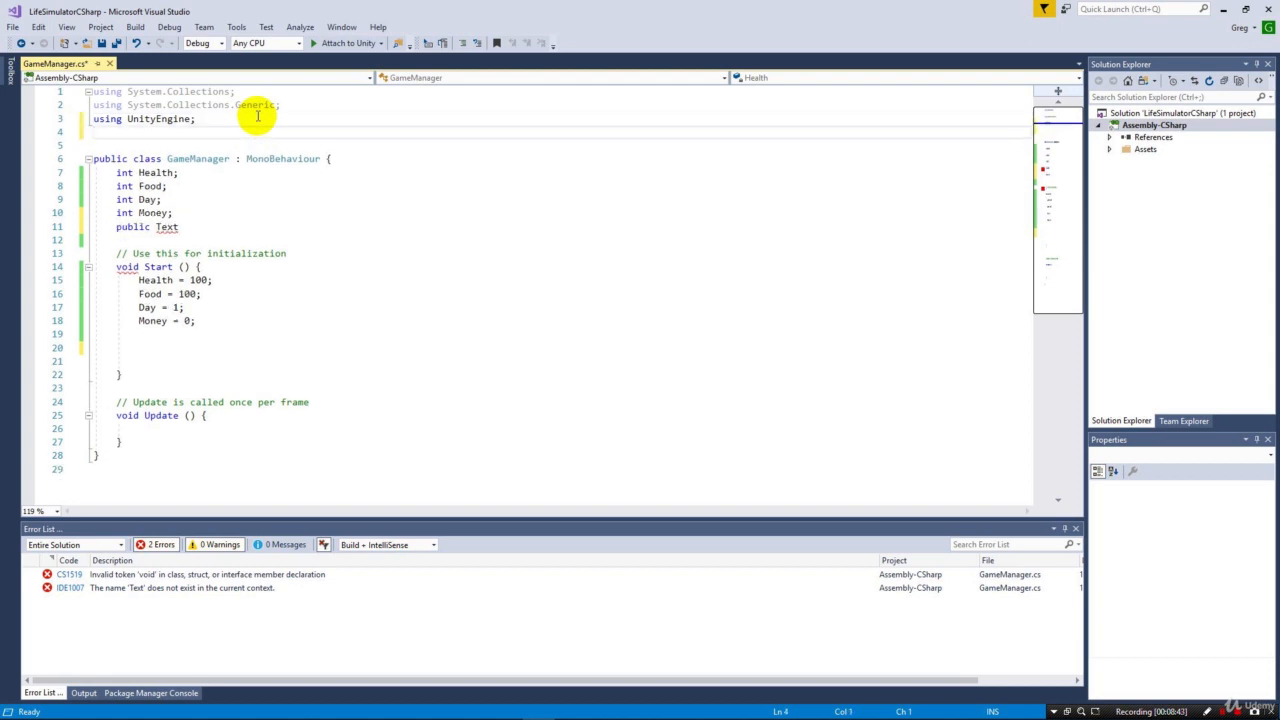
text(us)
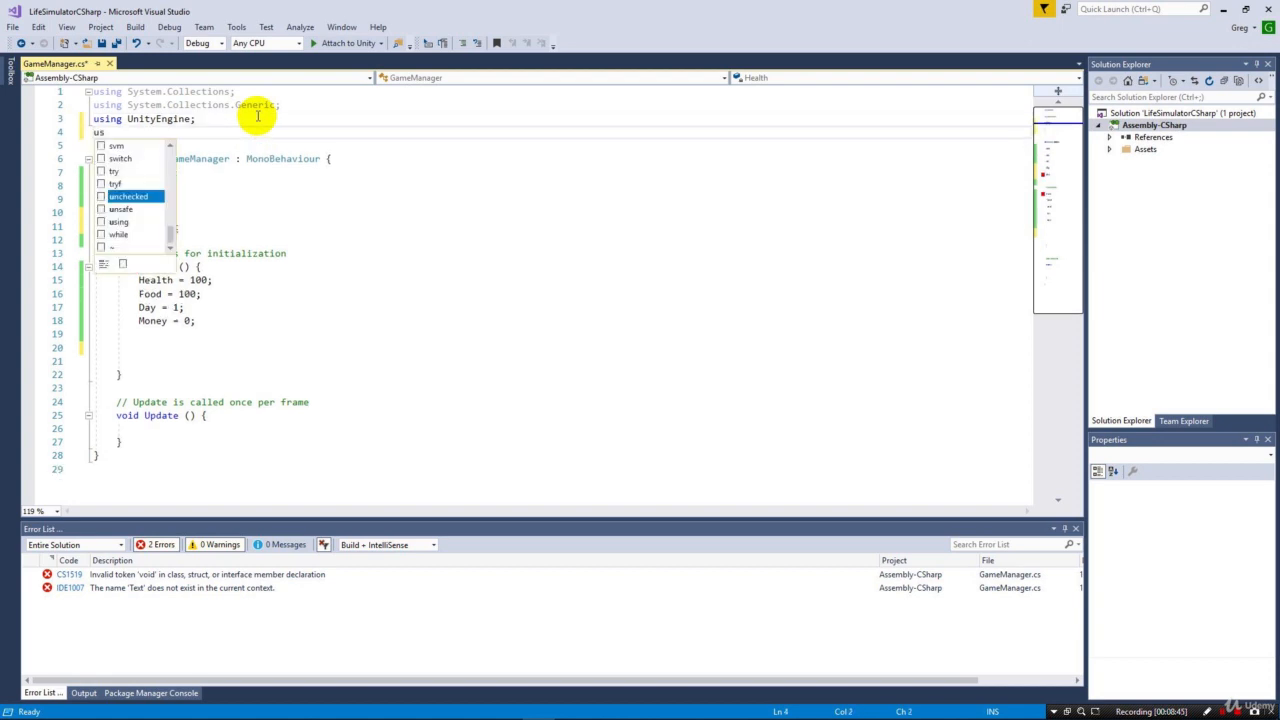
text(UnityEngi)
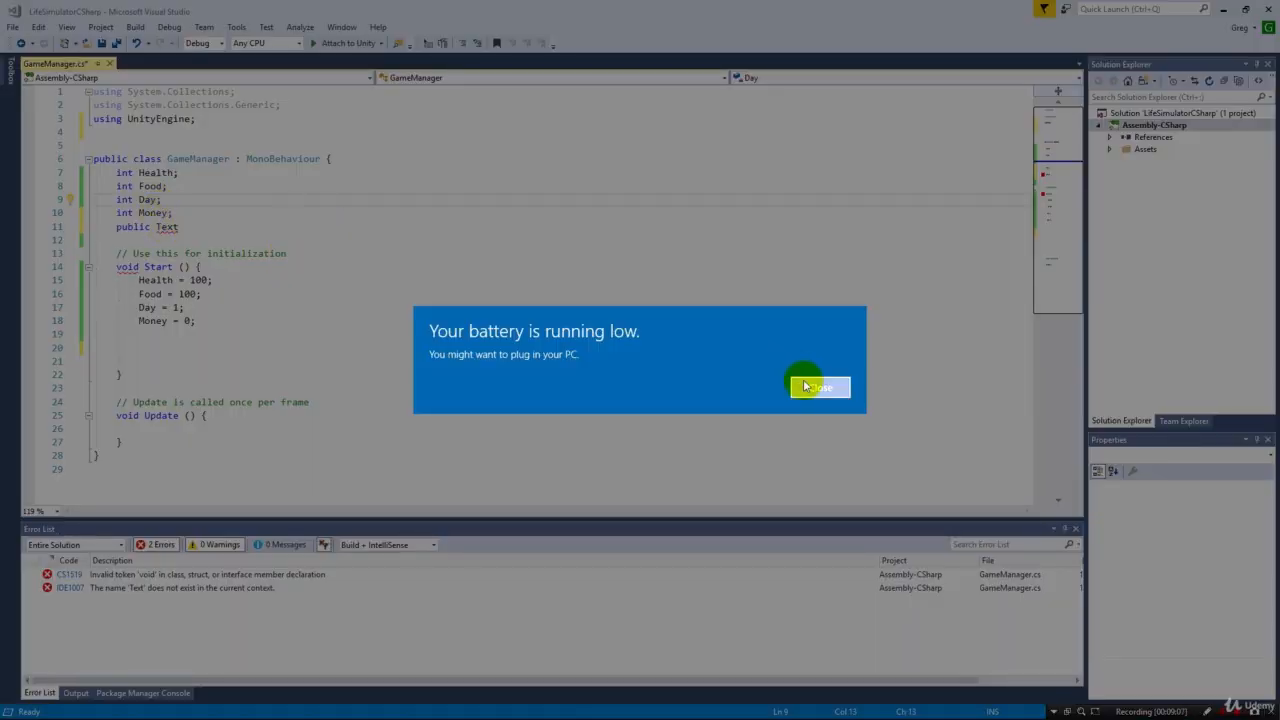
click(819, 387)
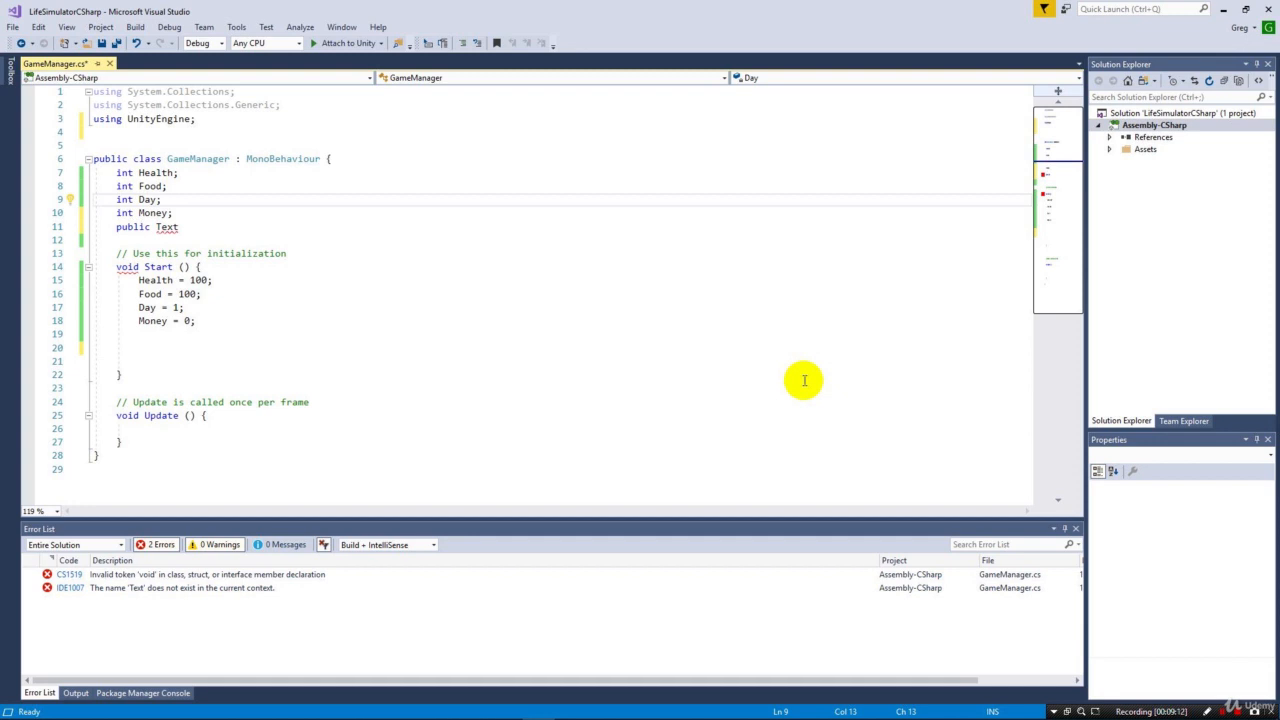
mouse_move(214, 141)
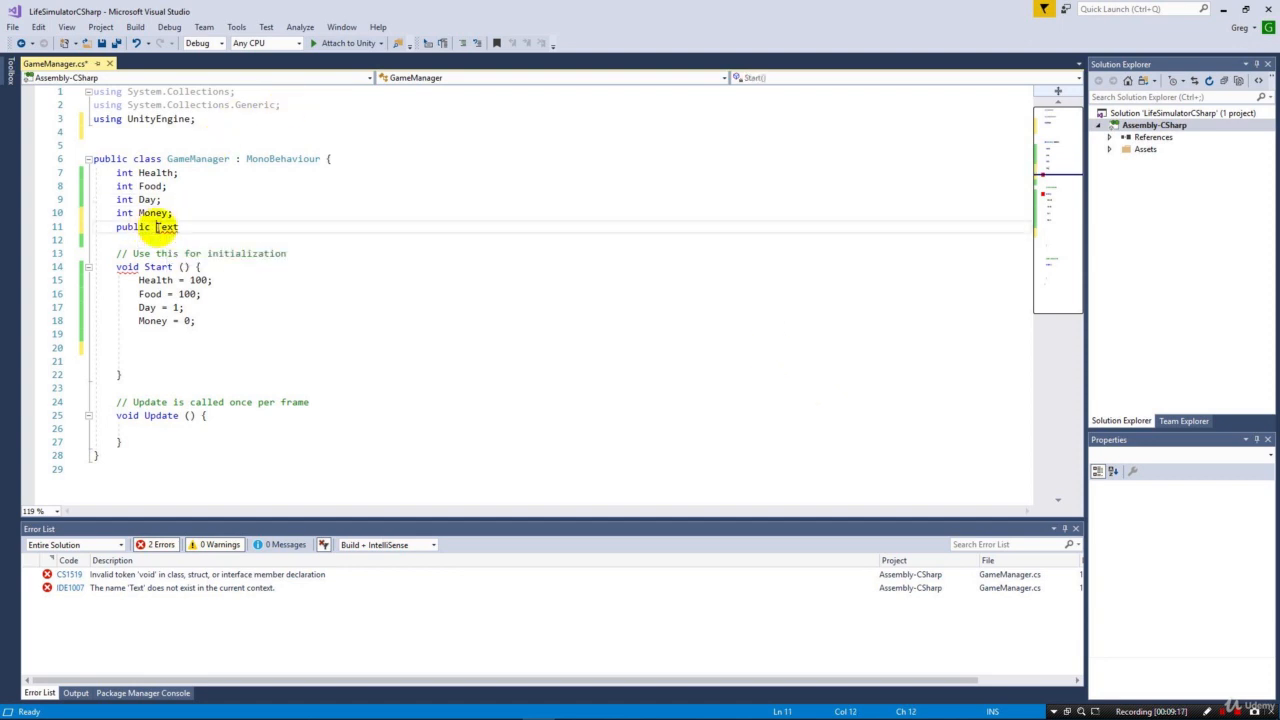
- Complete the line as public UnityEngine.UI.Text Name; so zero errors remain
text(UI)
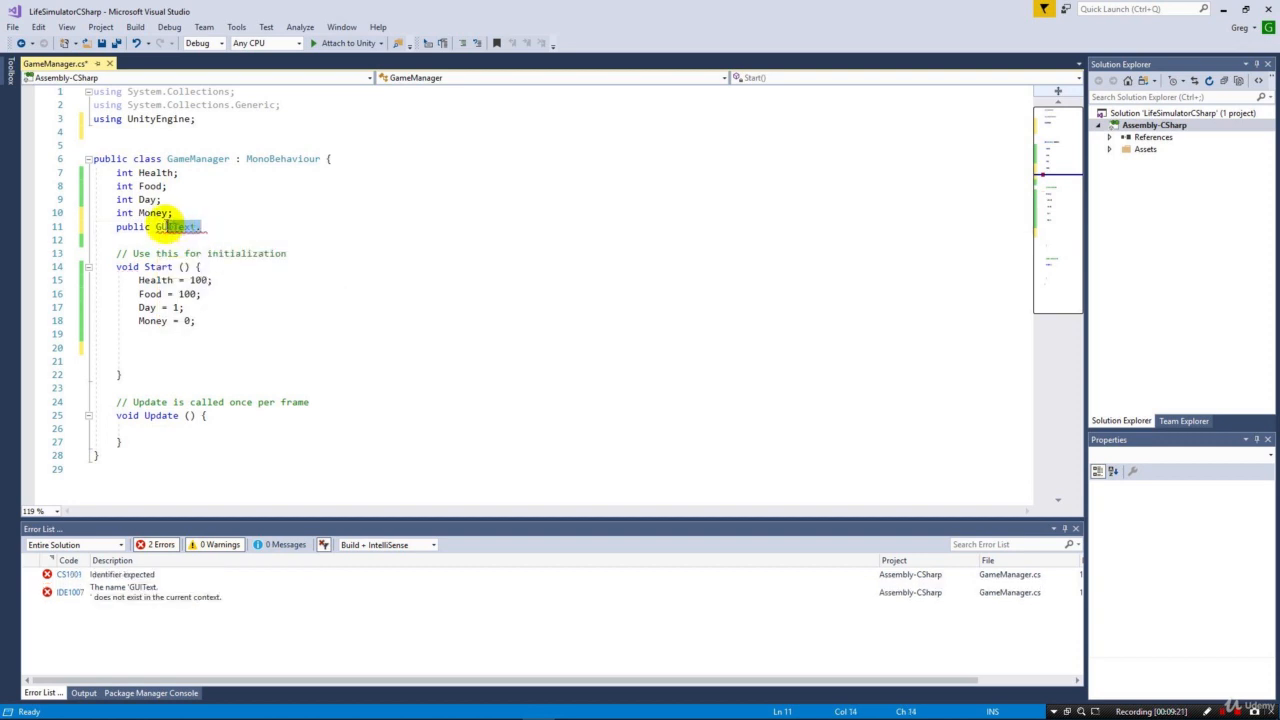
text(UI)
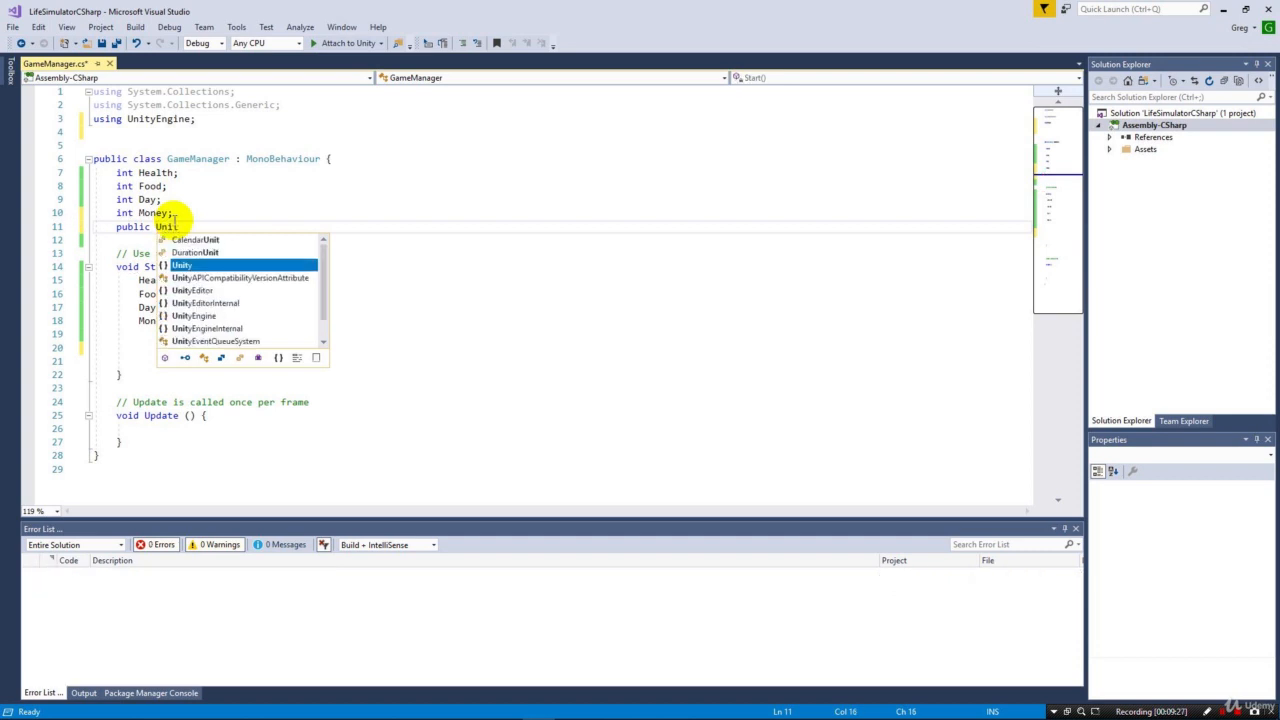
text(Engine.UI)
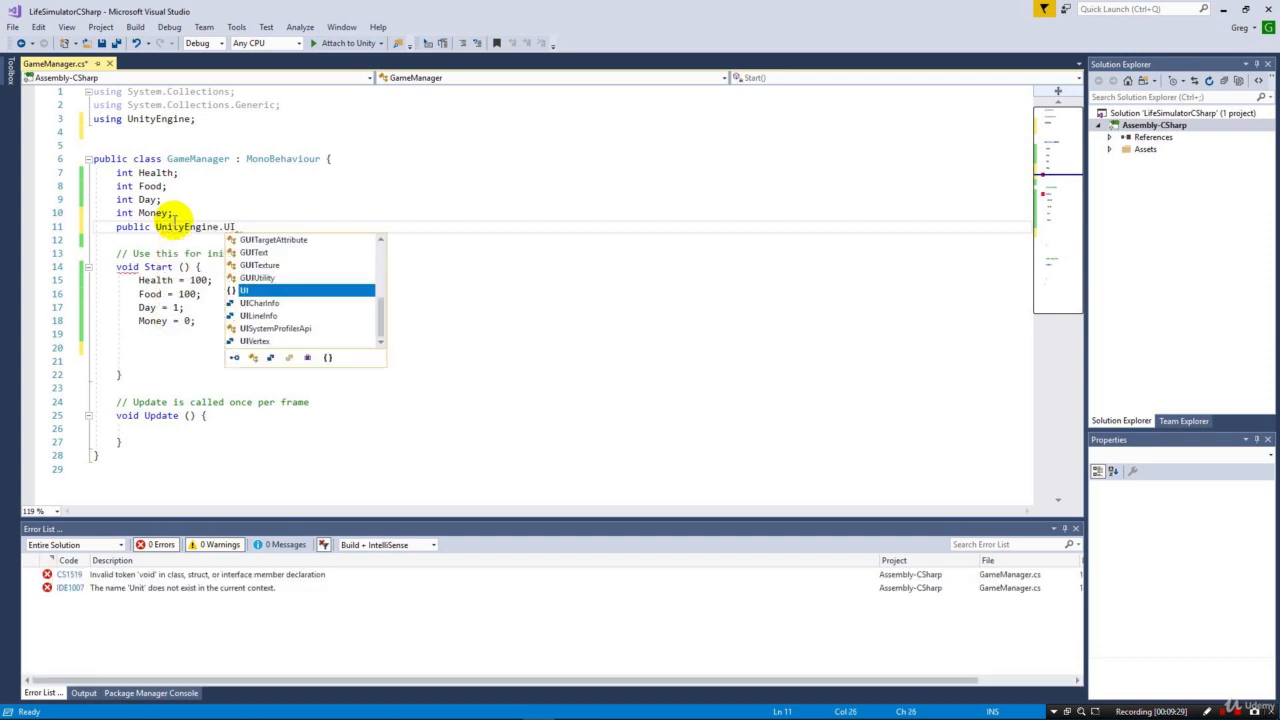
text(.Text)
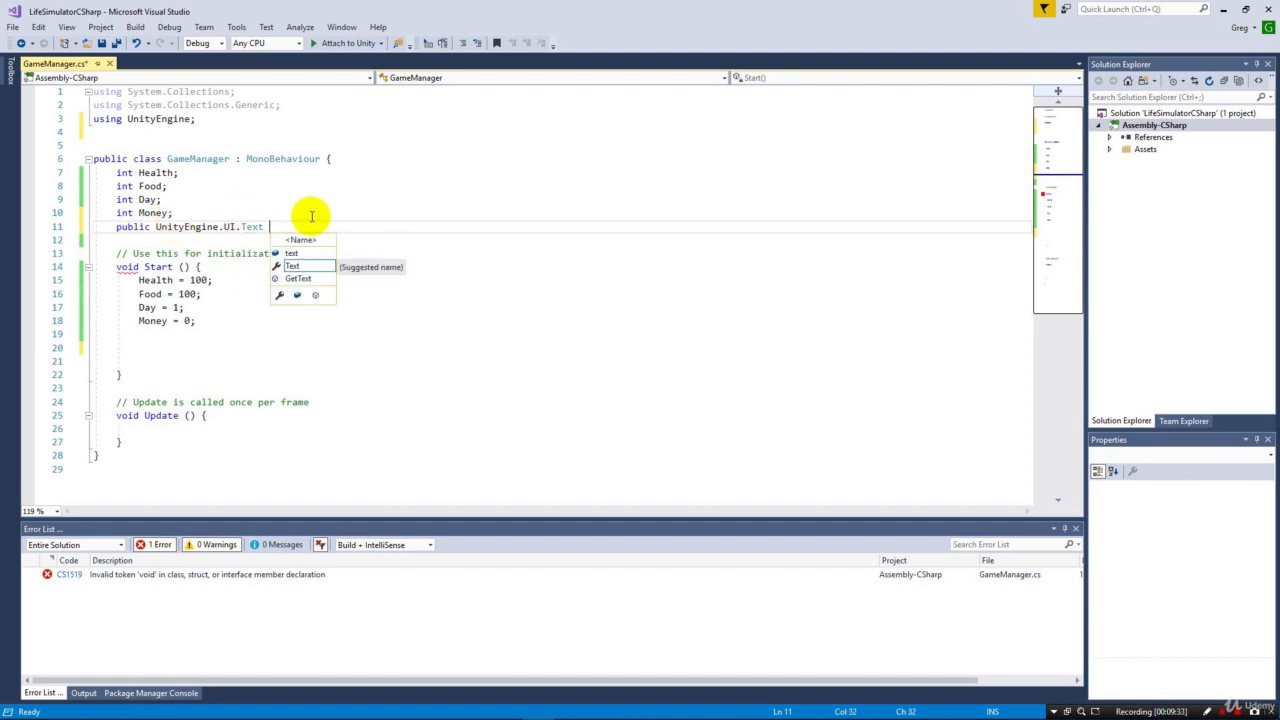
mouse_move(287, 208)
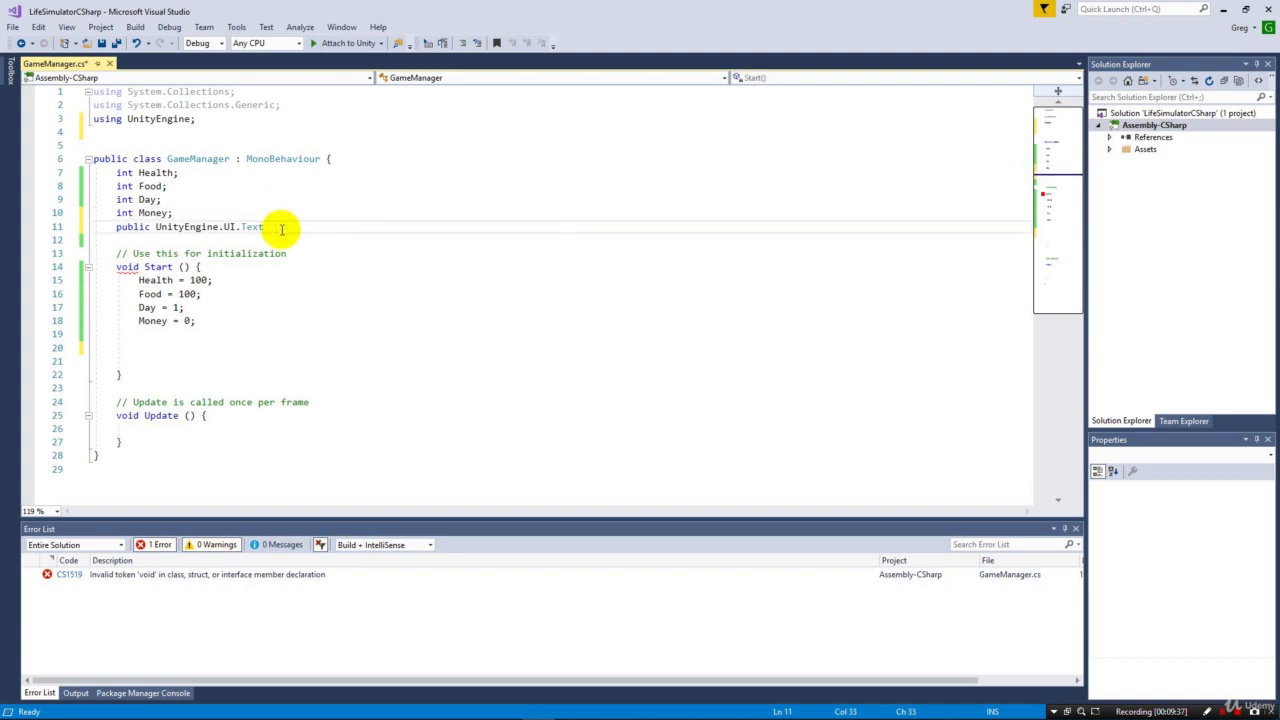
text(Name;)
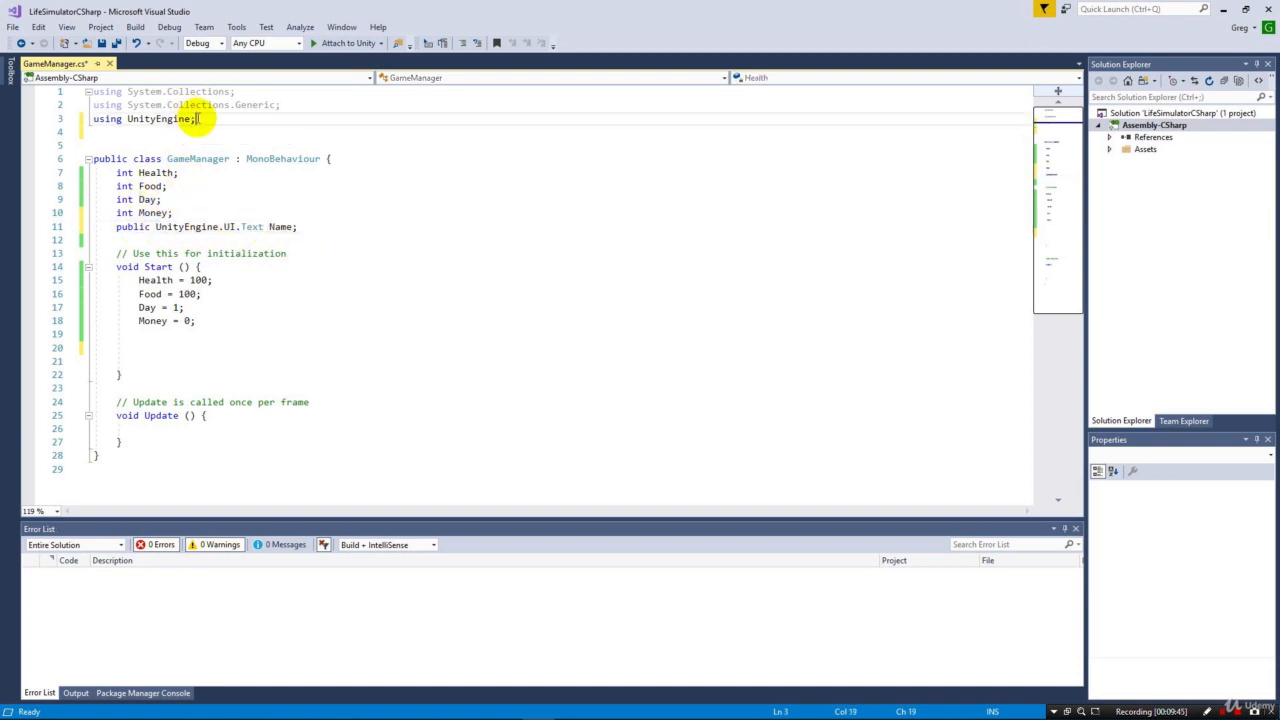
- Add using UnityEngine.UI; and change the field to public Text HealthText
text(using UnityEngine.UI;)
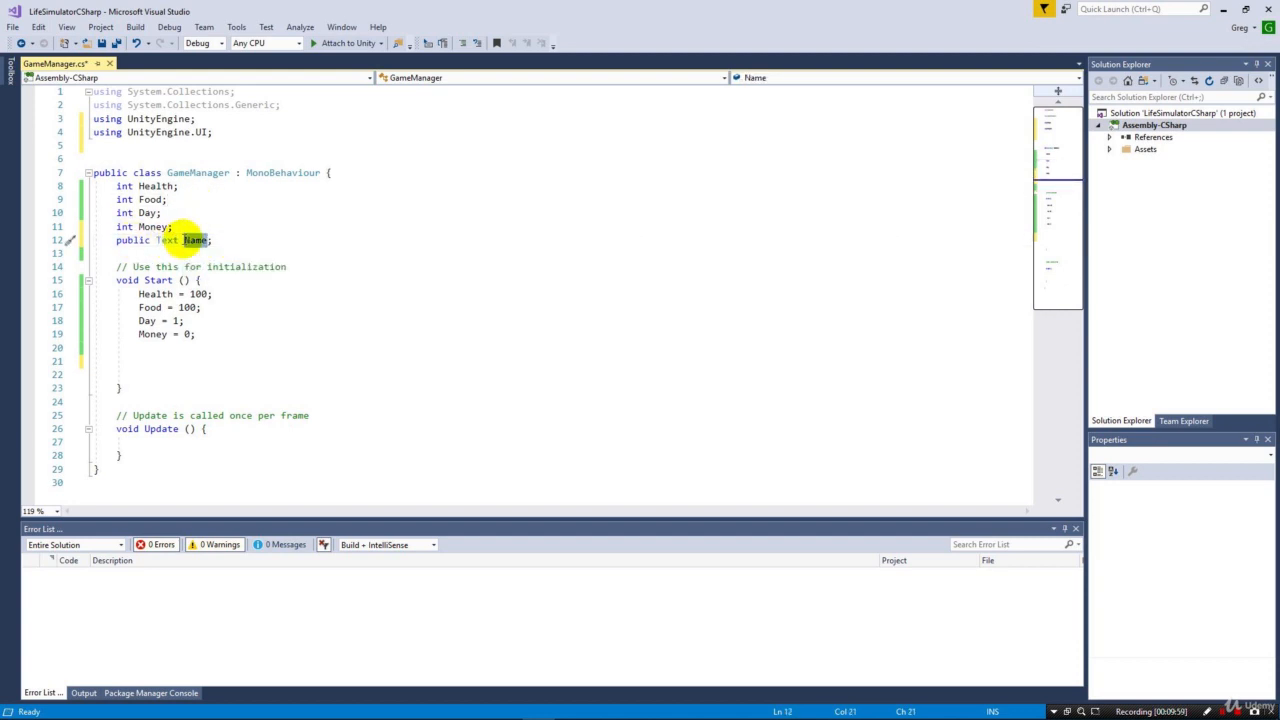
text(HealthText)
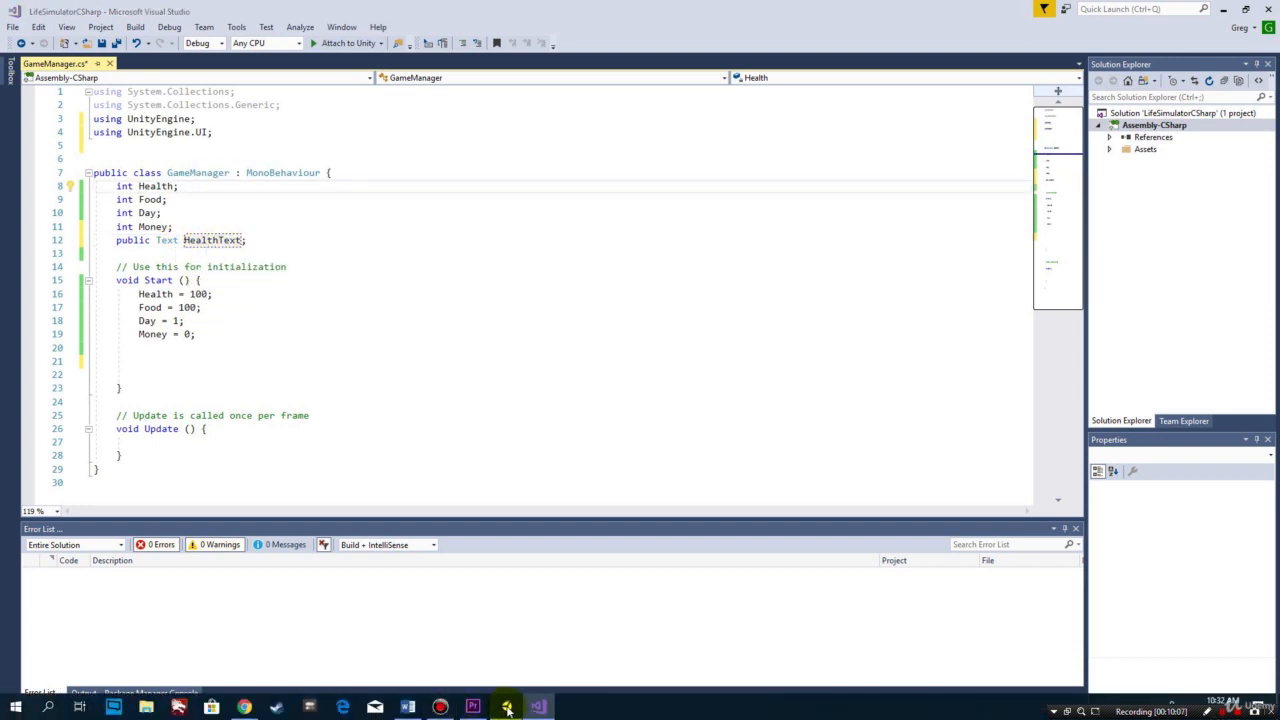
- Check the HealthText label in Unity and rename the script's Text field to HealthText
click(538, 708)
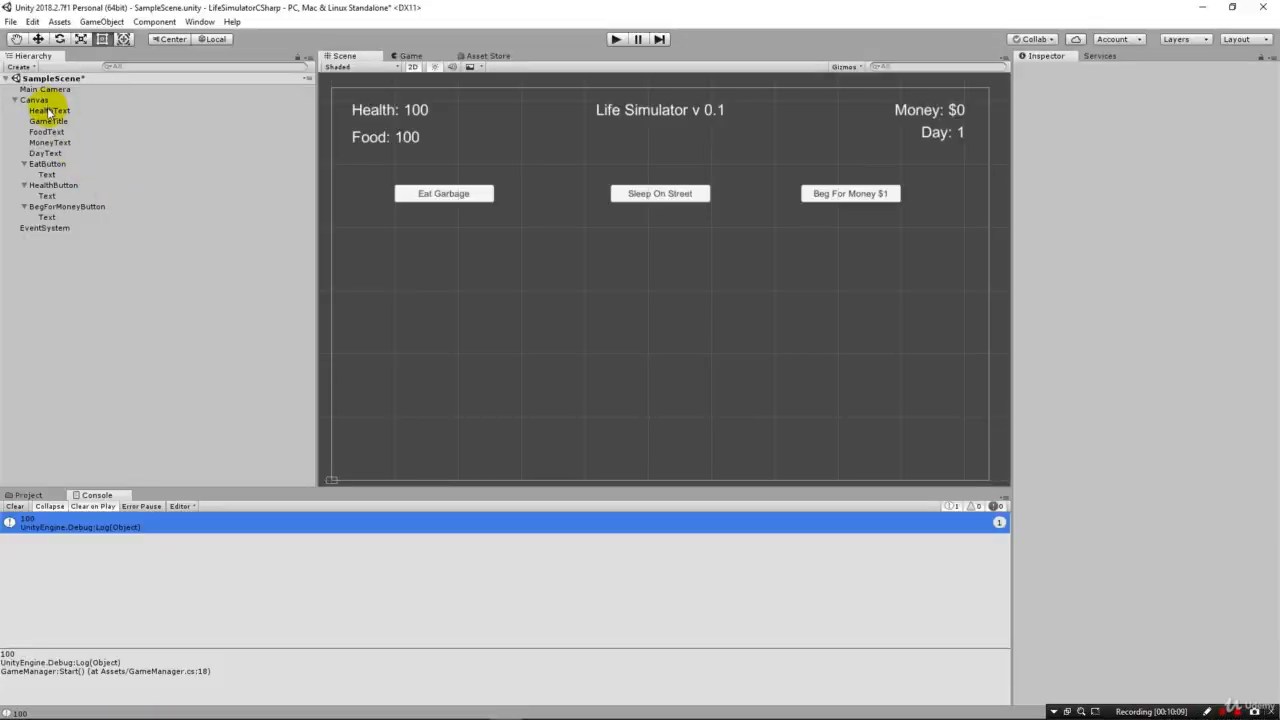
click(48, 110)
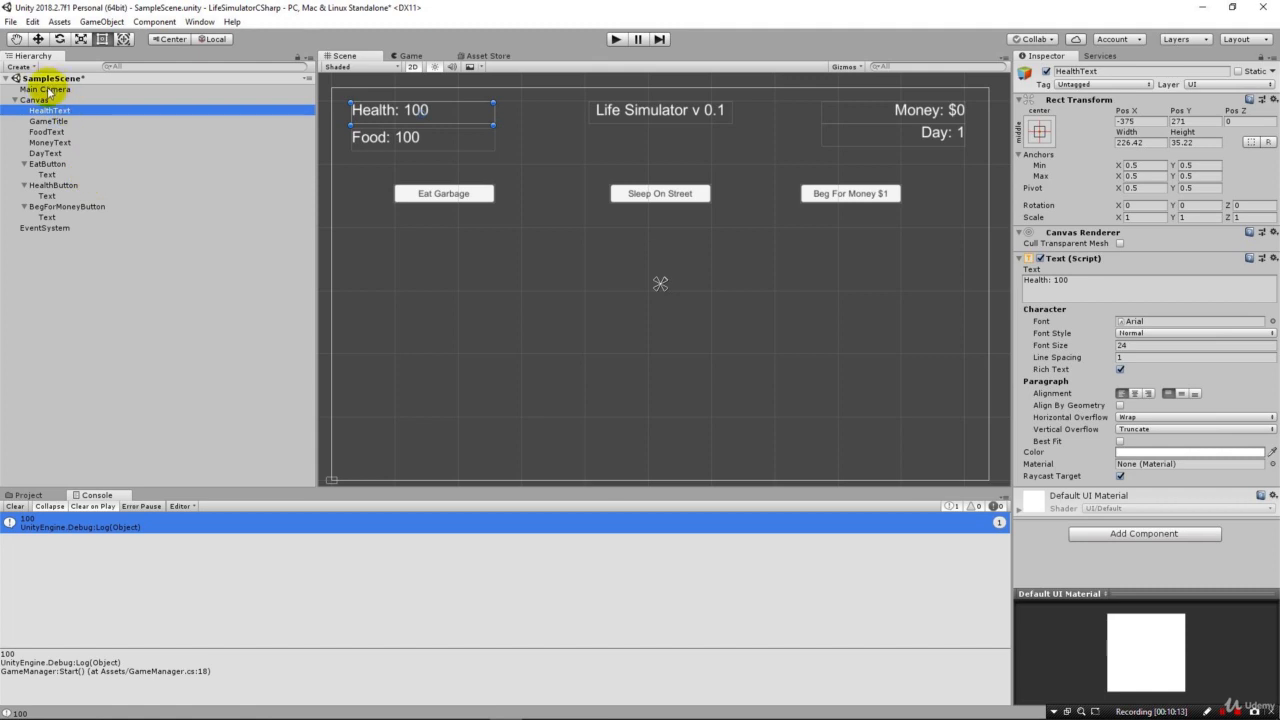
click(45, 89)
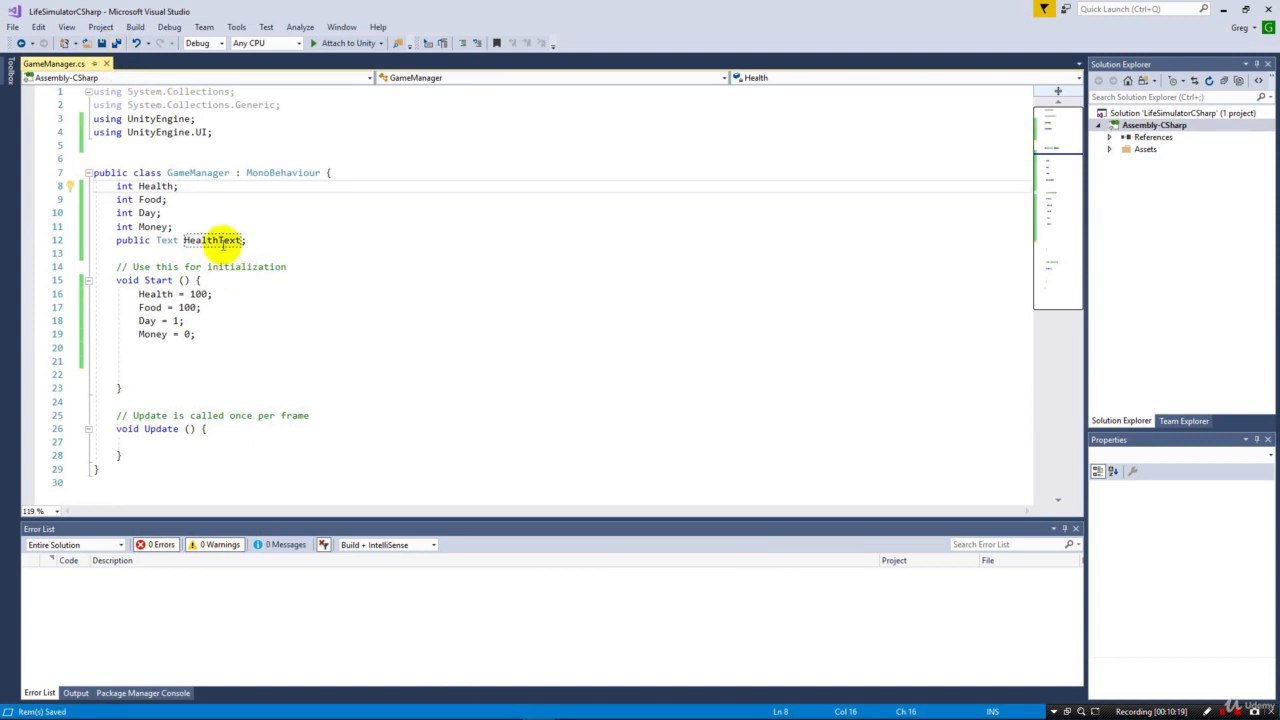
triple_click(165, 240)
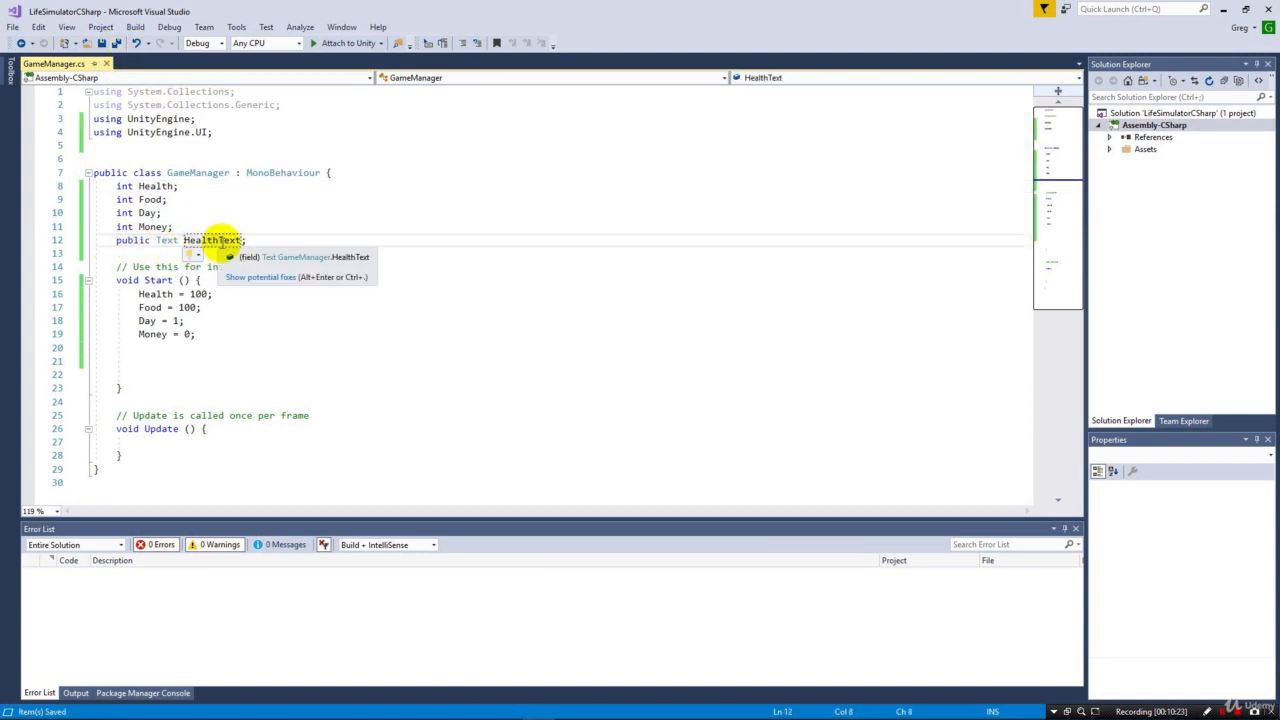
click(510, 707)
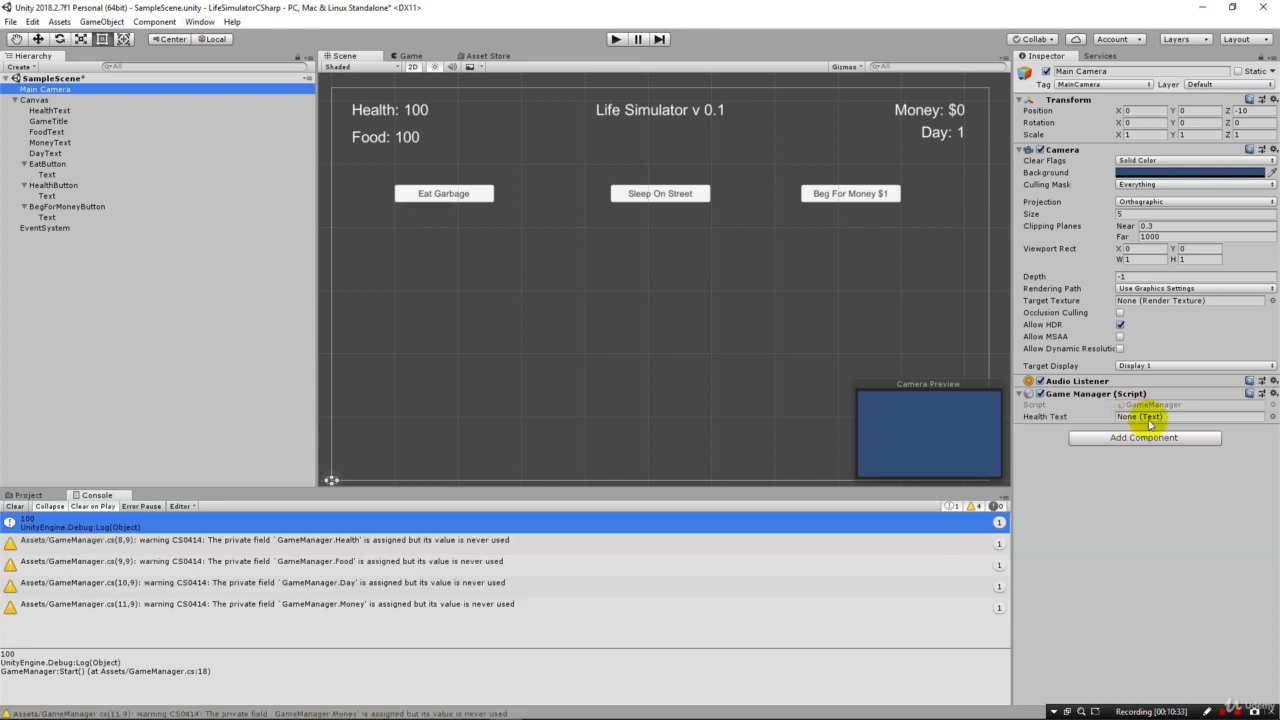
mouse_move(80, 135)
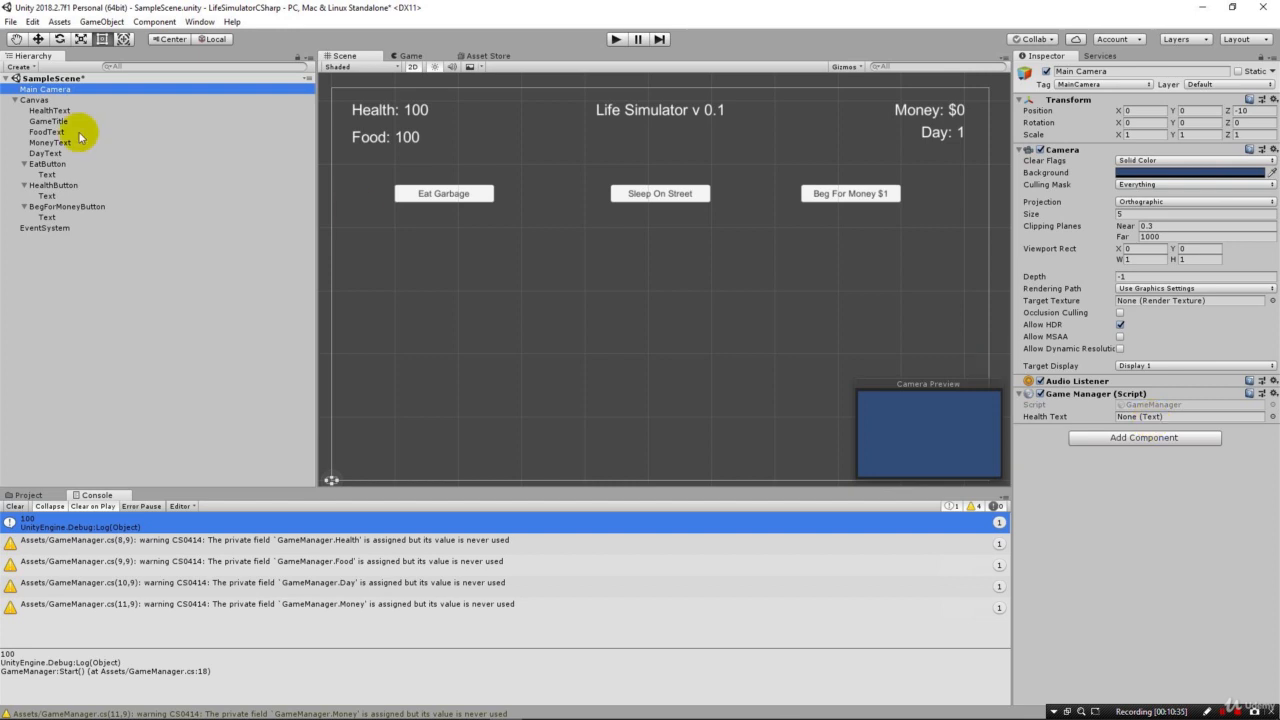
- Drag the HealthText label into GameManager's Health Text slot on Main Camera, then return to Visual Studio
click(49, 110)
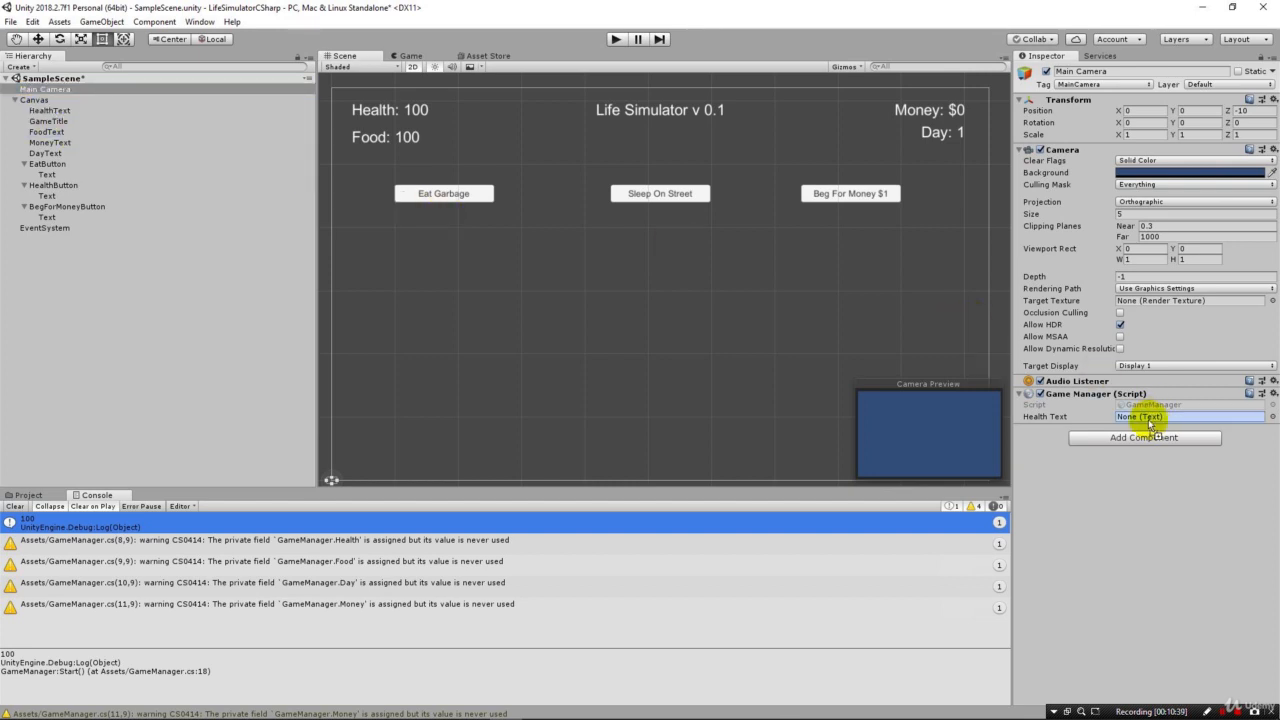
click(1190, 416)
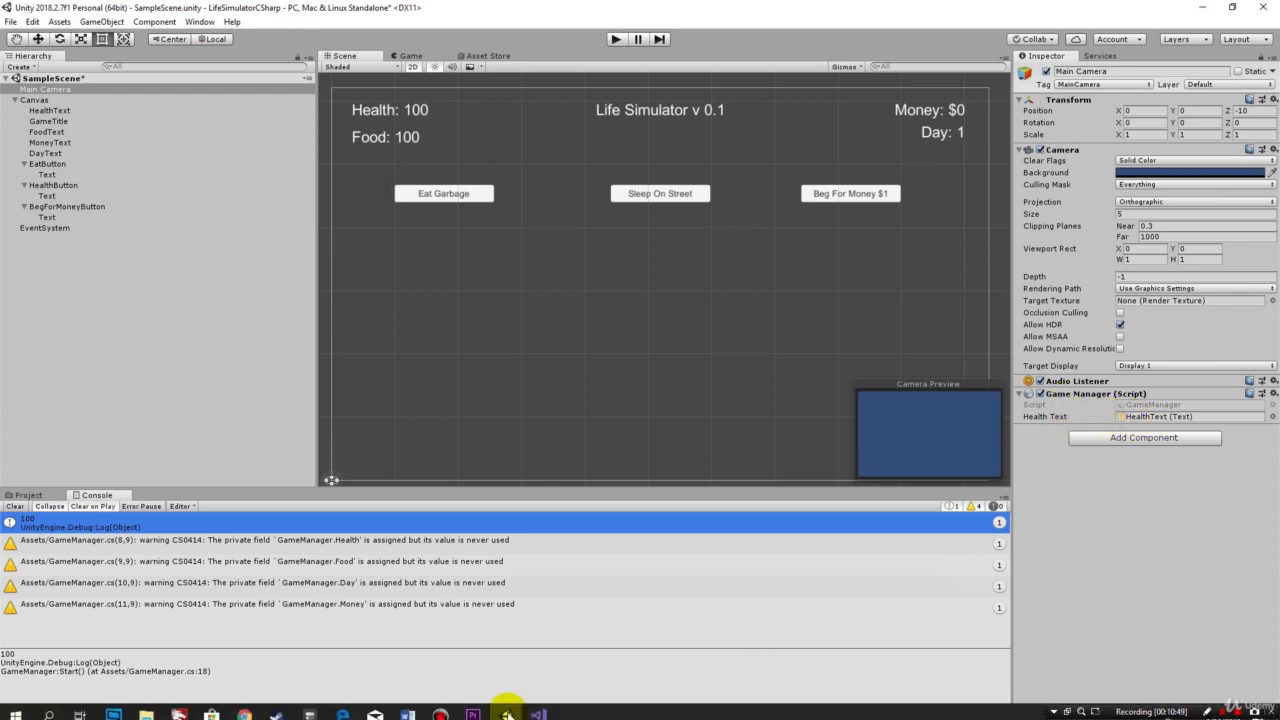
click(506, 713)
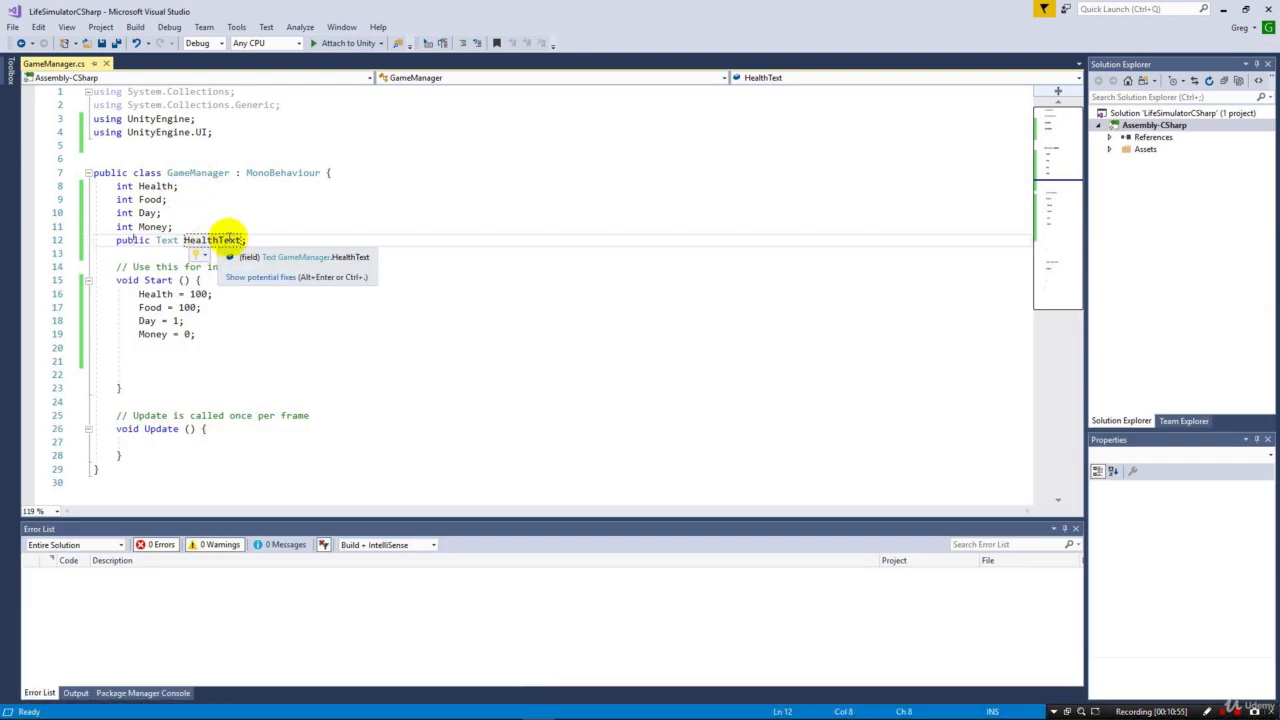
- Add HealthText.text = "Health: " + Health; below the Money assignment in Start
click(196, 347)
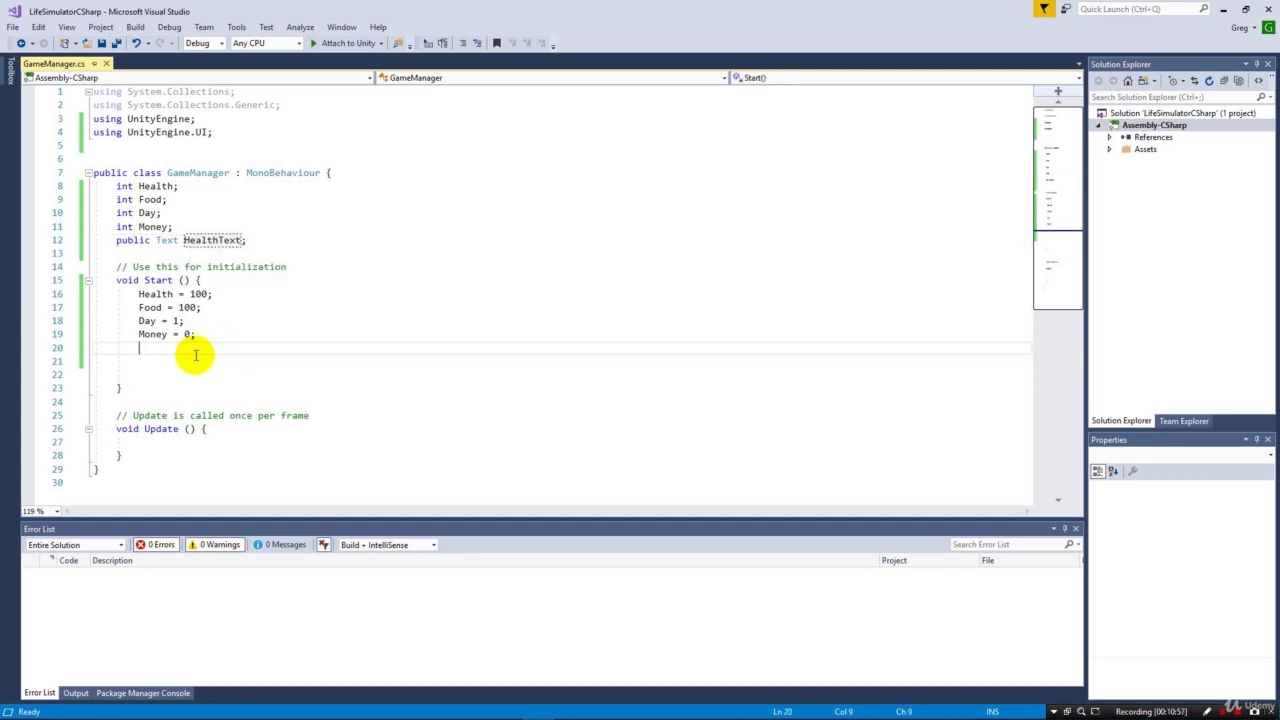
text(H)
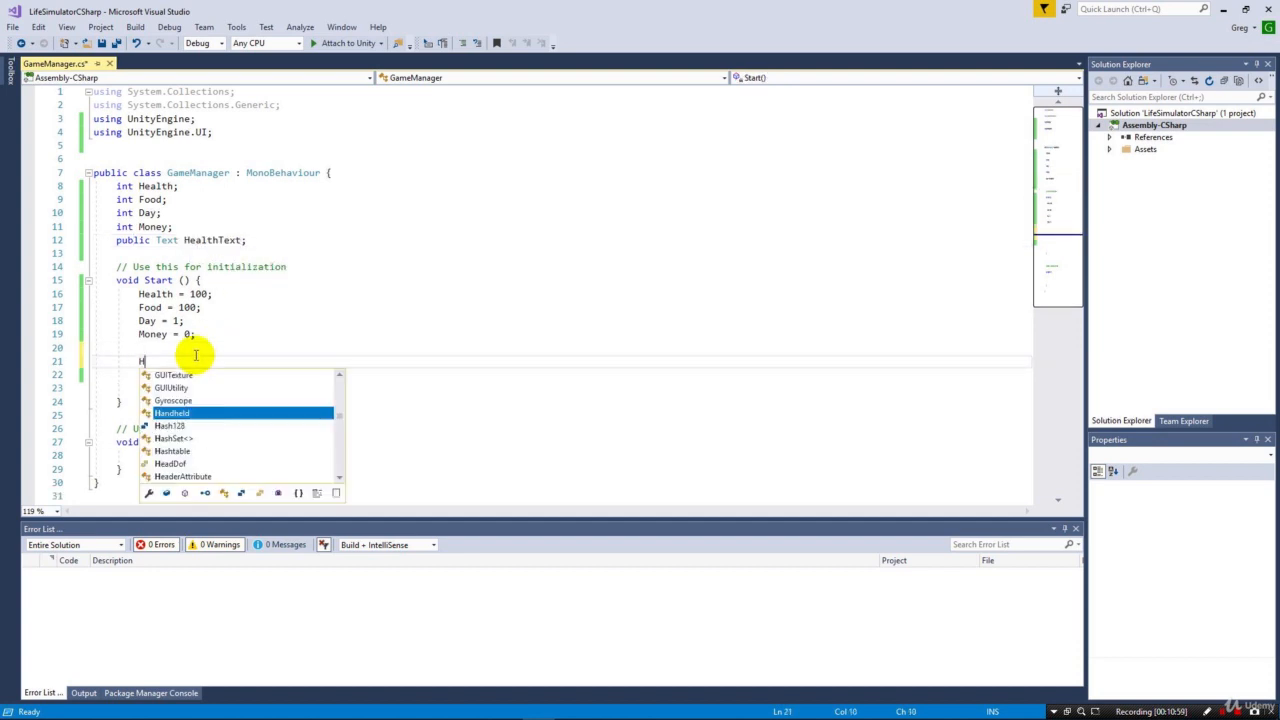
text(ealthText.)
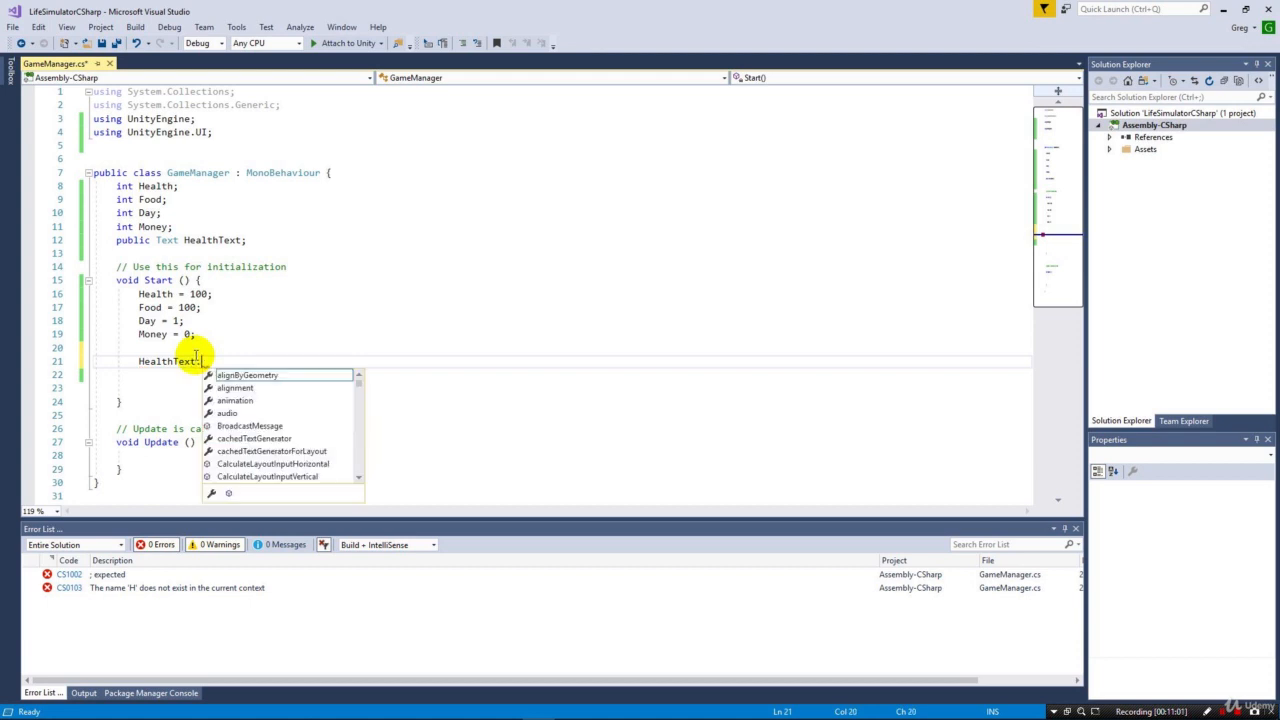
text(text)
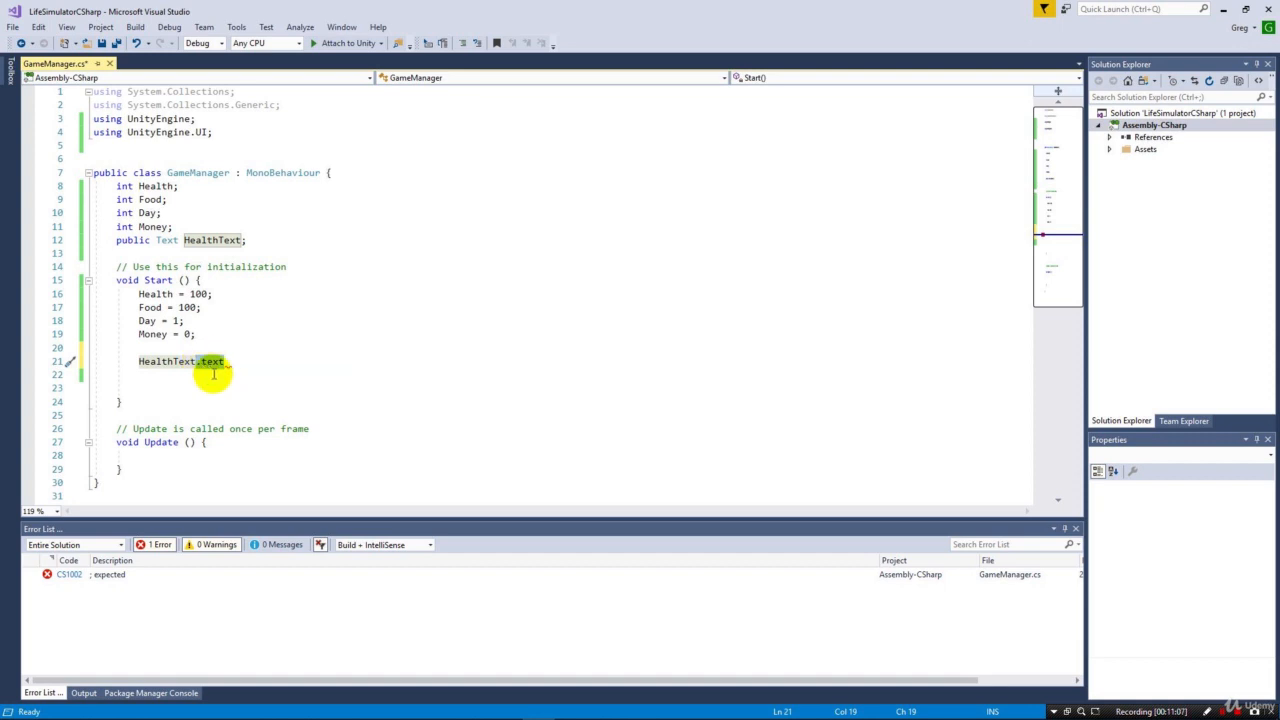
mouse_move(165, 361)
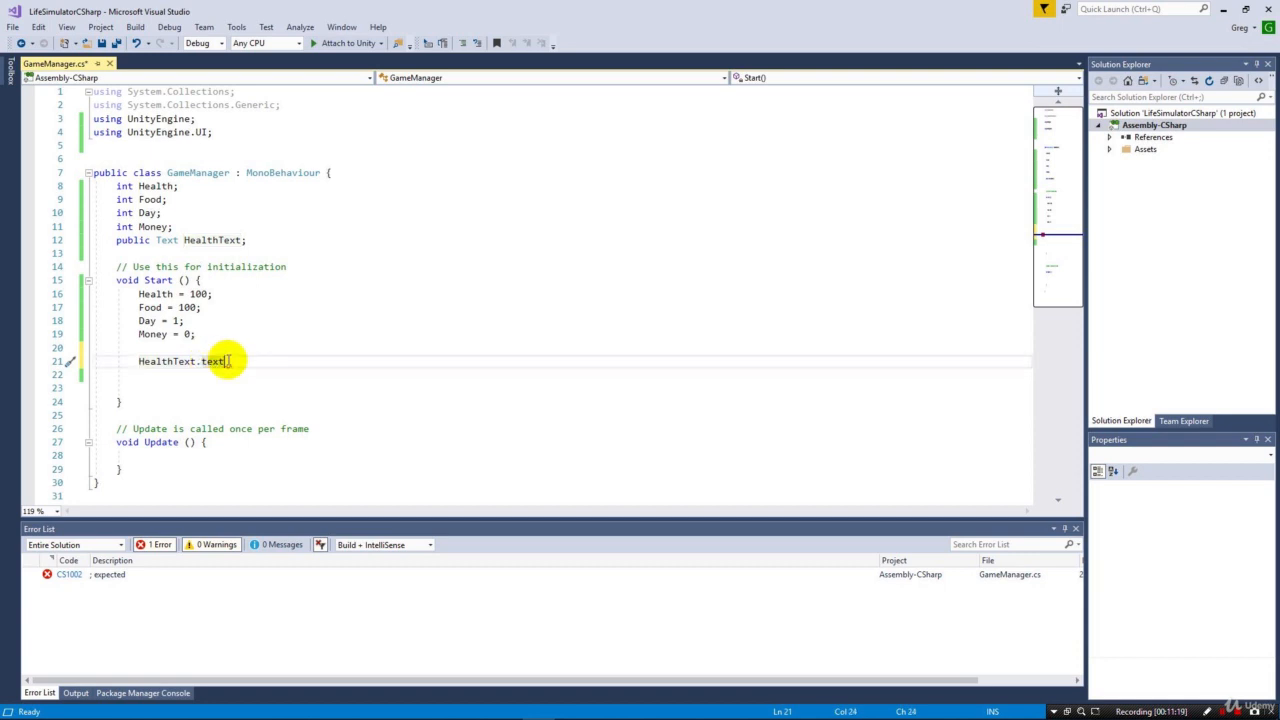
text(=)
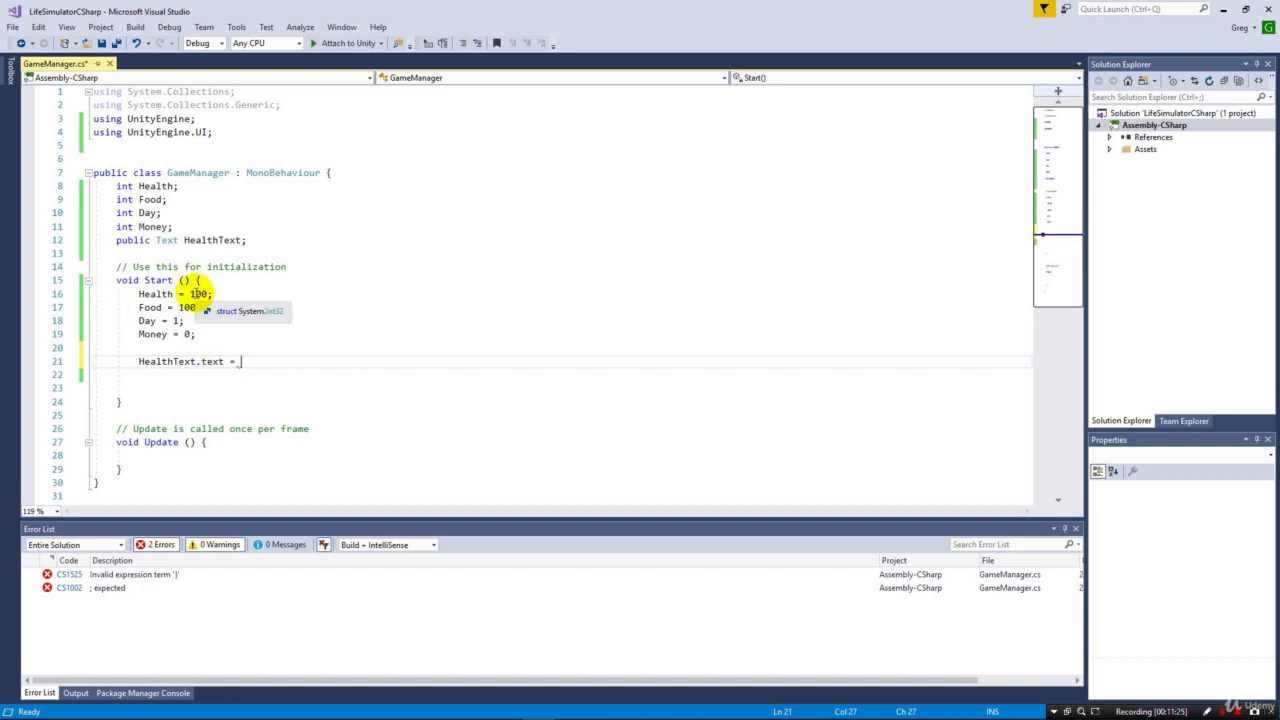
mouse_move(288, 348)
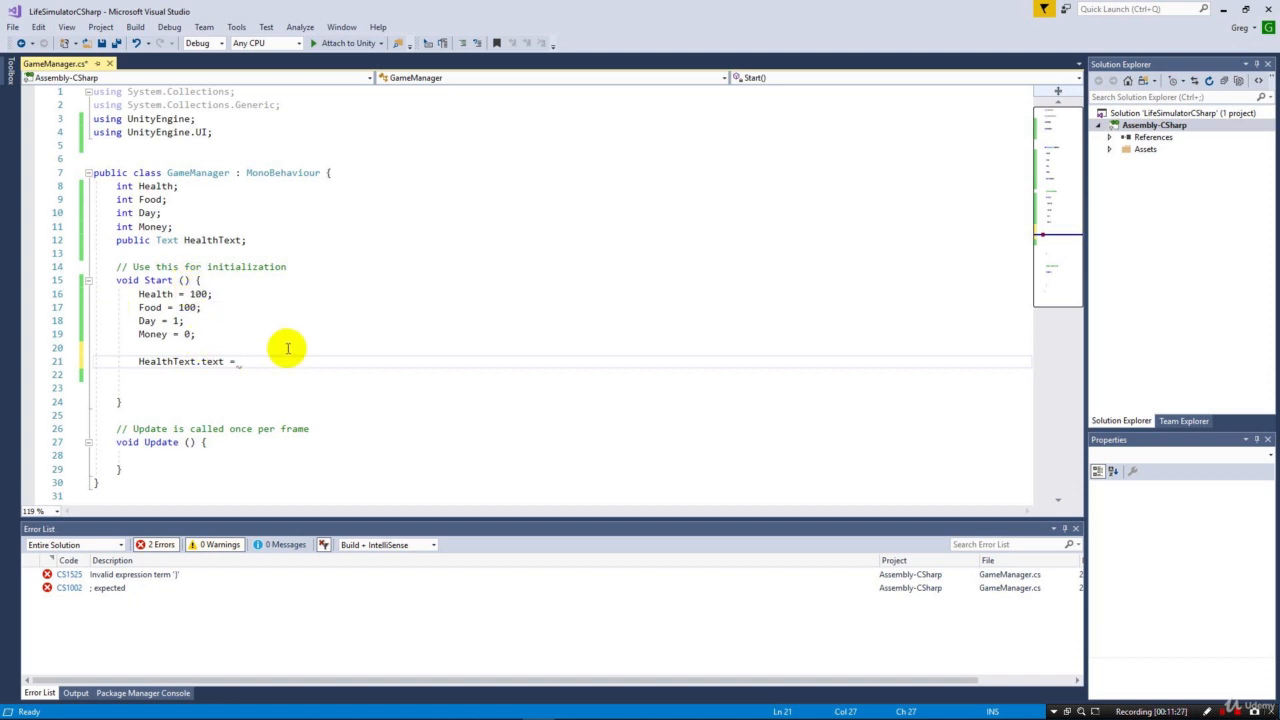
mouse_move(313, 327)
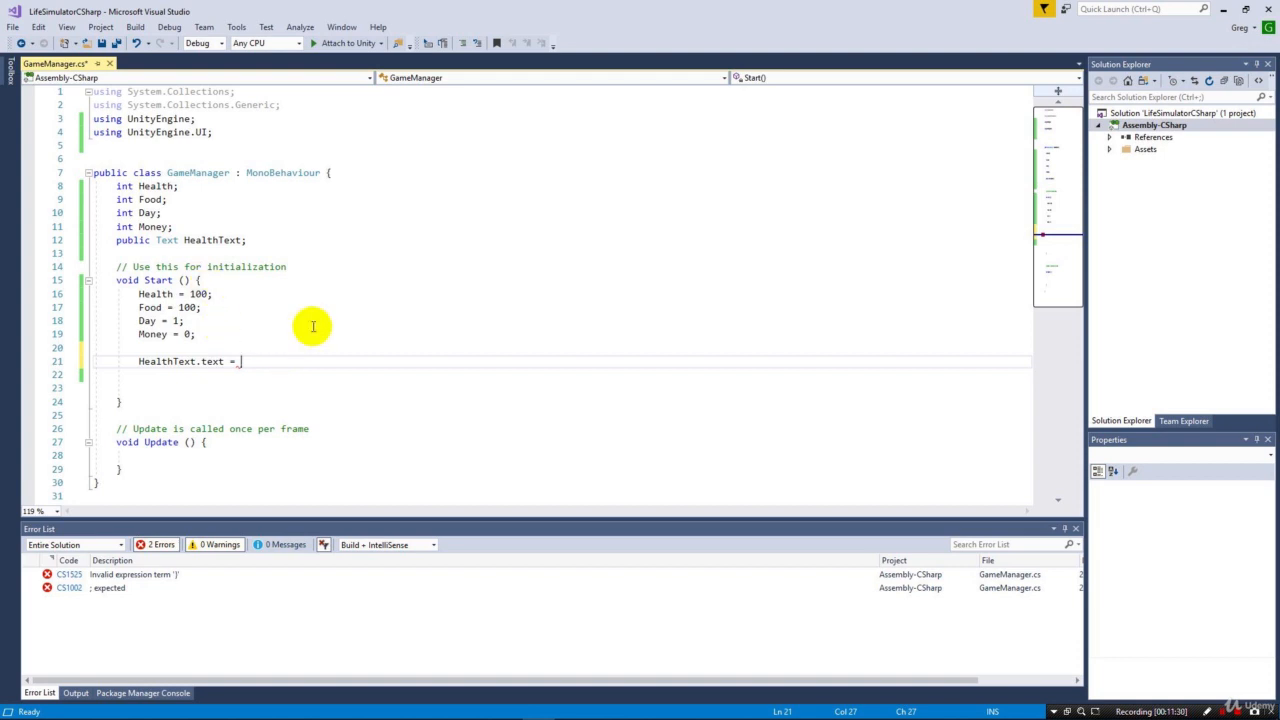
text("H)
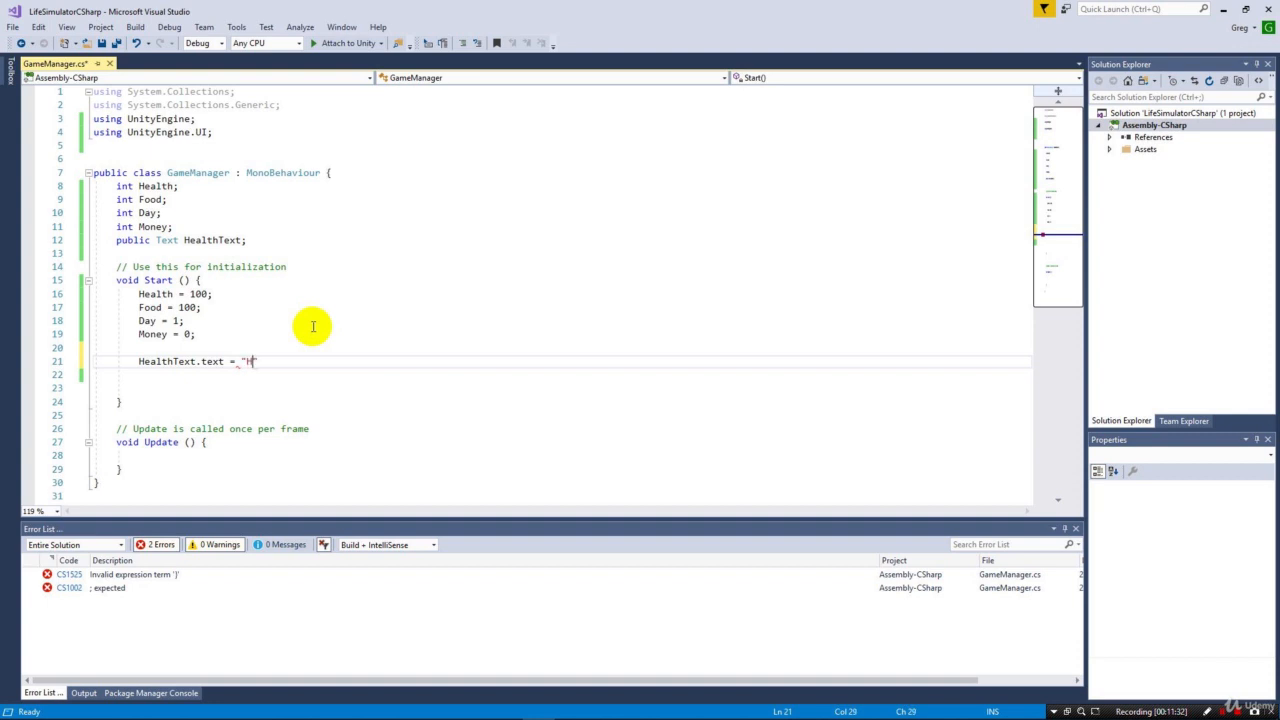
text(ealth: " +)
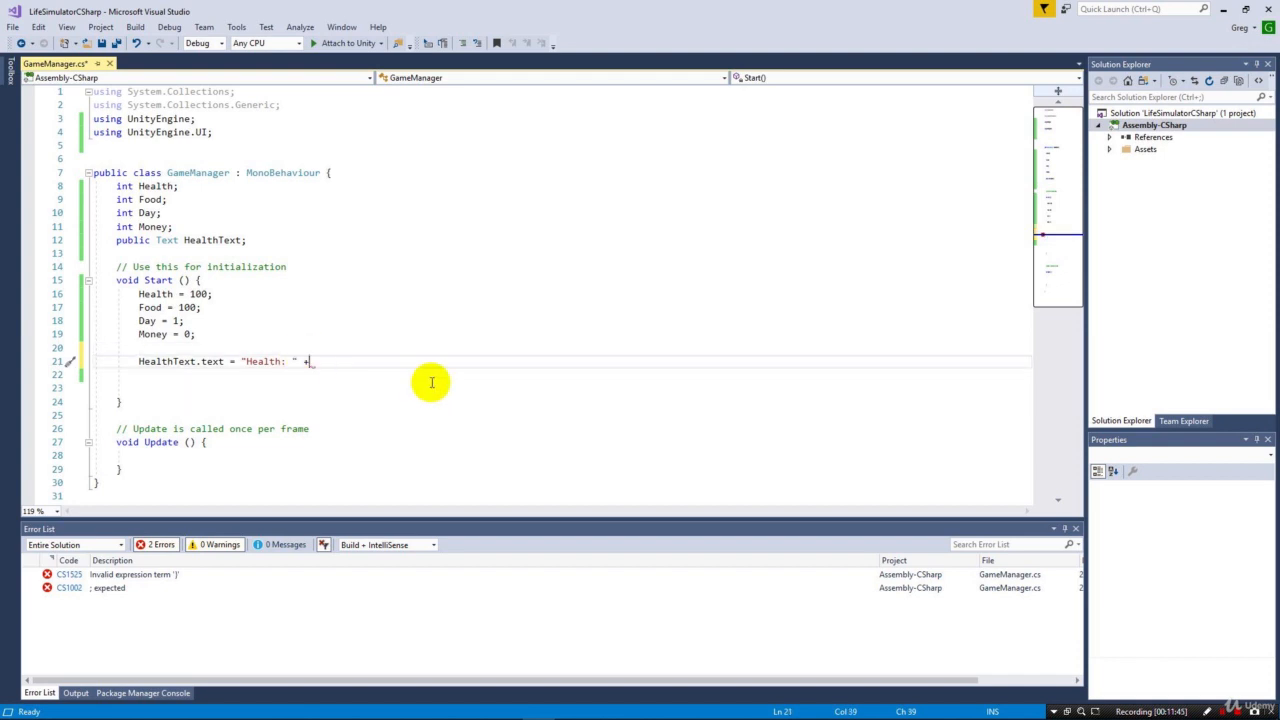
text(H)
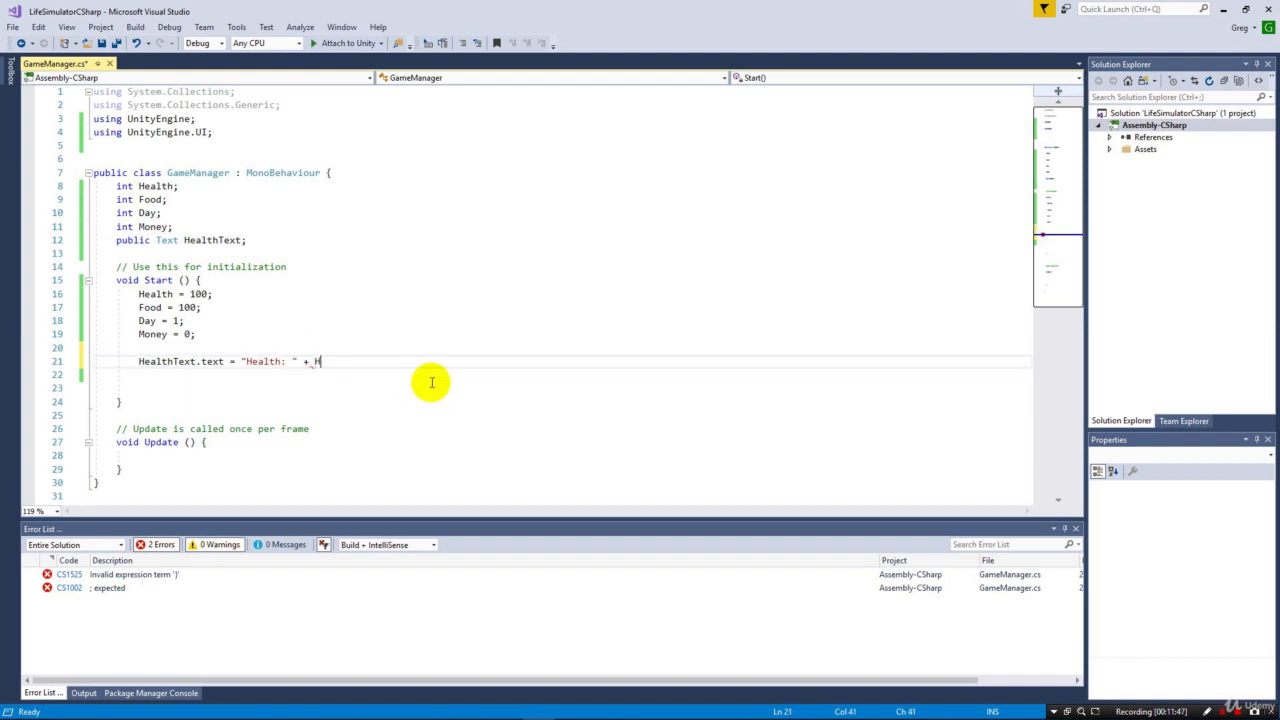
text(ealth)
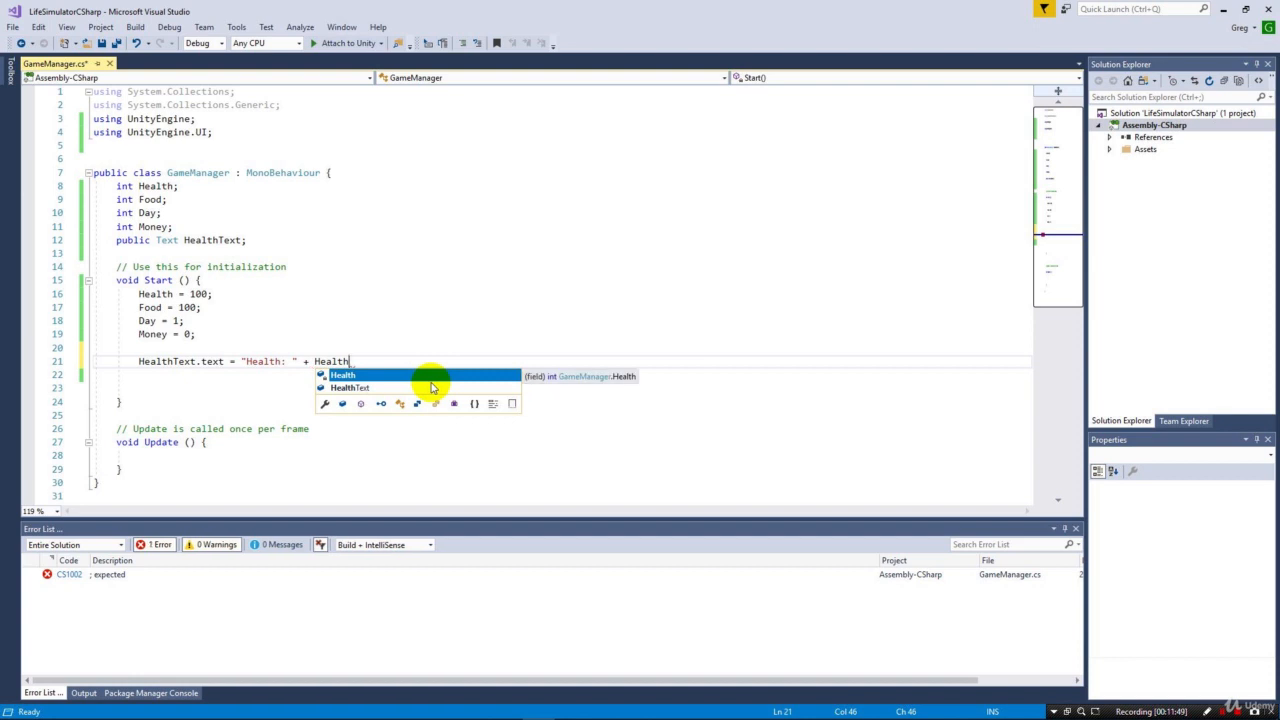
text(;)
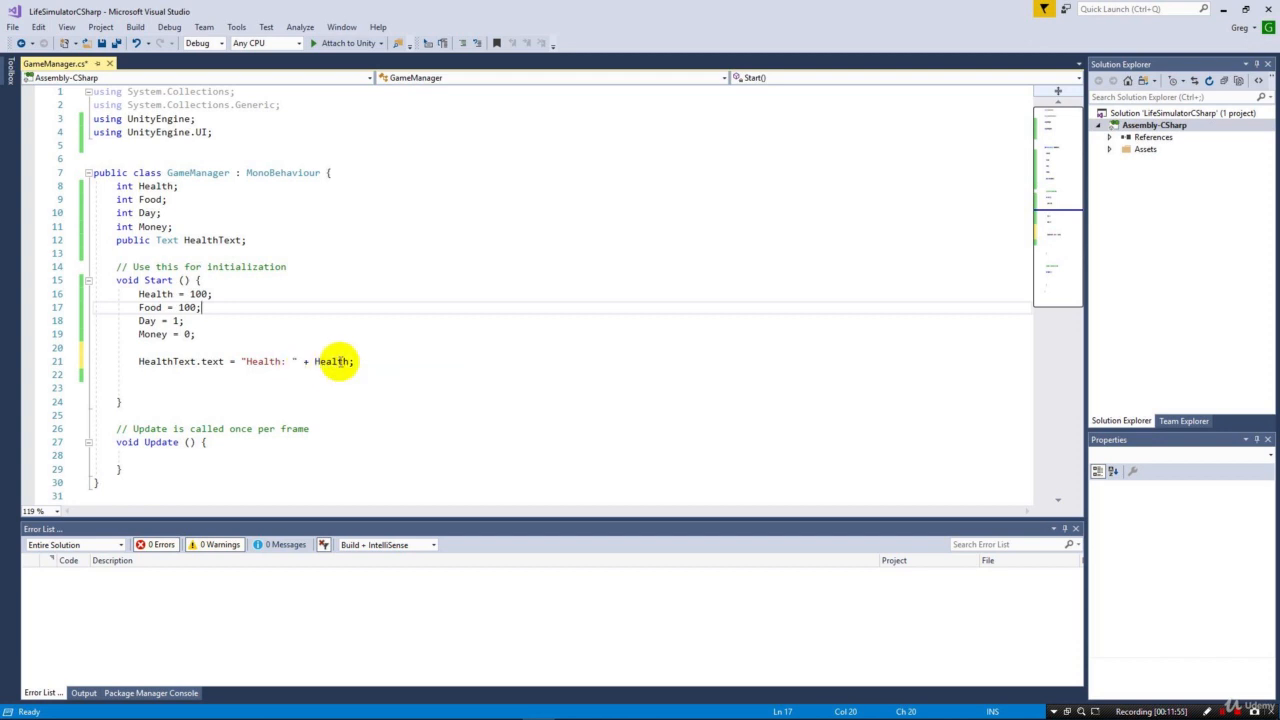
mouse_move(337, 361)
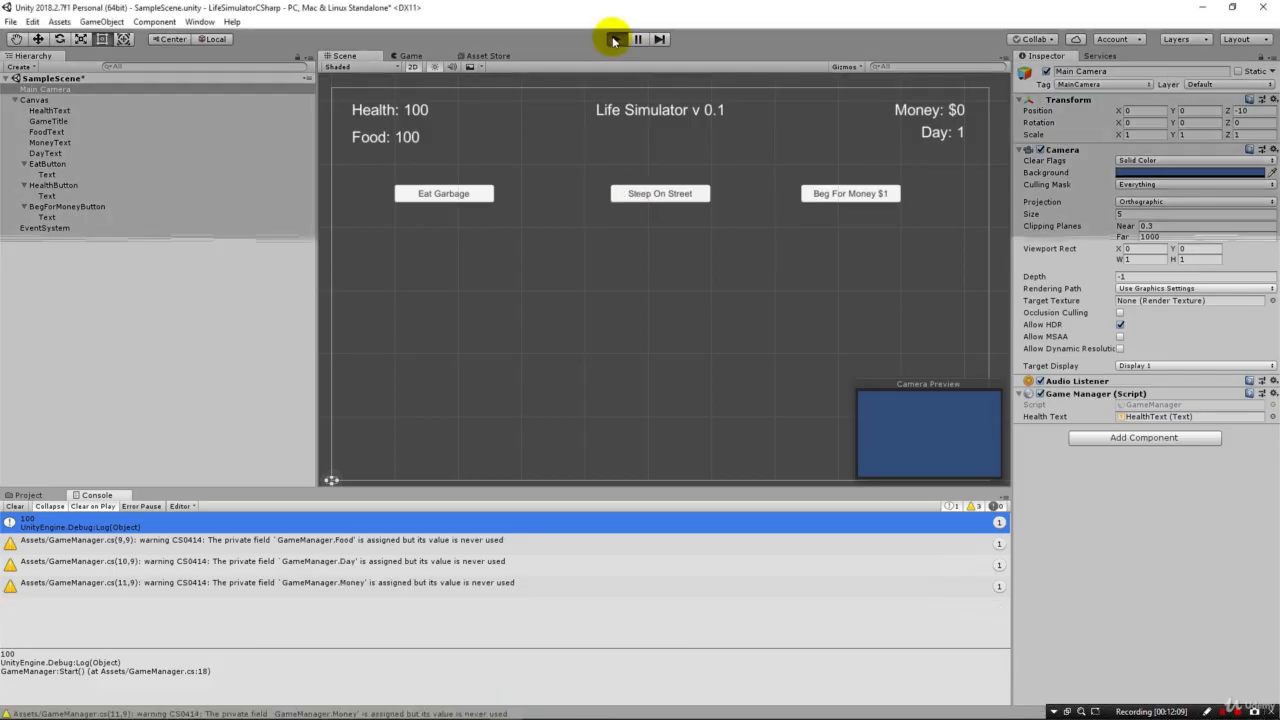
- Run and stop Play mode, then select HealthText to show its Text component
click(614, 39)
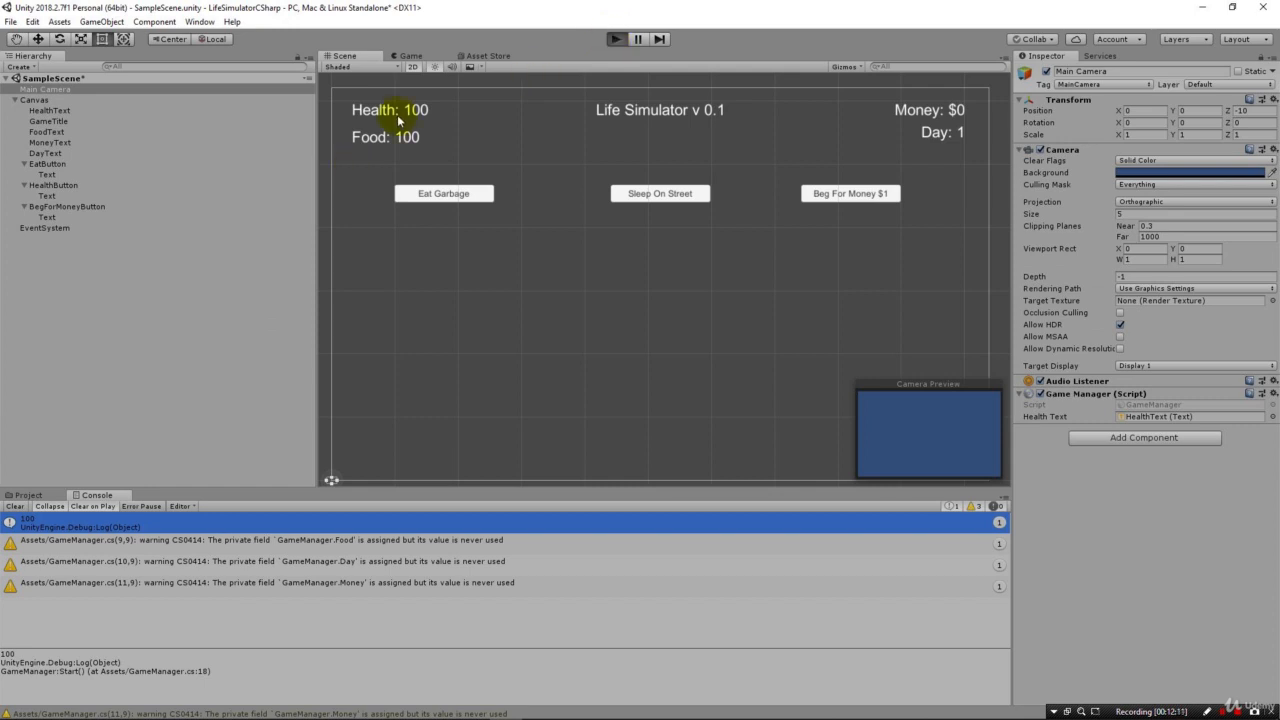
click(614, 39)
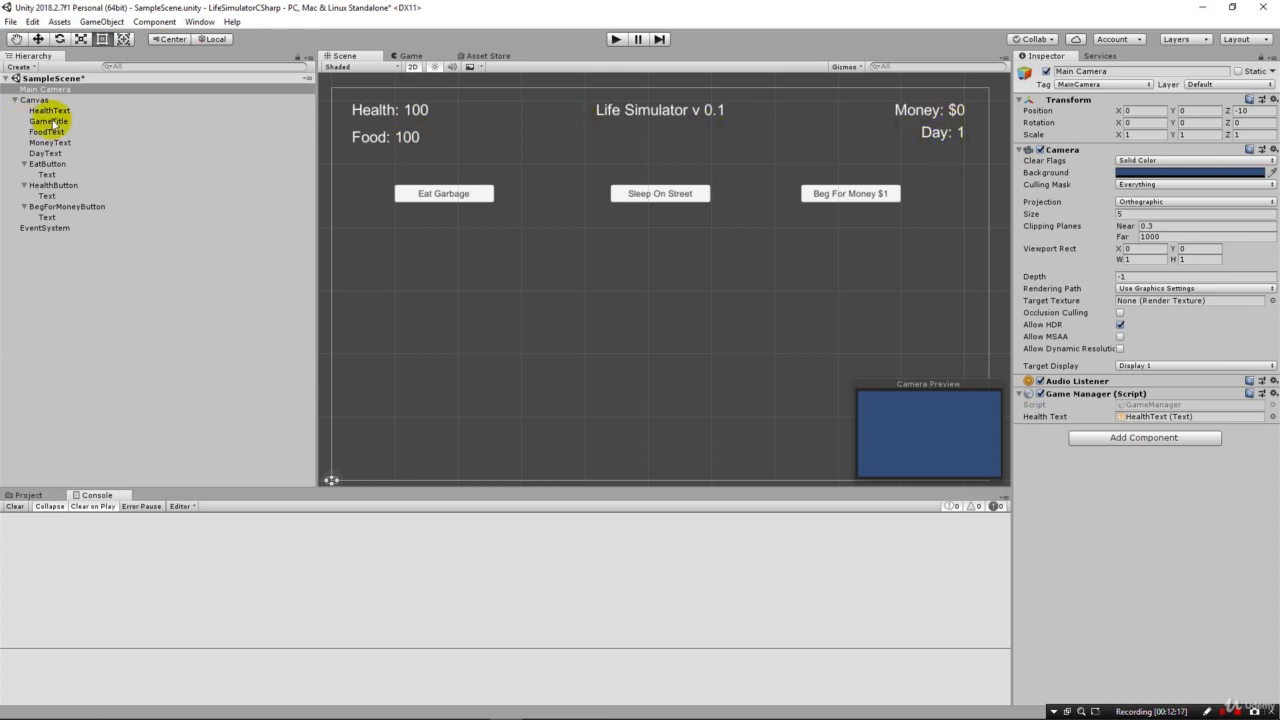
click(49, 110)
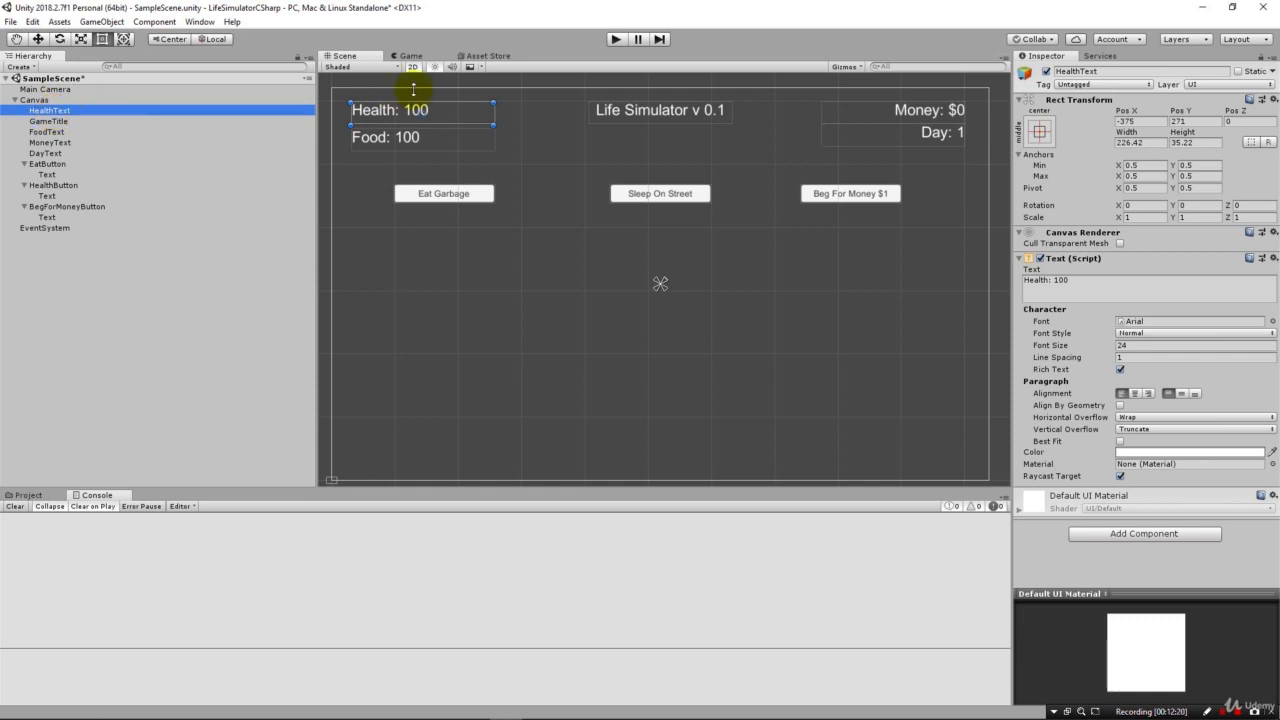
mouse_move(838, 16)
text([health])
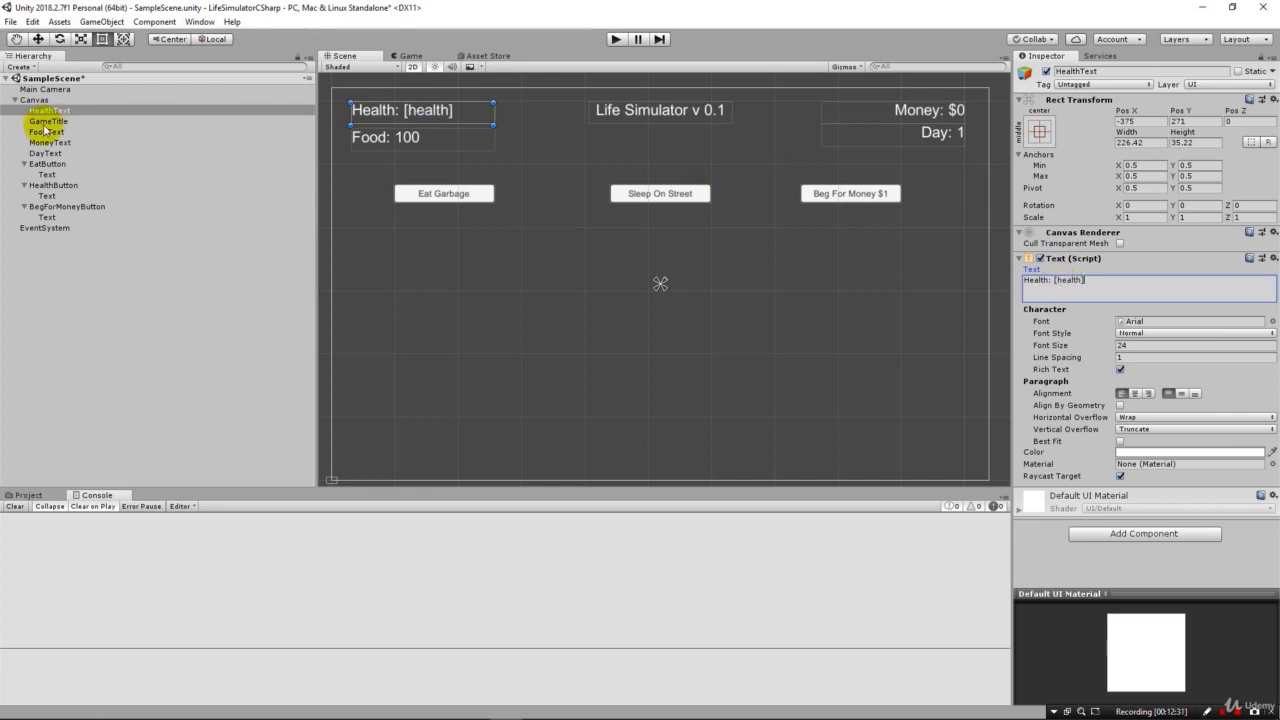
- Edit the Food, Money and Day labels to show [food], [money] and [day] placeholders
click(46, 131)
text([)
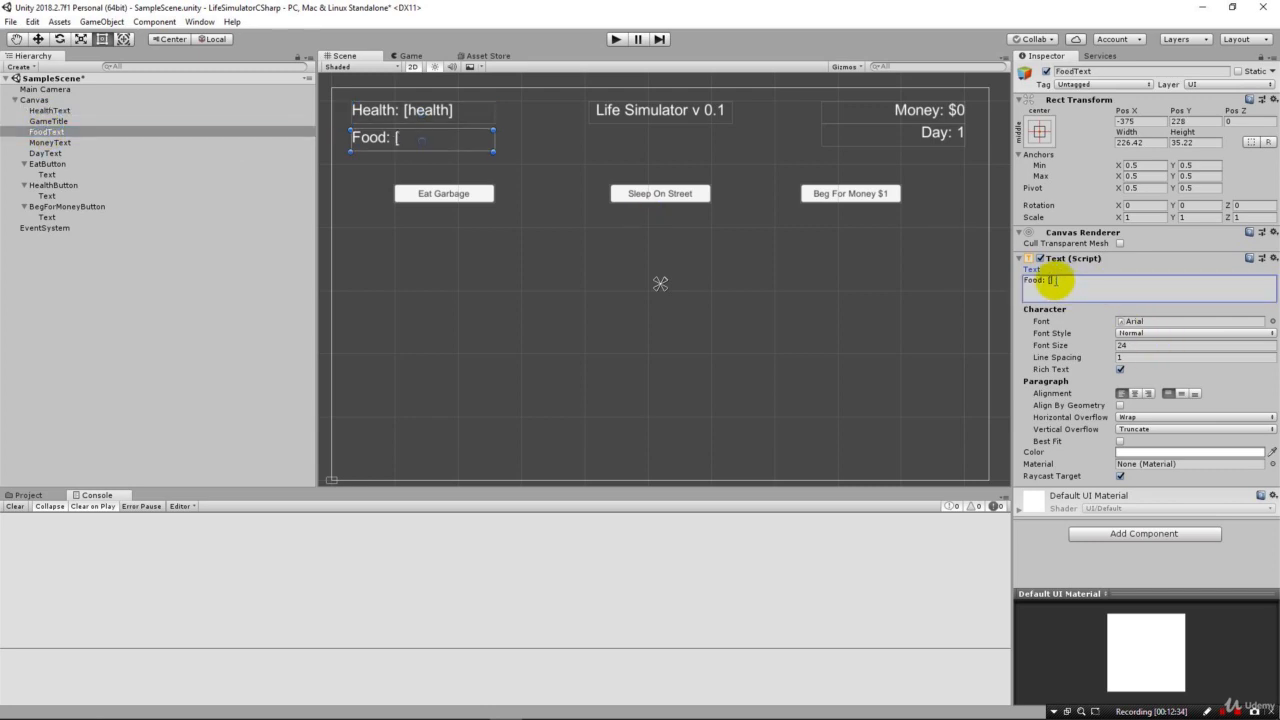
text(food])
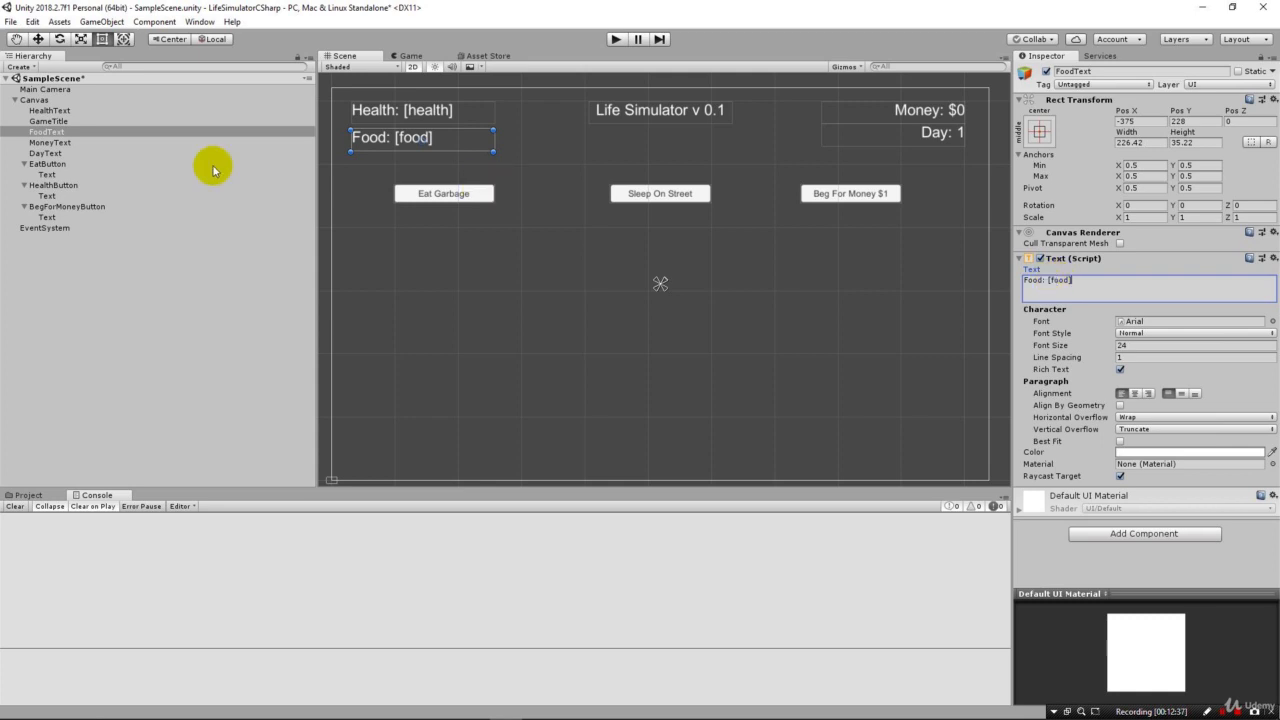
click(49, 142)
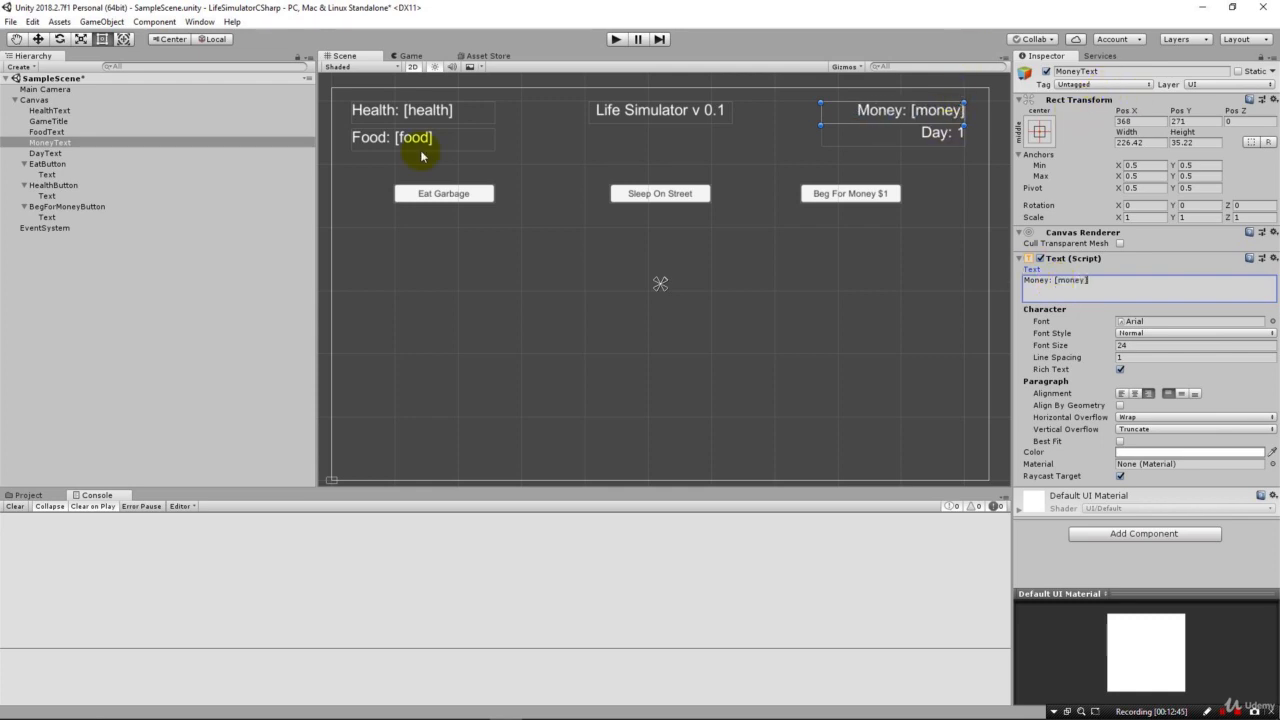
click(45, 153)
text([)
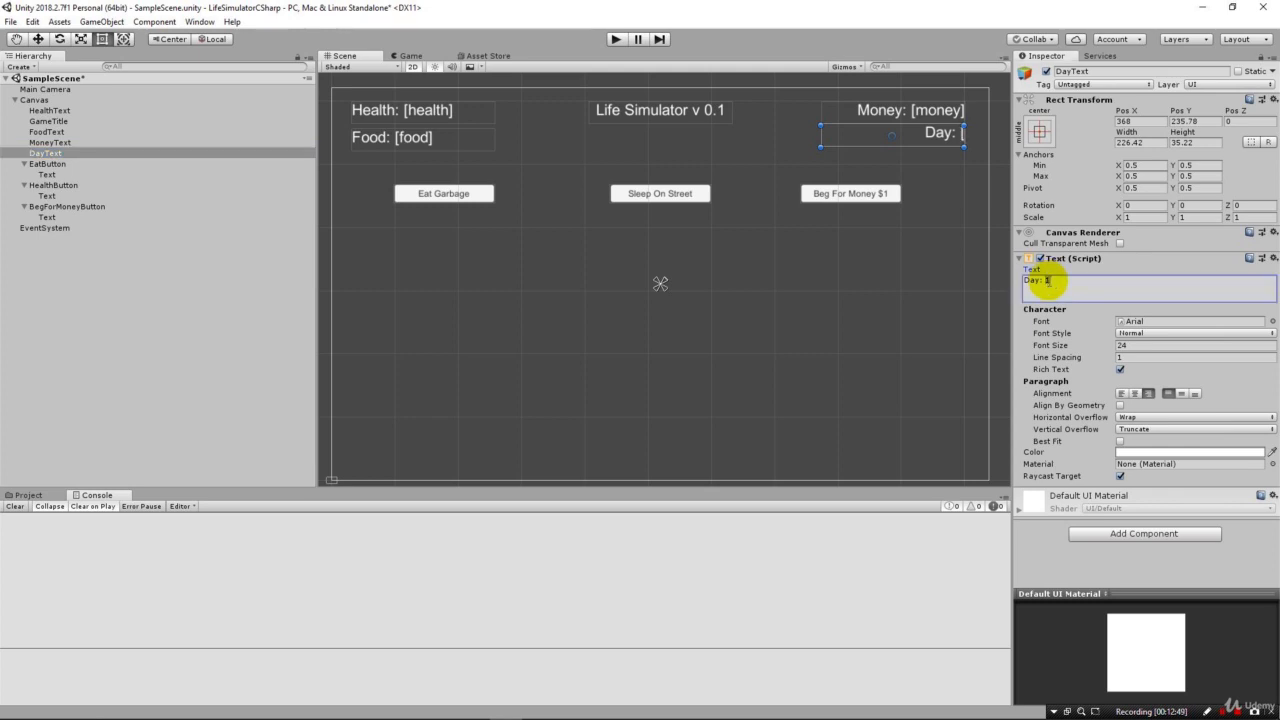
text(day])
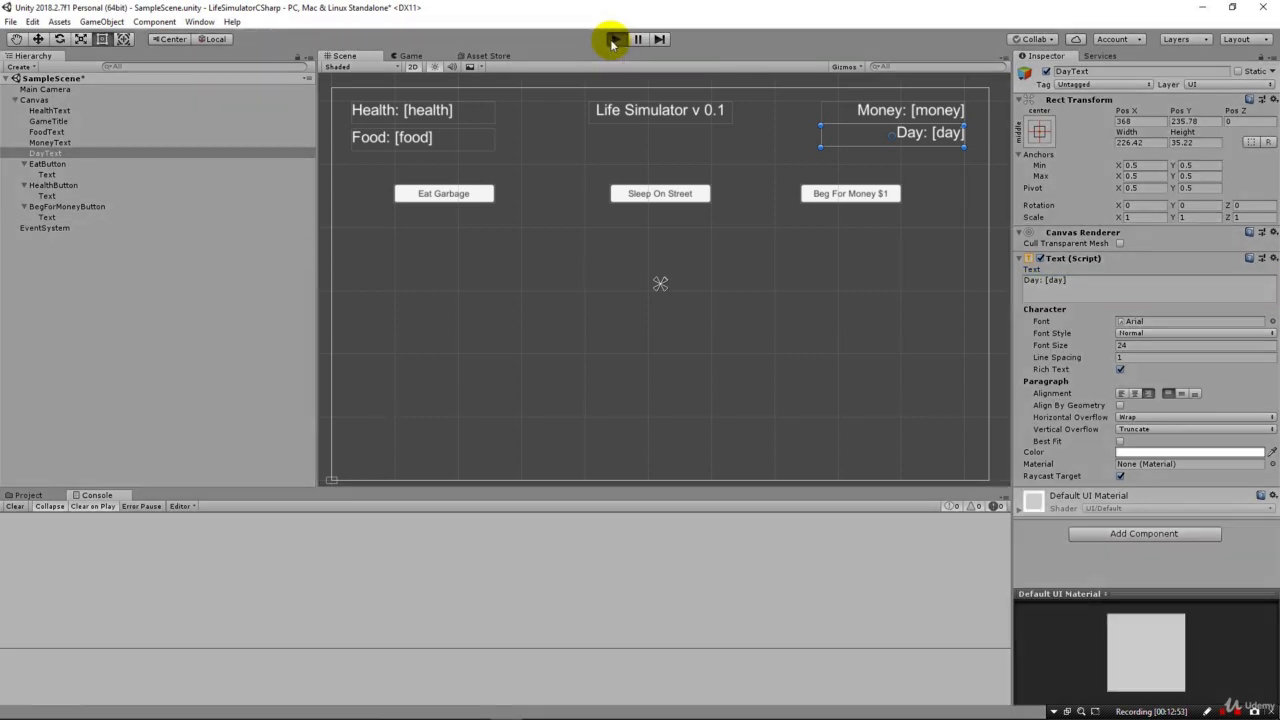
- Run the game in Unity and confirm the label reads Health: 90
click(611, 39)
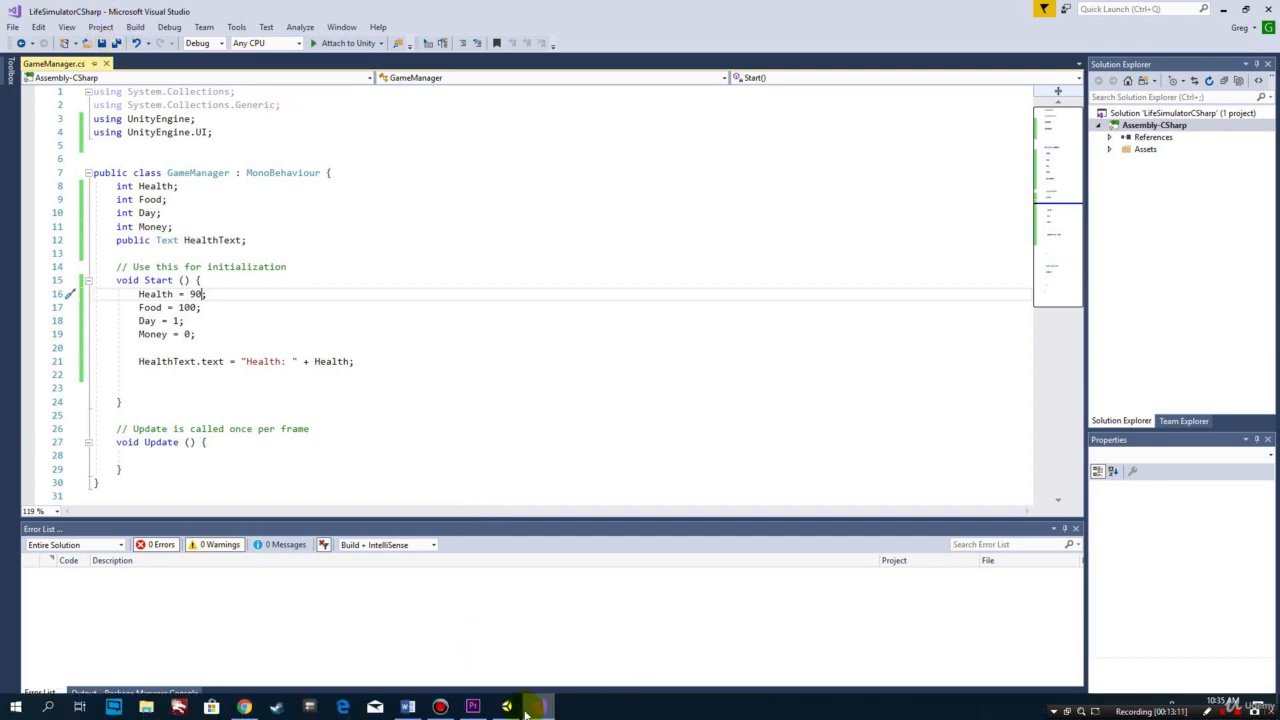
click(505, 707)
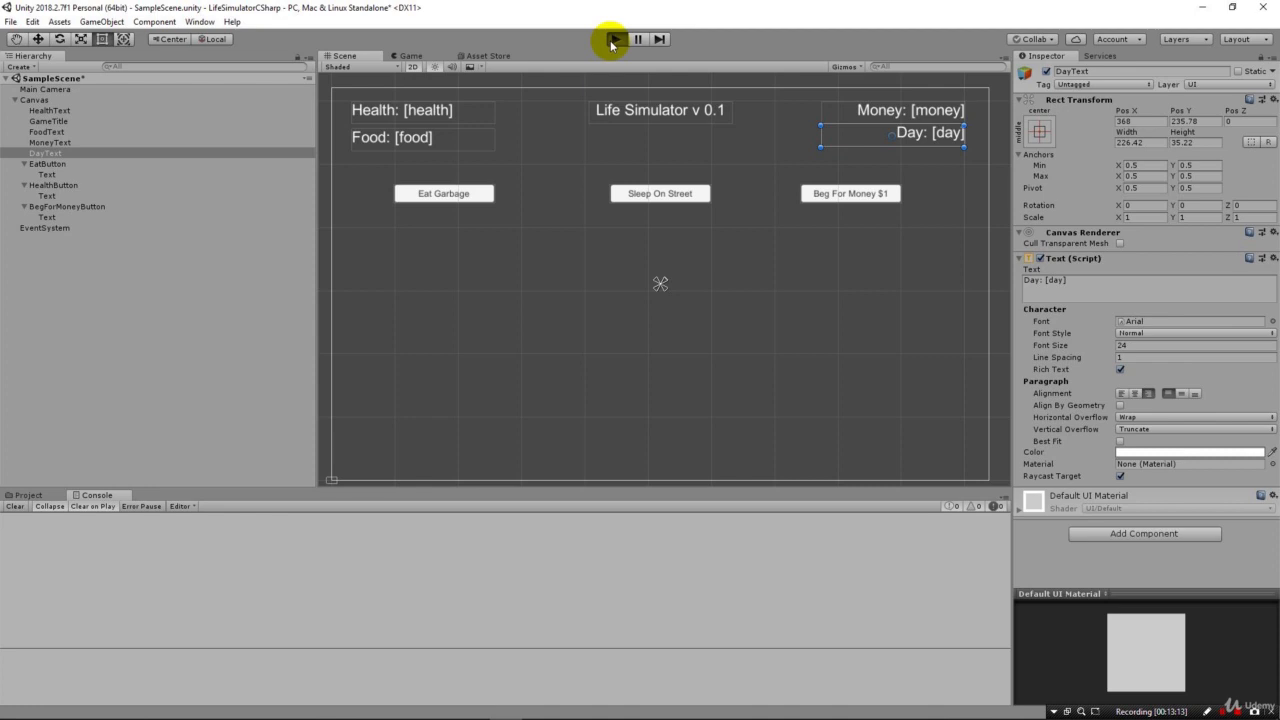
click(615, 38)
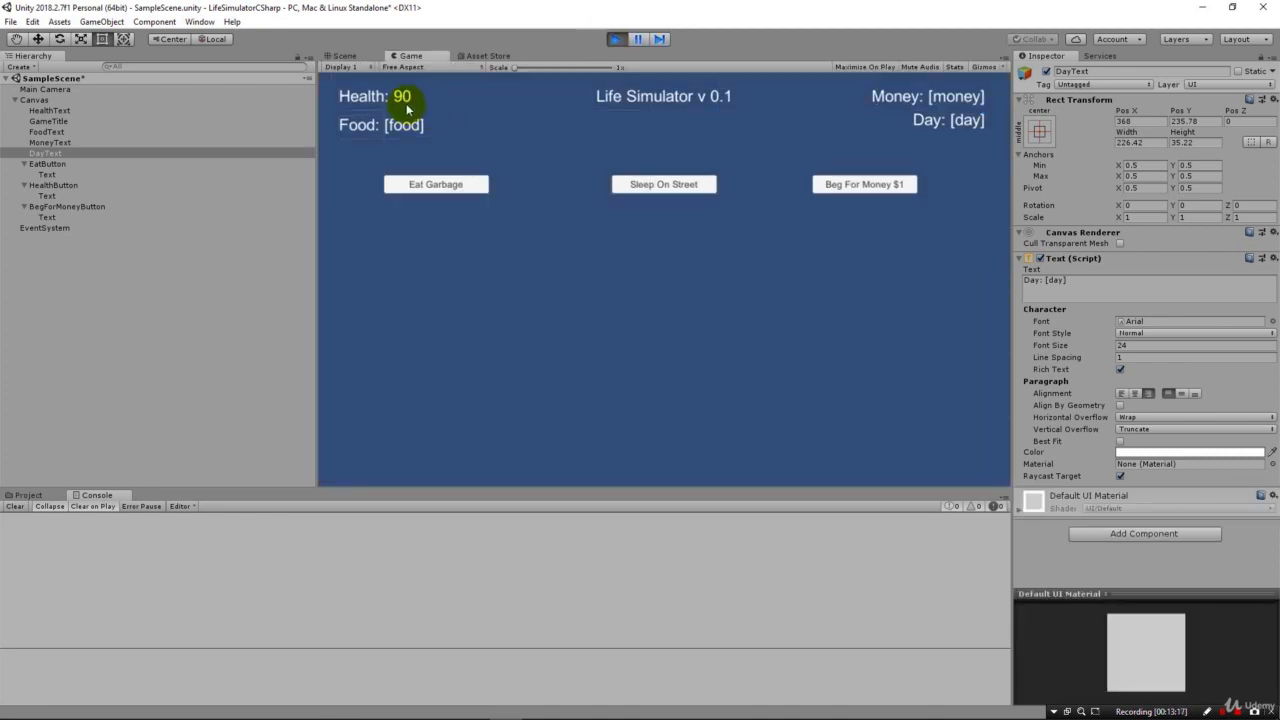